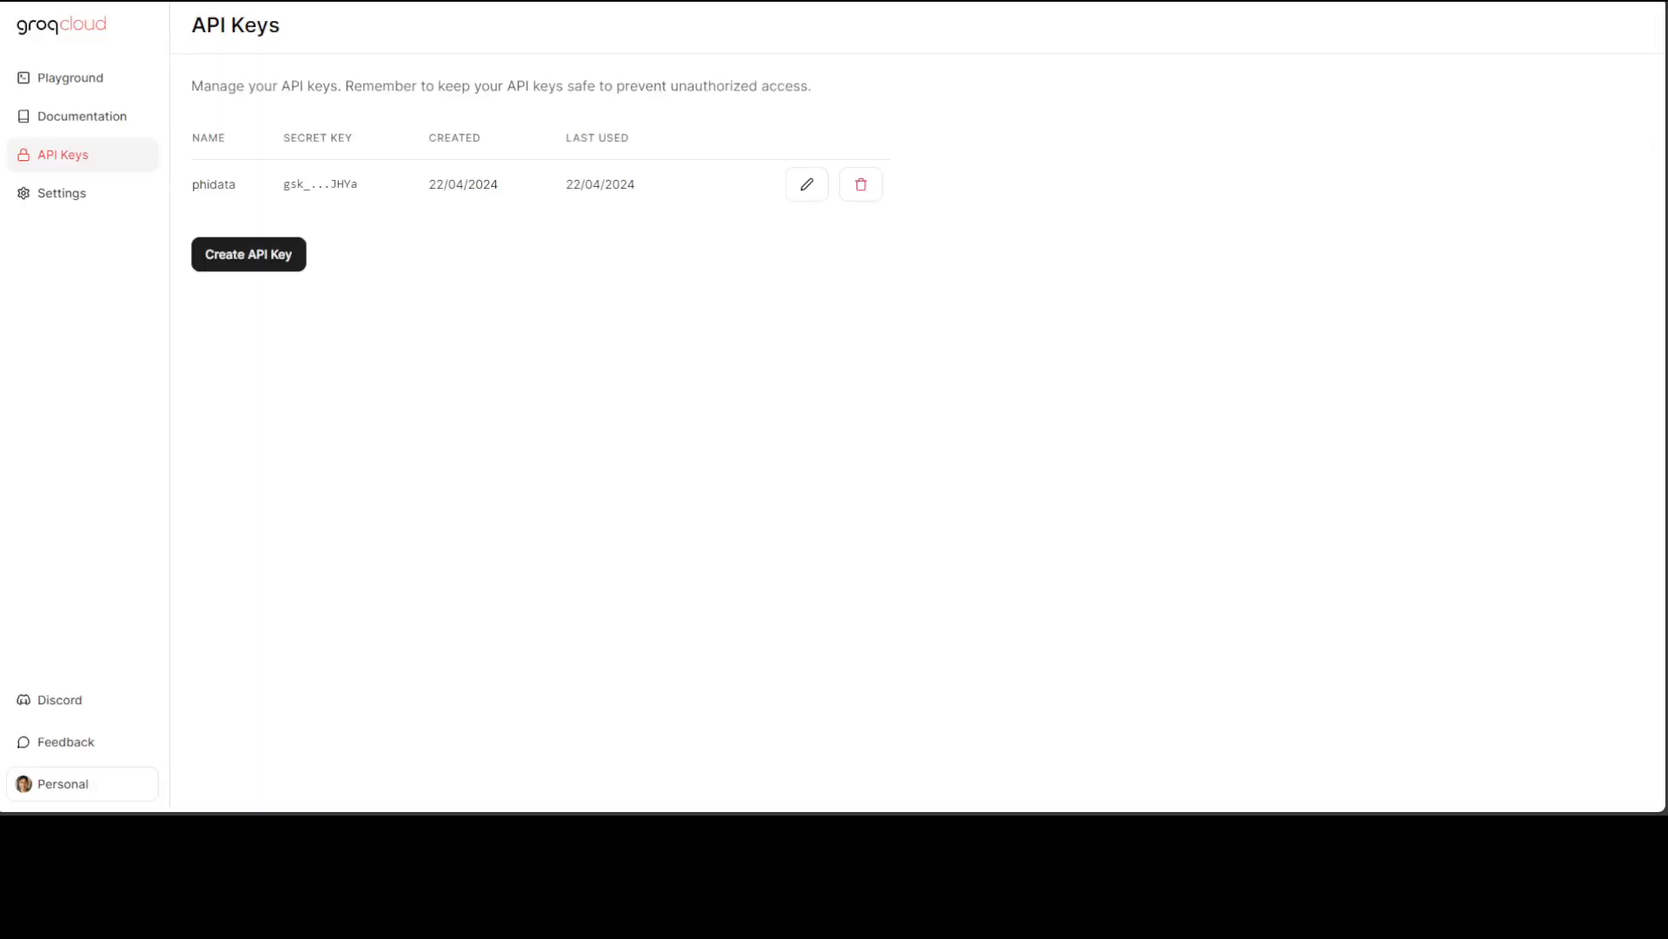
mouse_move(1380, 104)
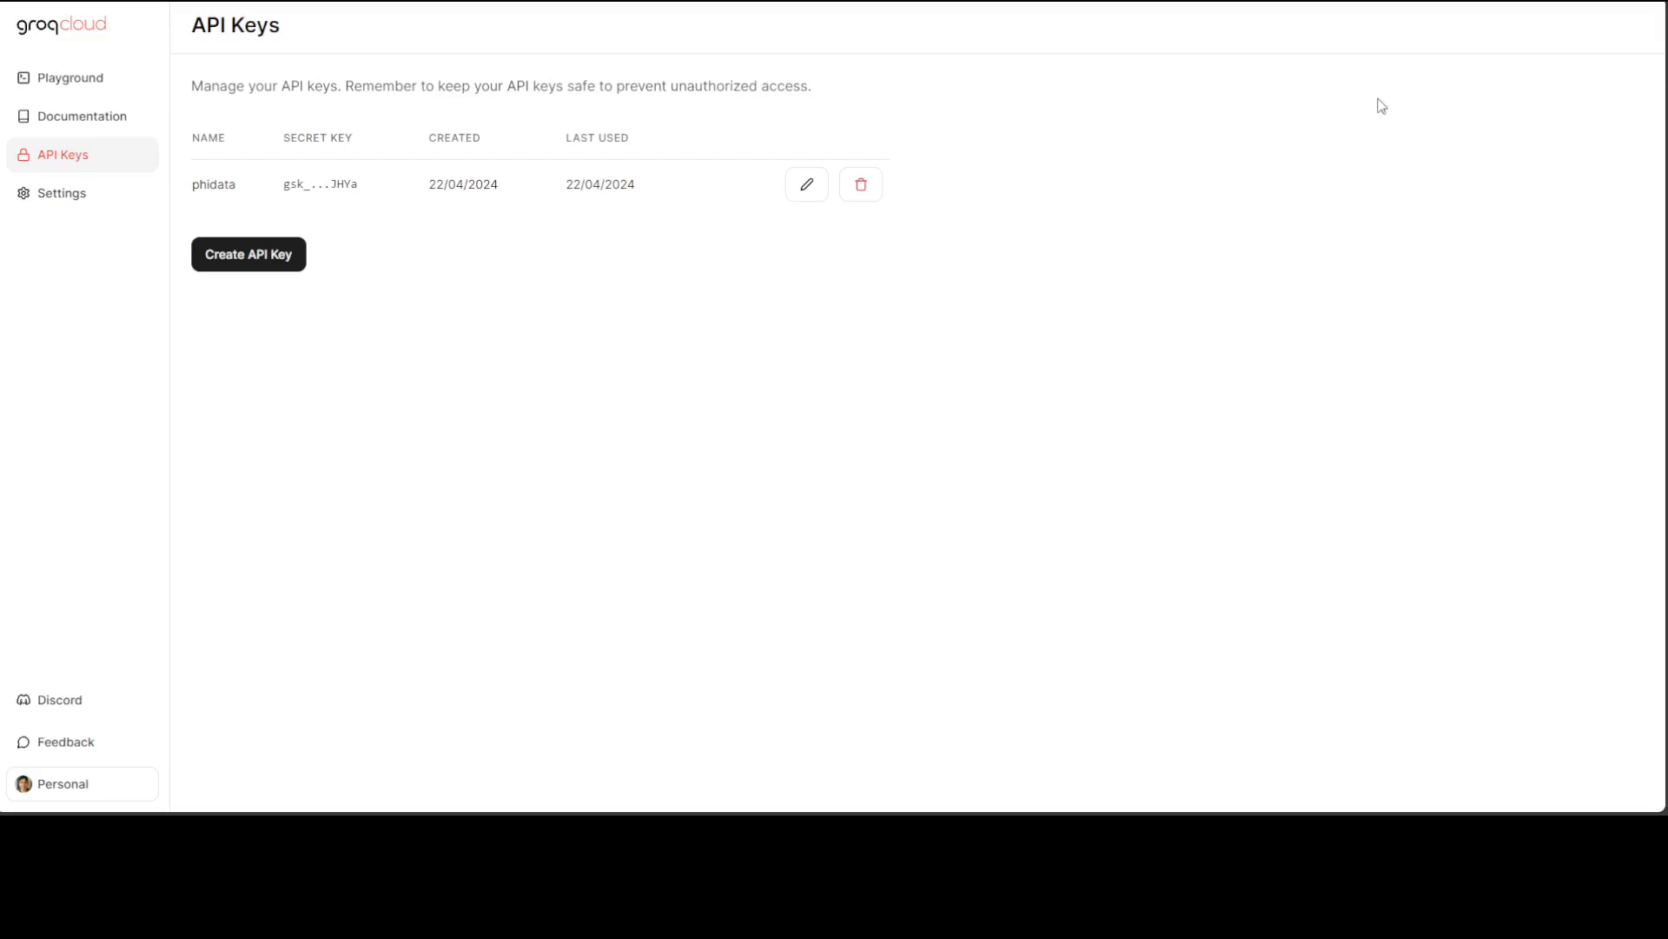
mouse_move(1373, 99)
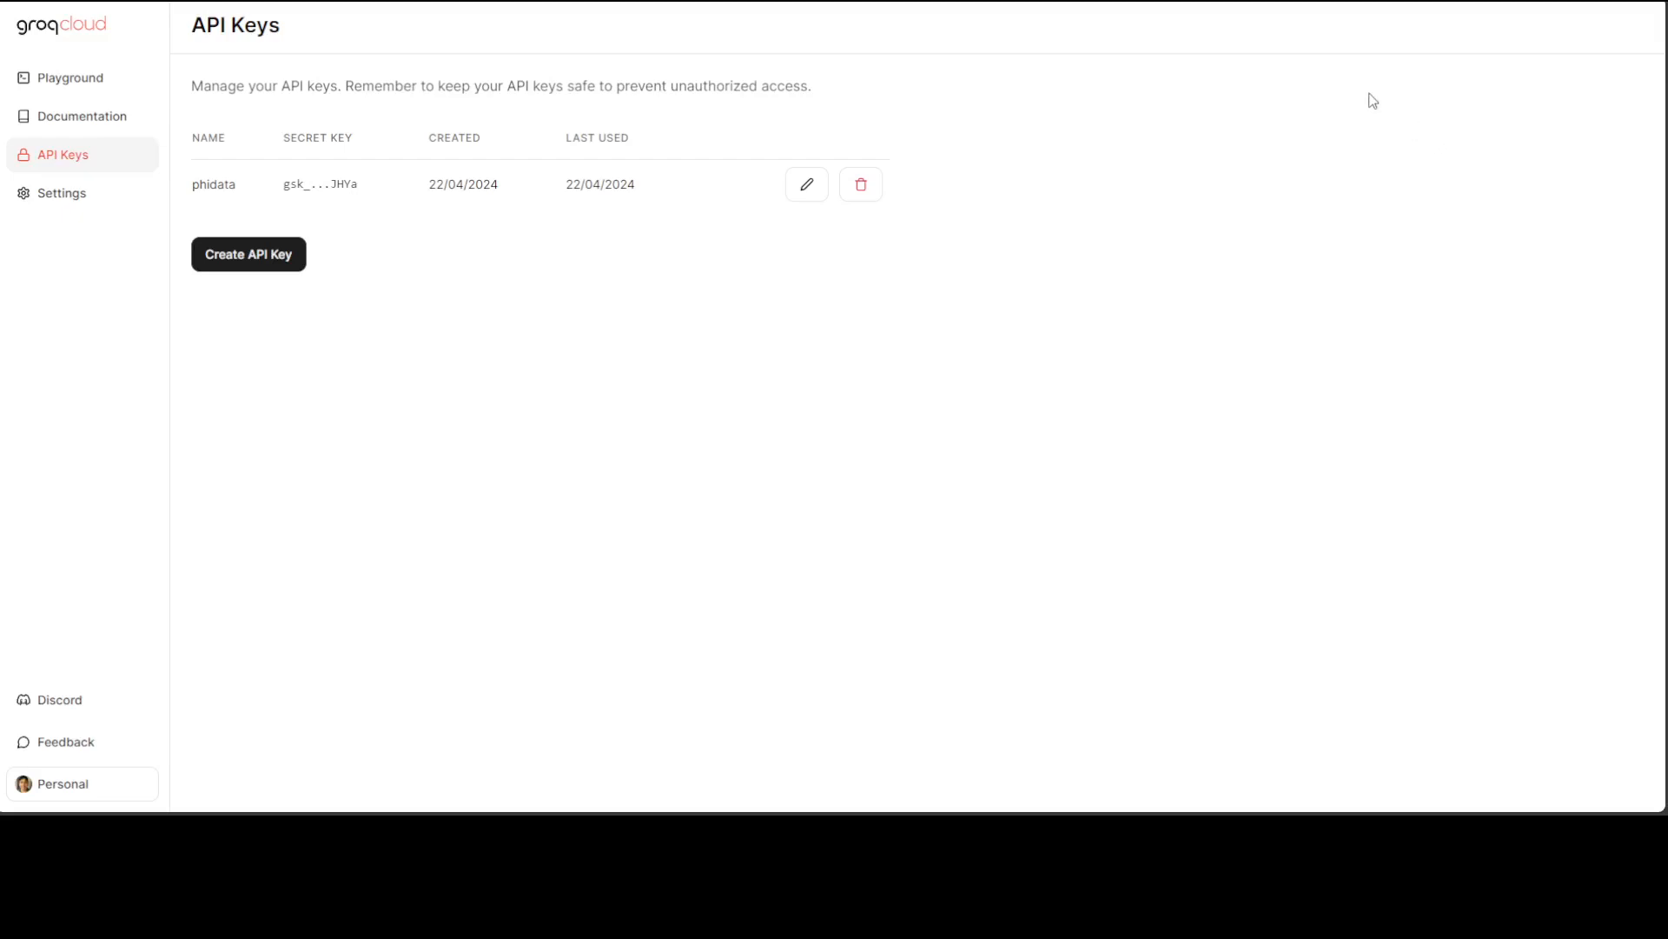
mouse_move(1425, 94)
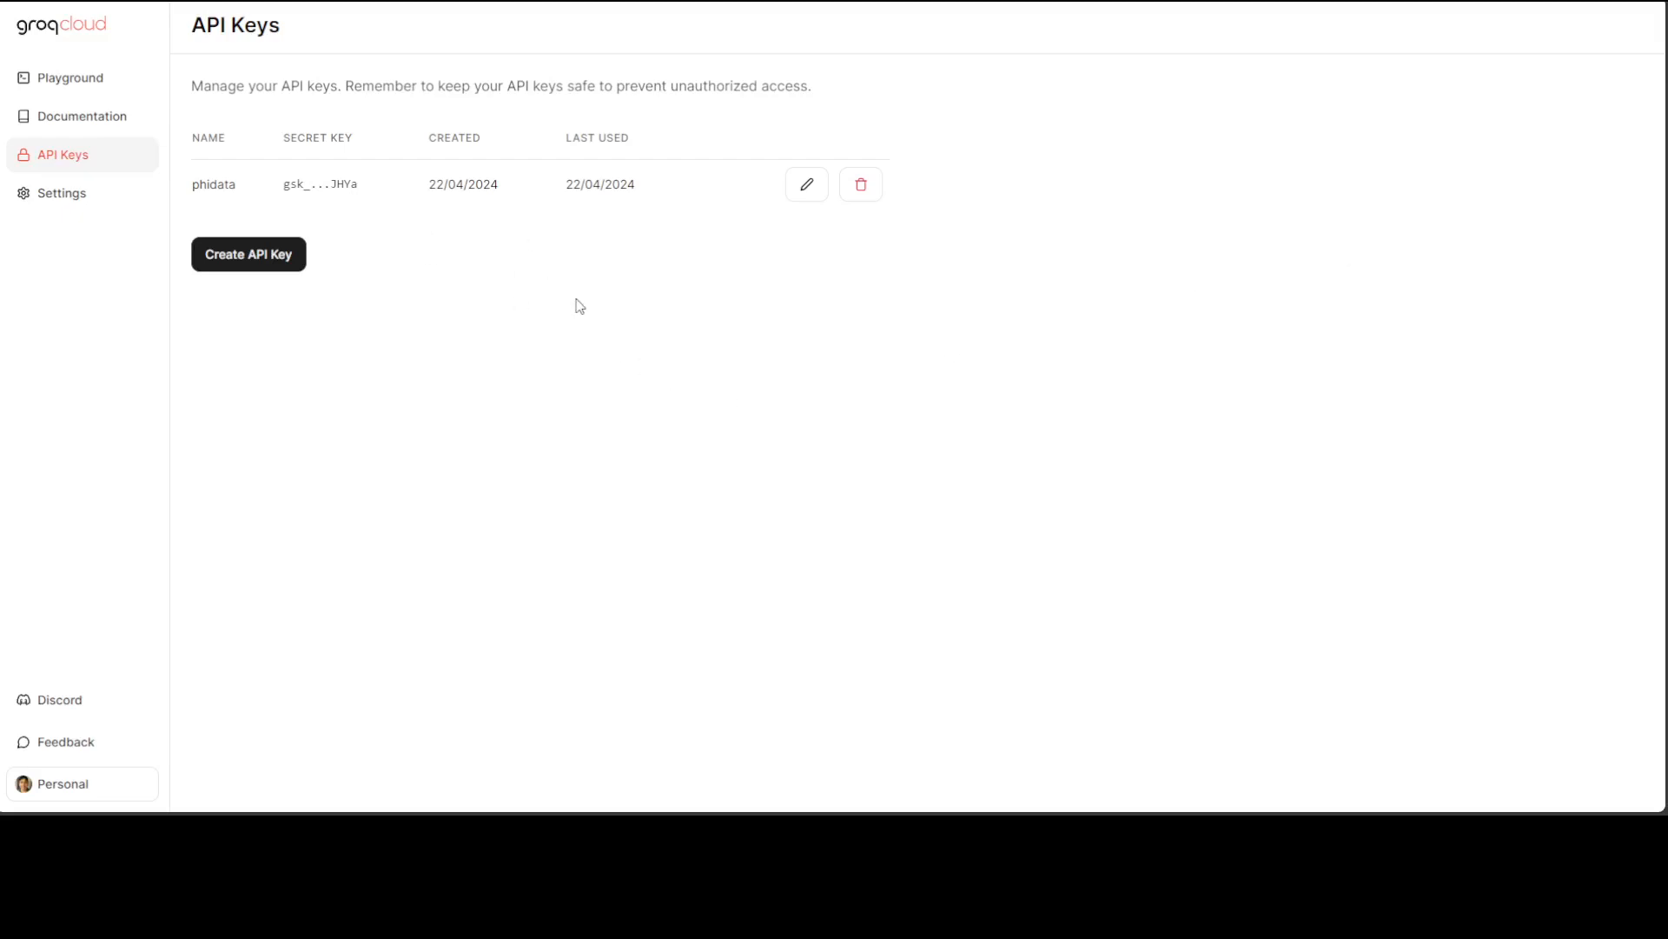
mouse_move(570, 247)
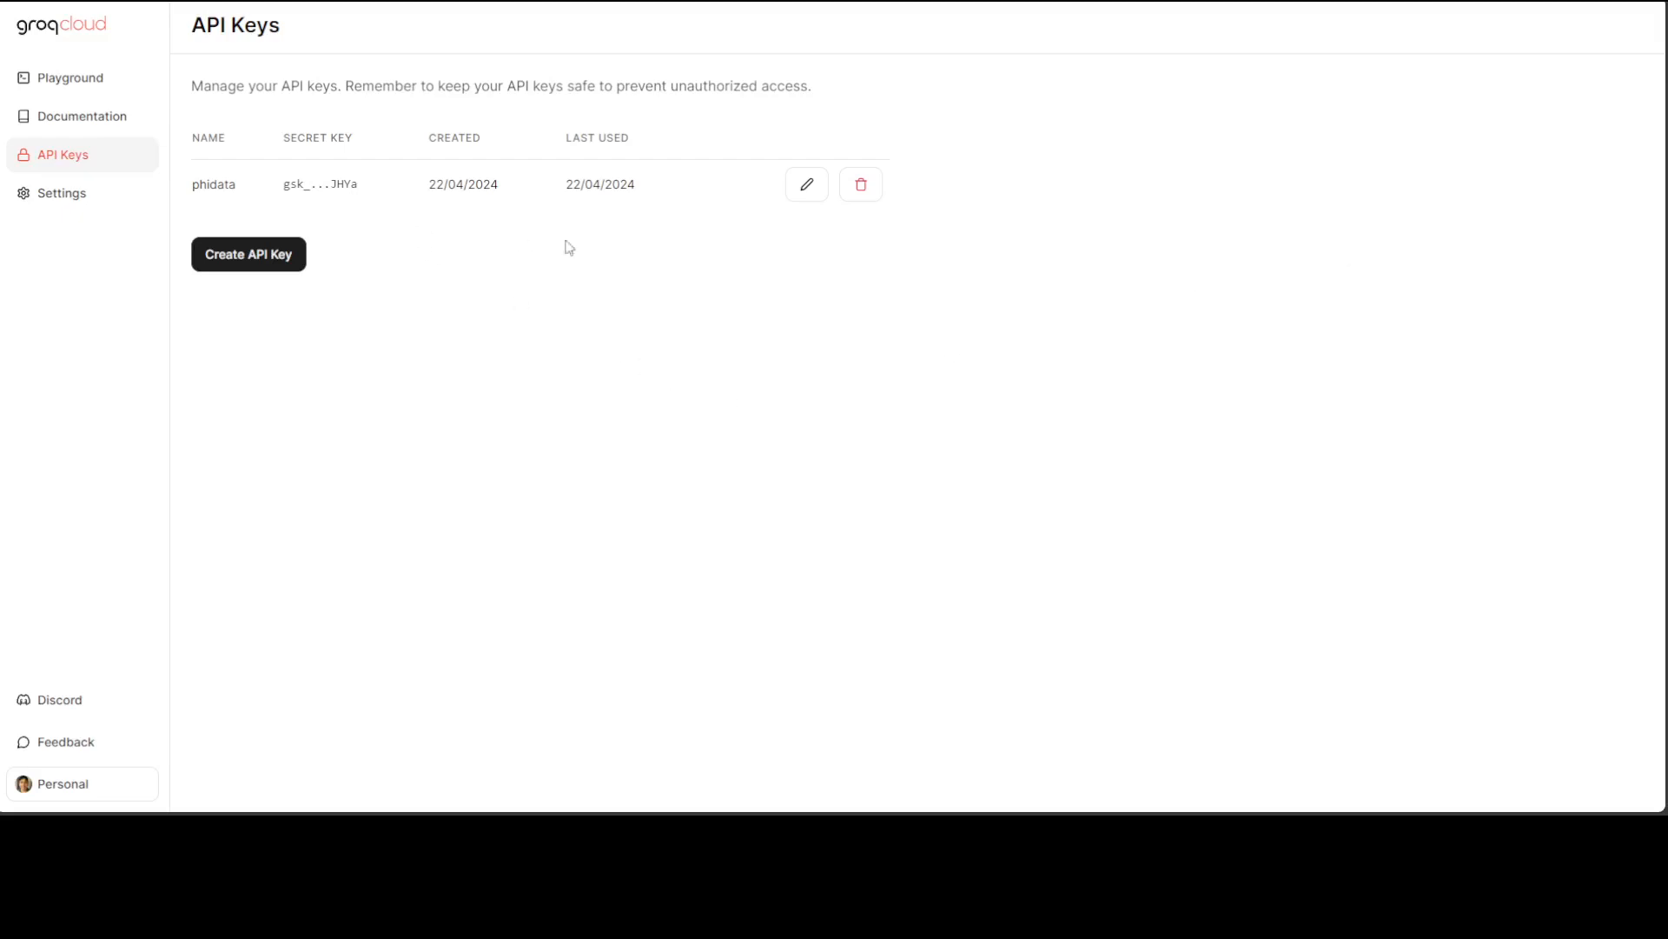
mouse_move(499, 229)
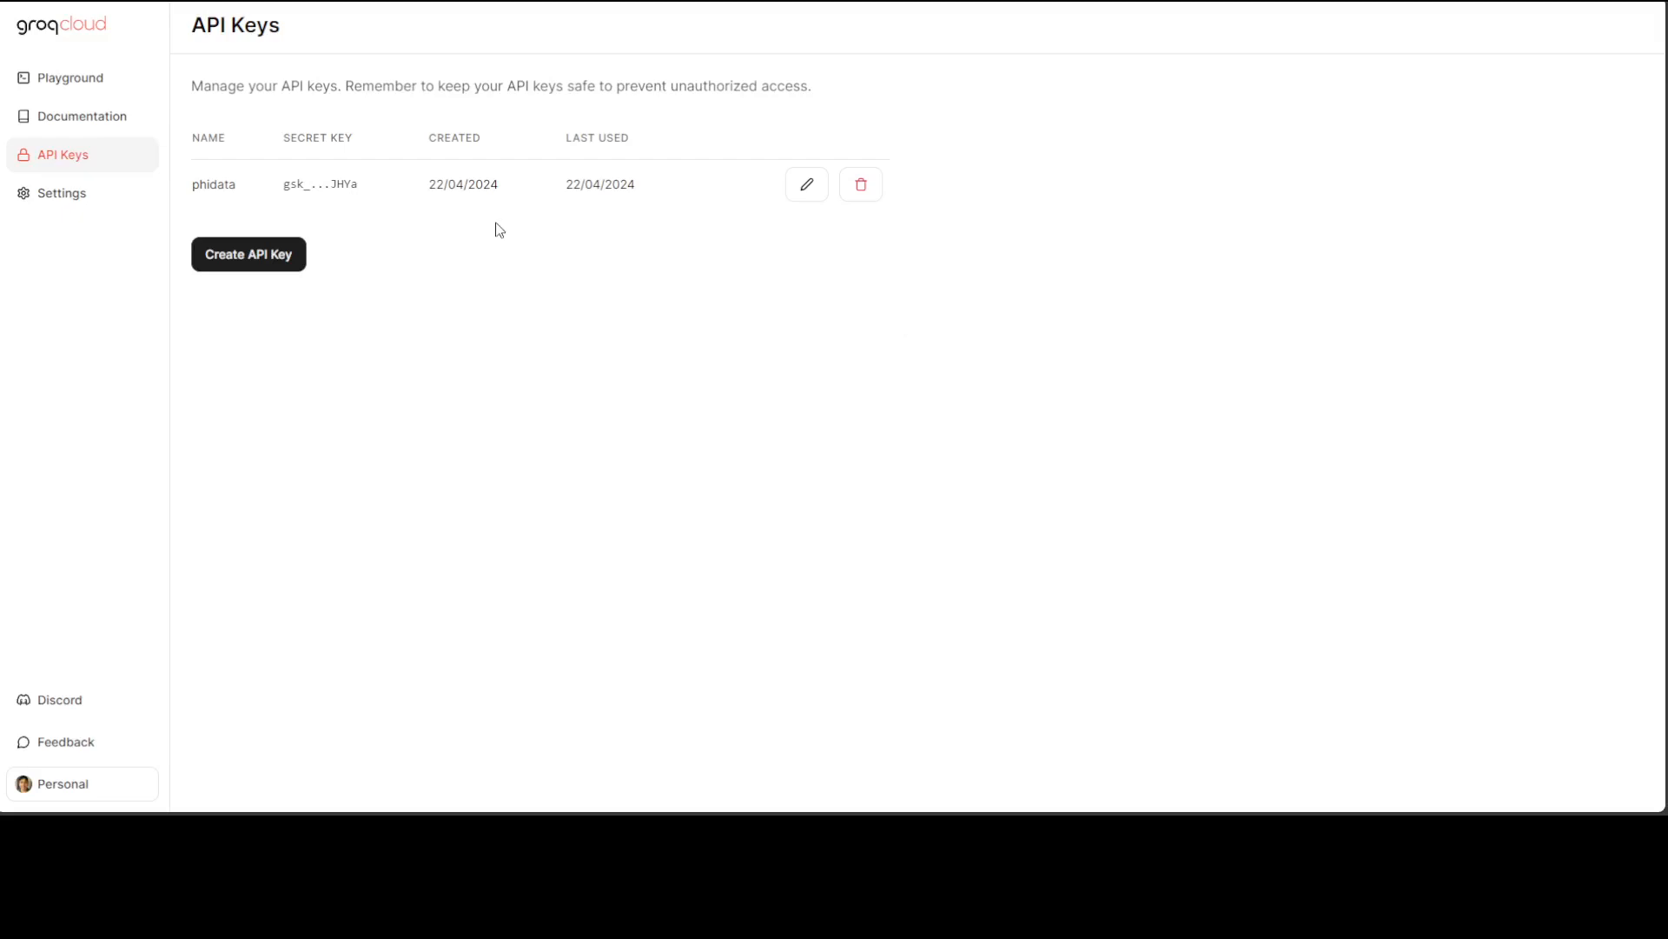
mouse_move(941, 269)
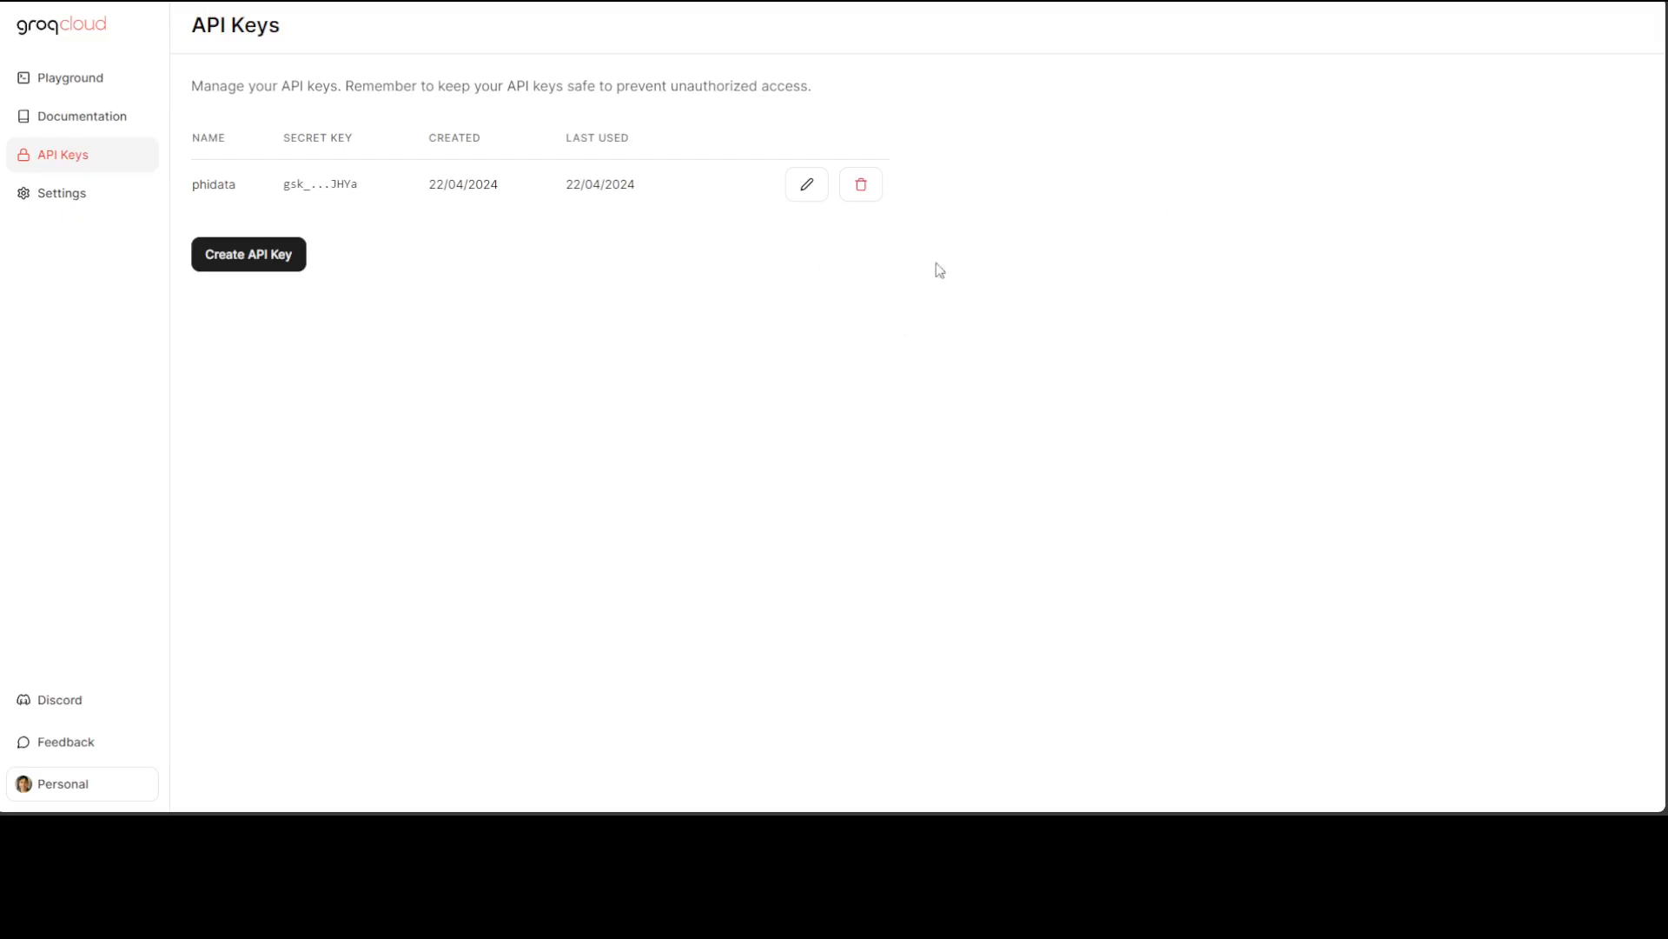
mouse_move(862, 256)
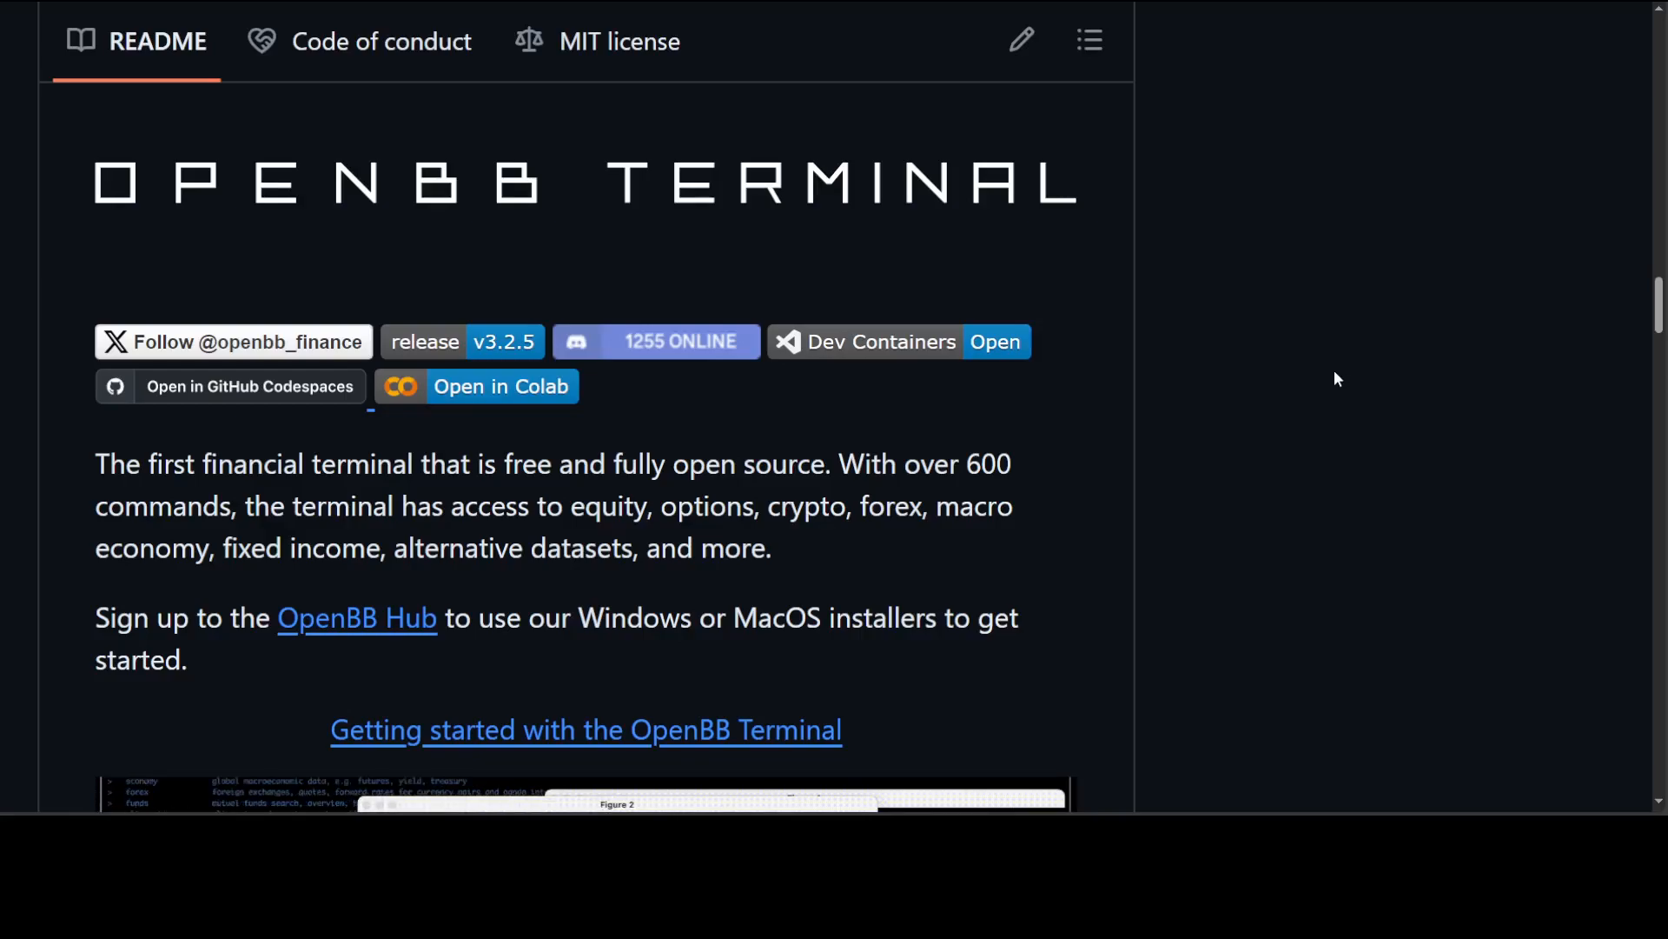
mouse_move(56, 697)
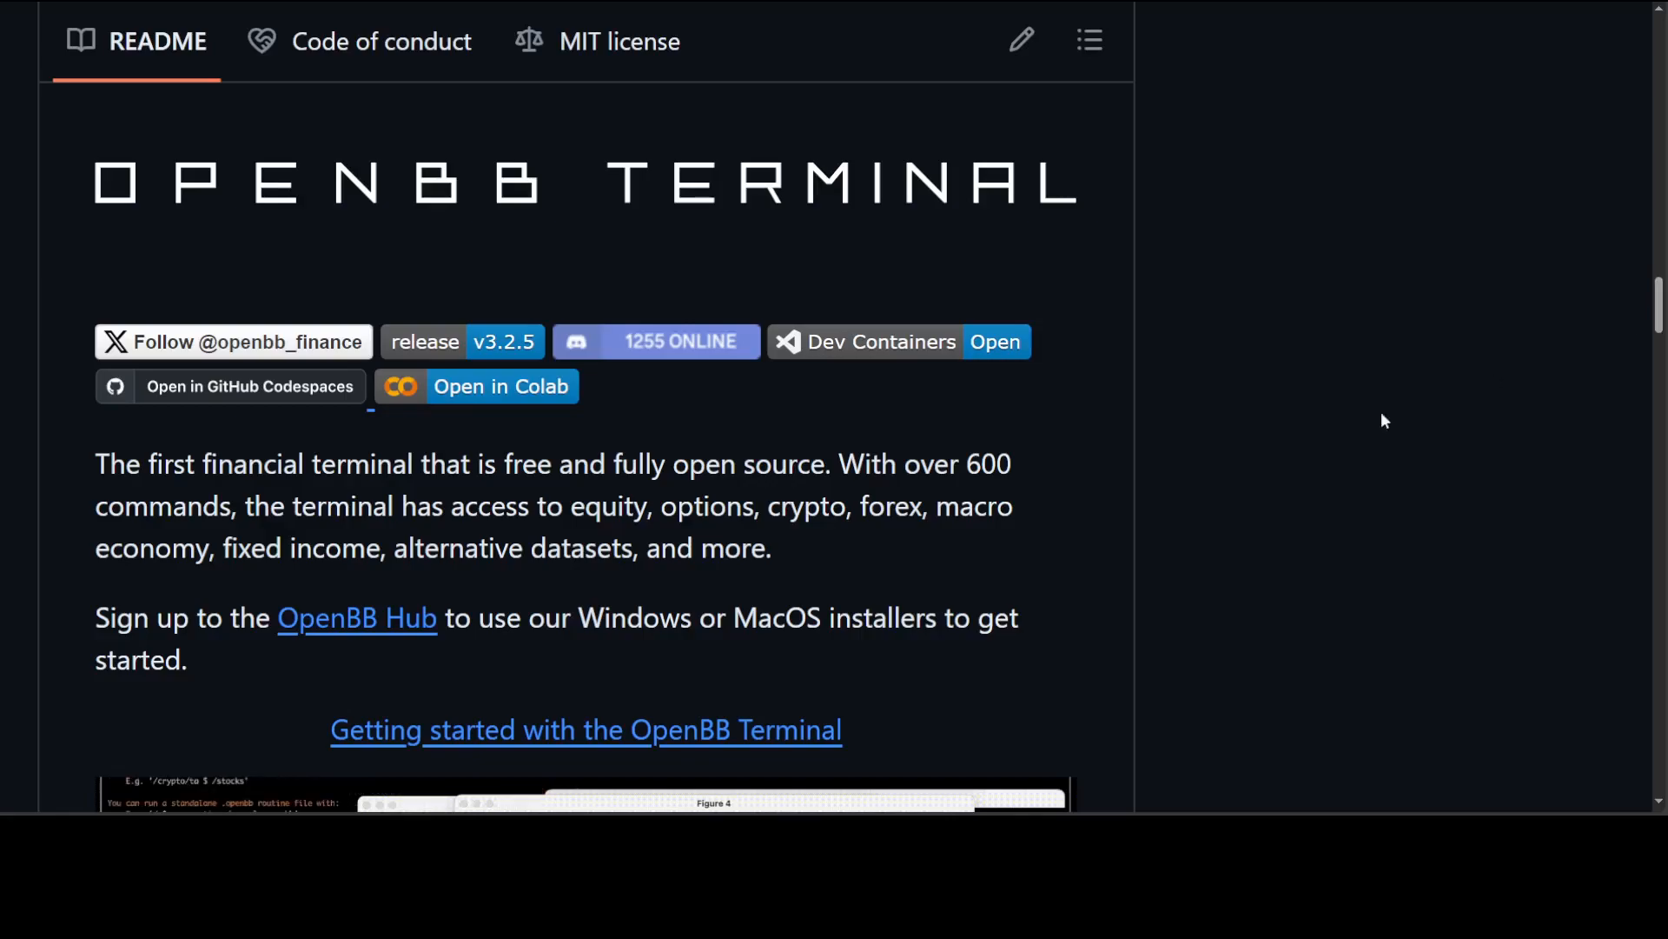
Browse the Terminal output, entering 'overview' and the VFIAX symbol
scroll("down", 3)
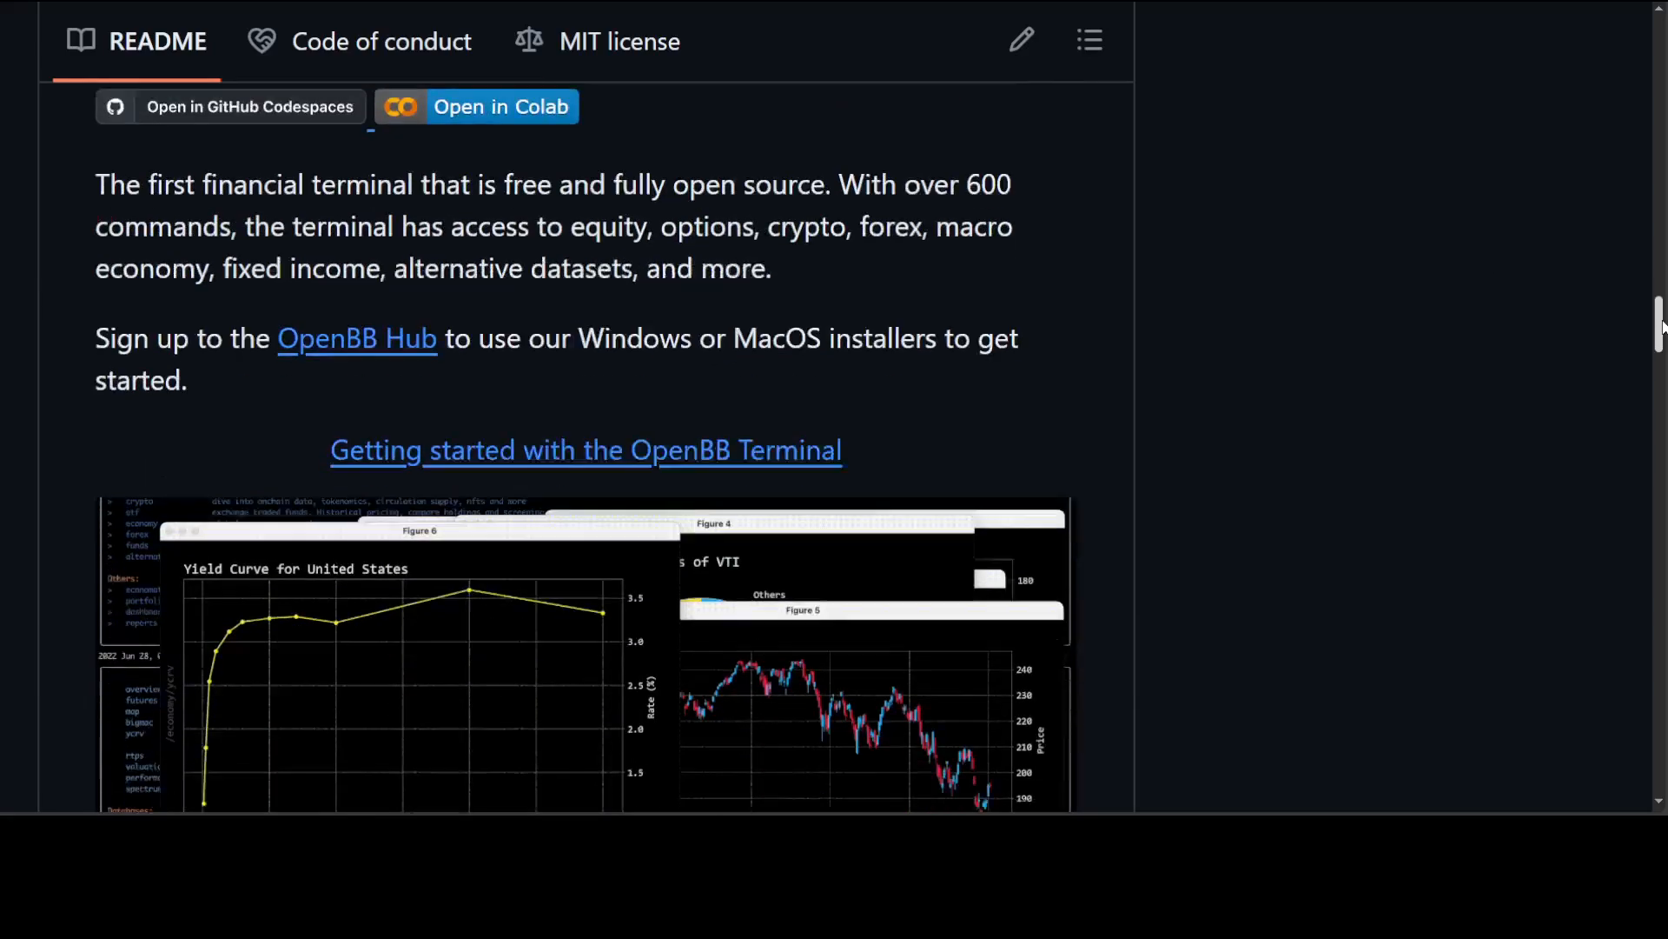
scroll("down", 3)
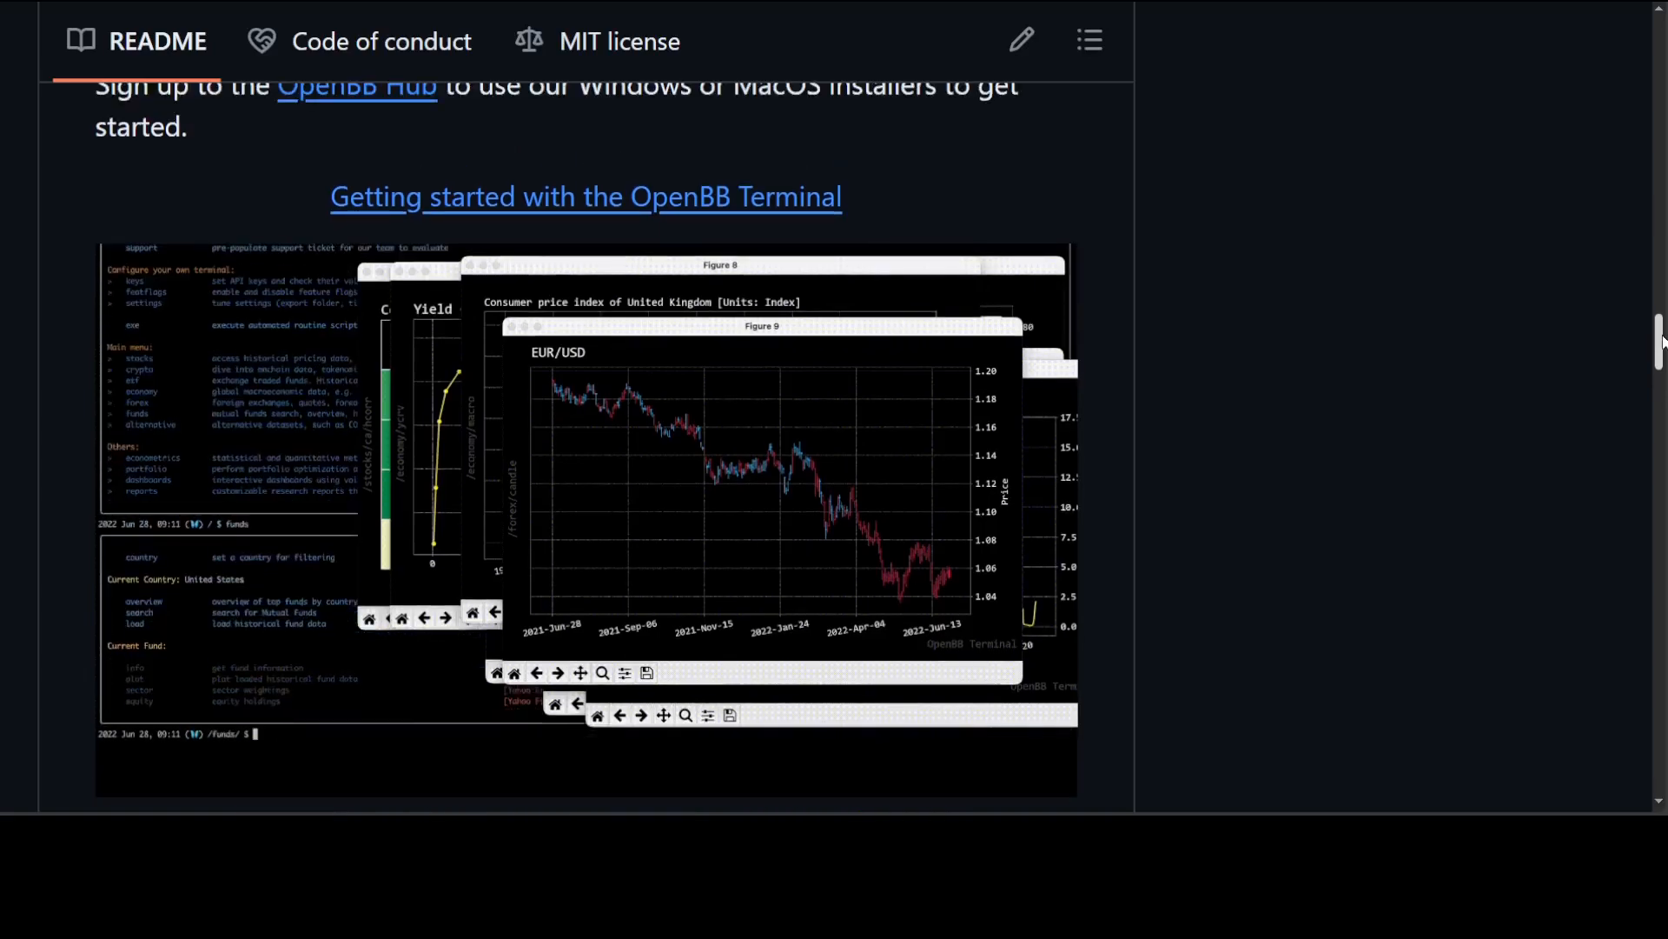
type("overview")
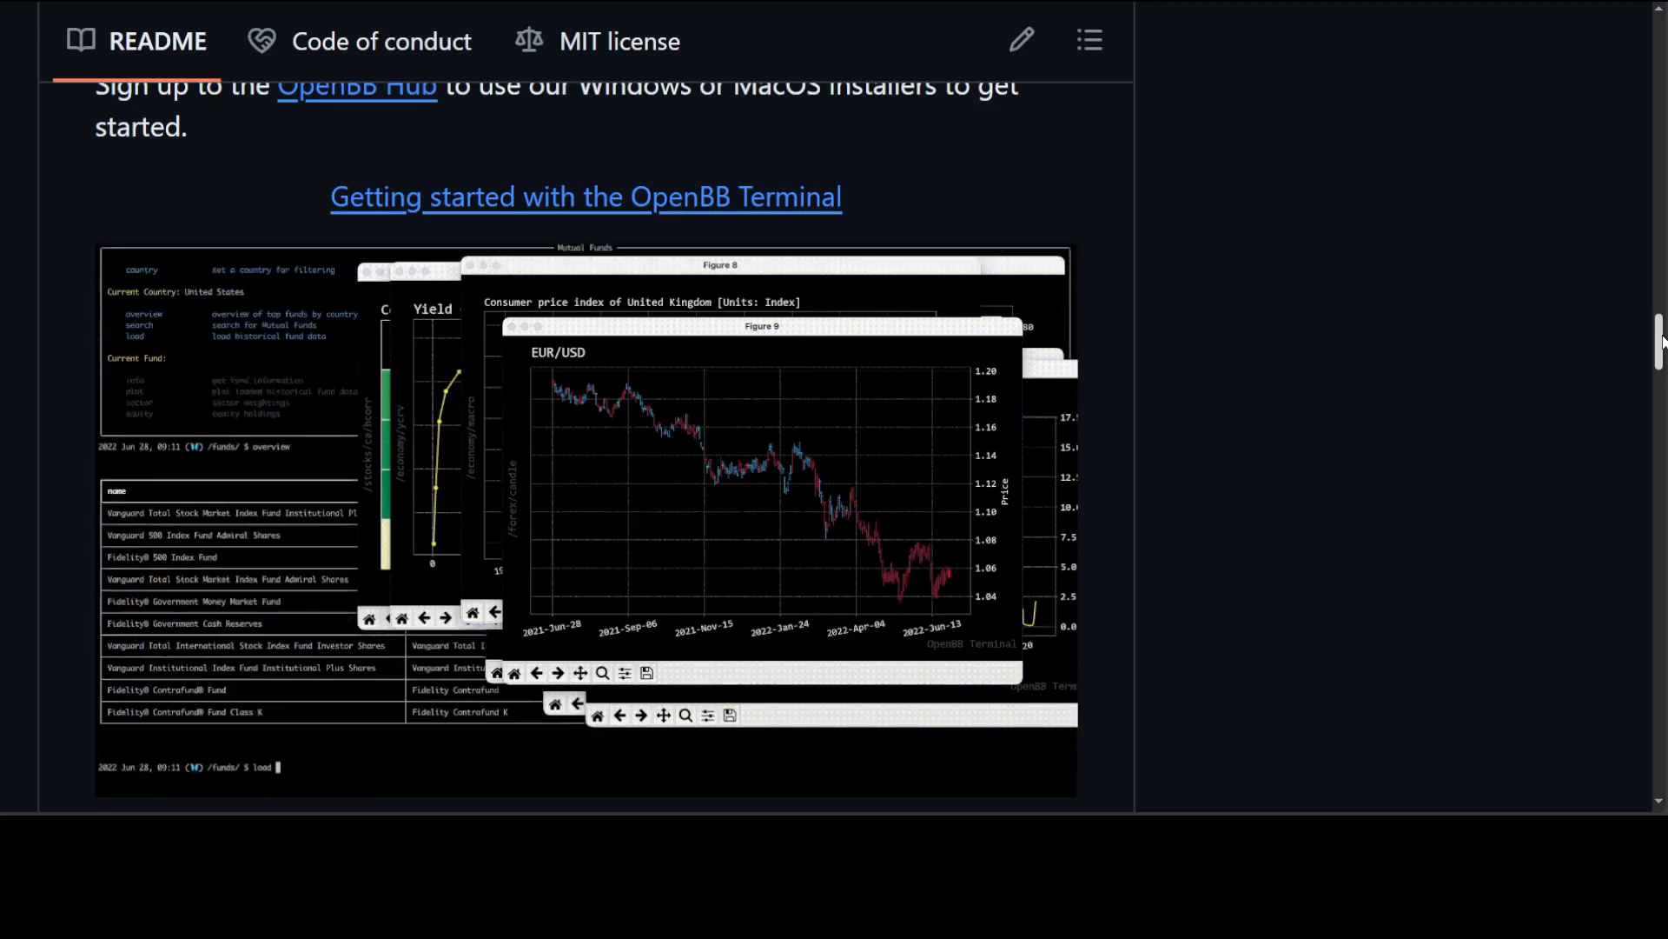
type("VFIAX")
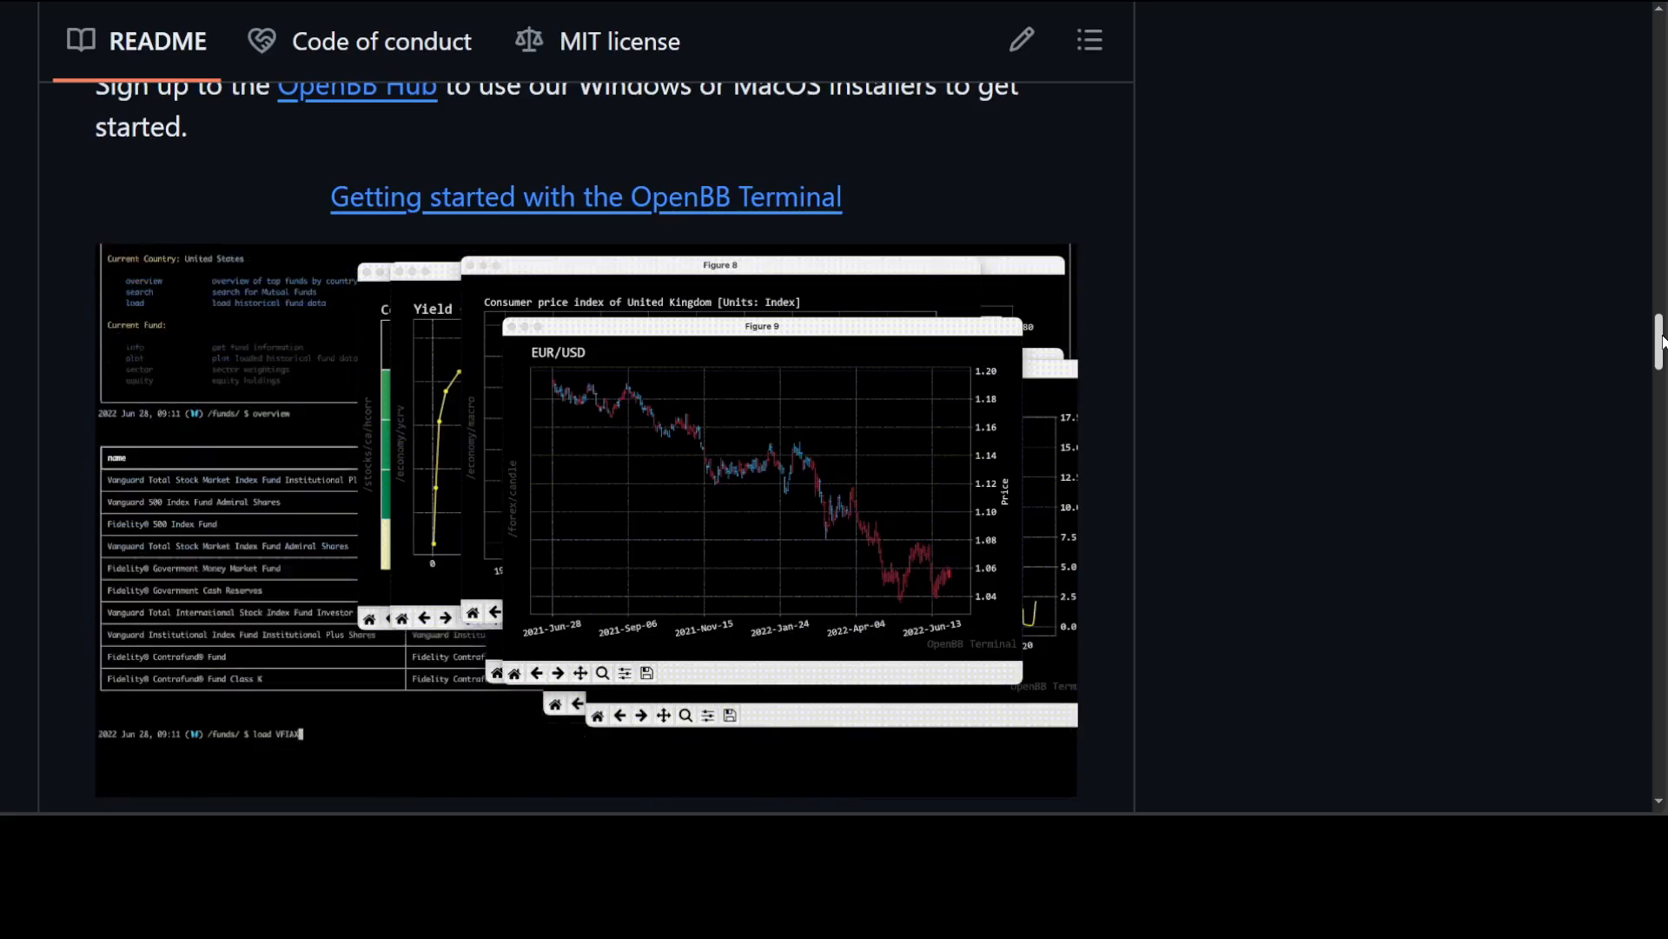
scroll("up", 3)
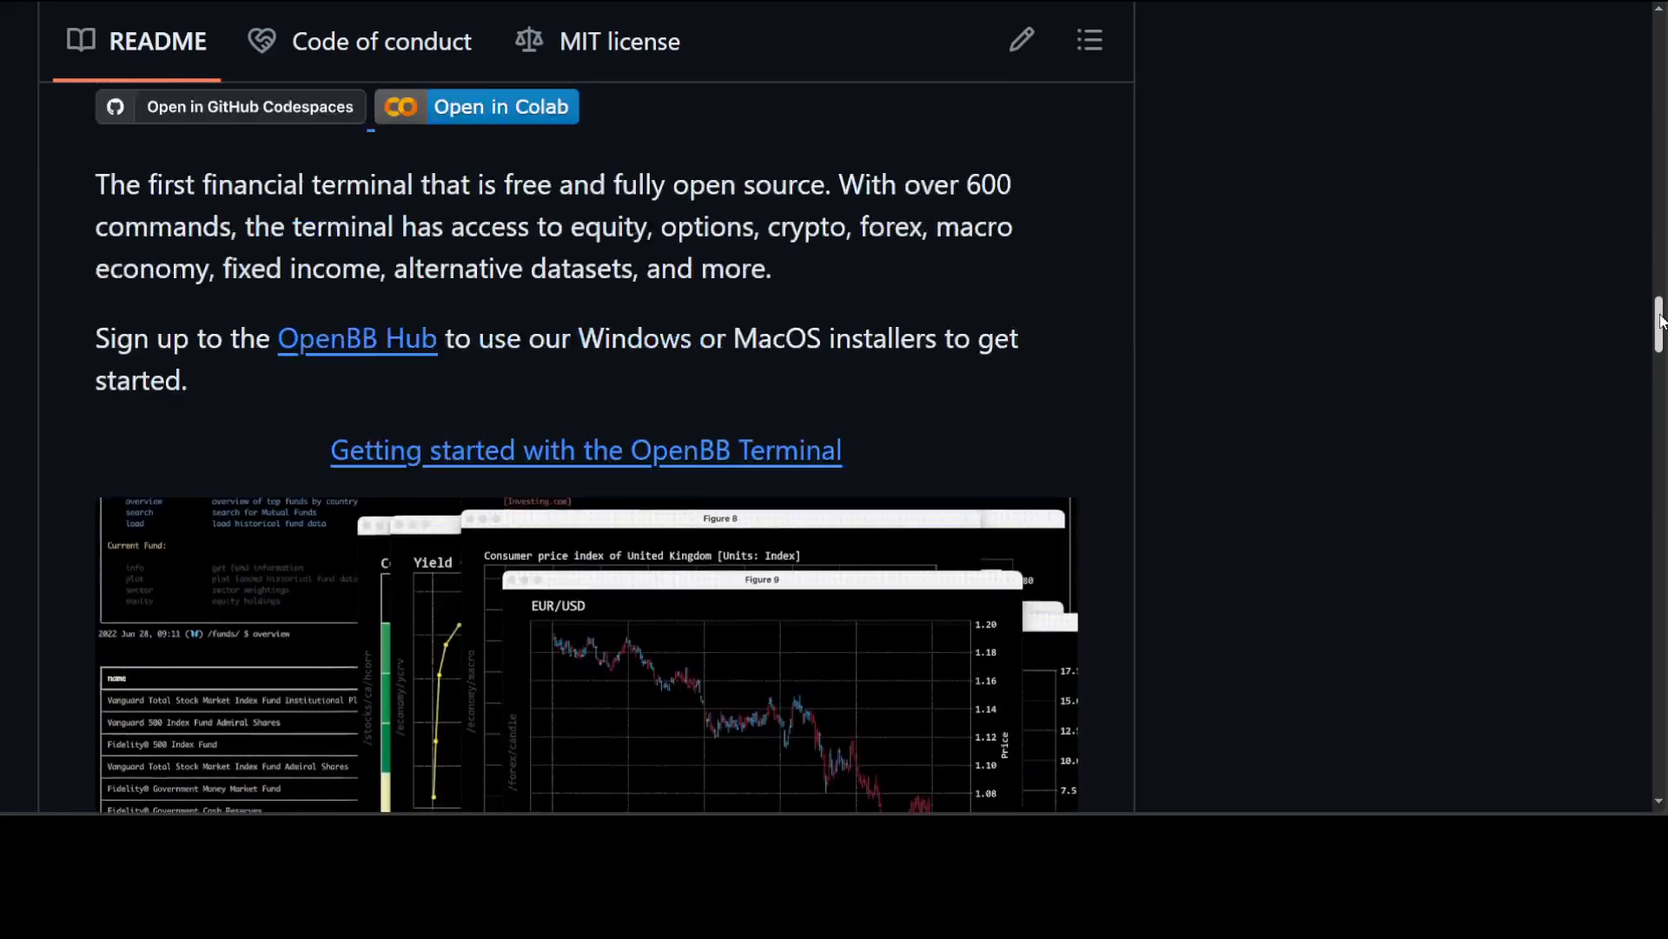
scroll("up", 3)
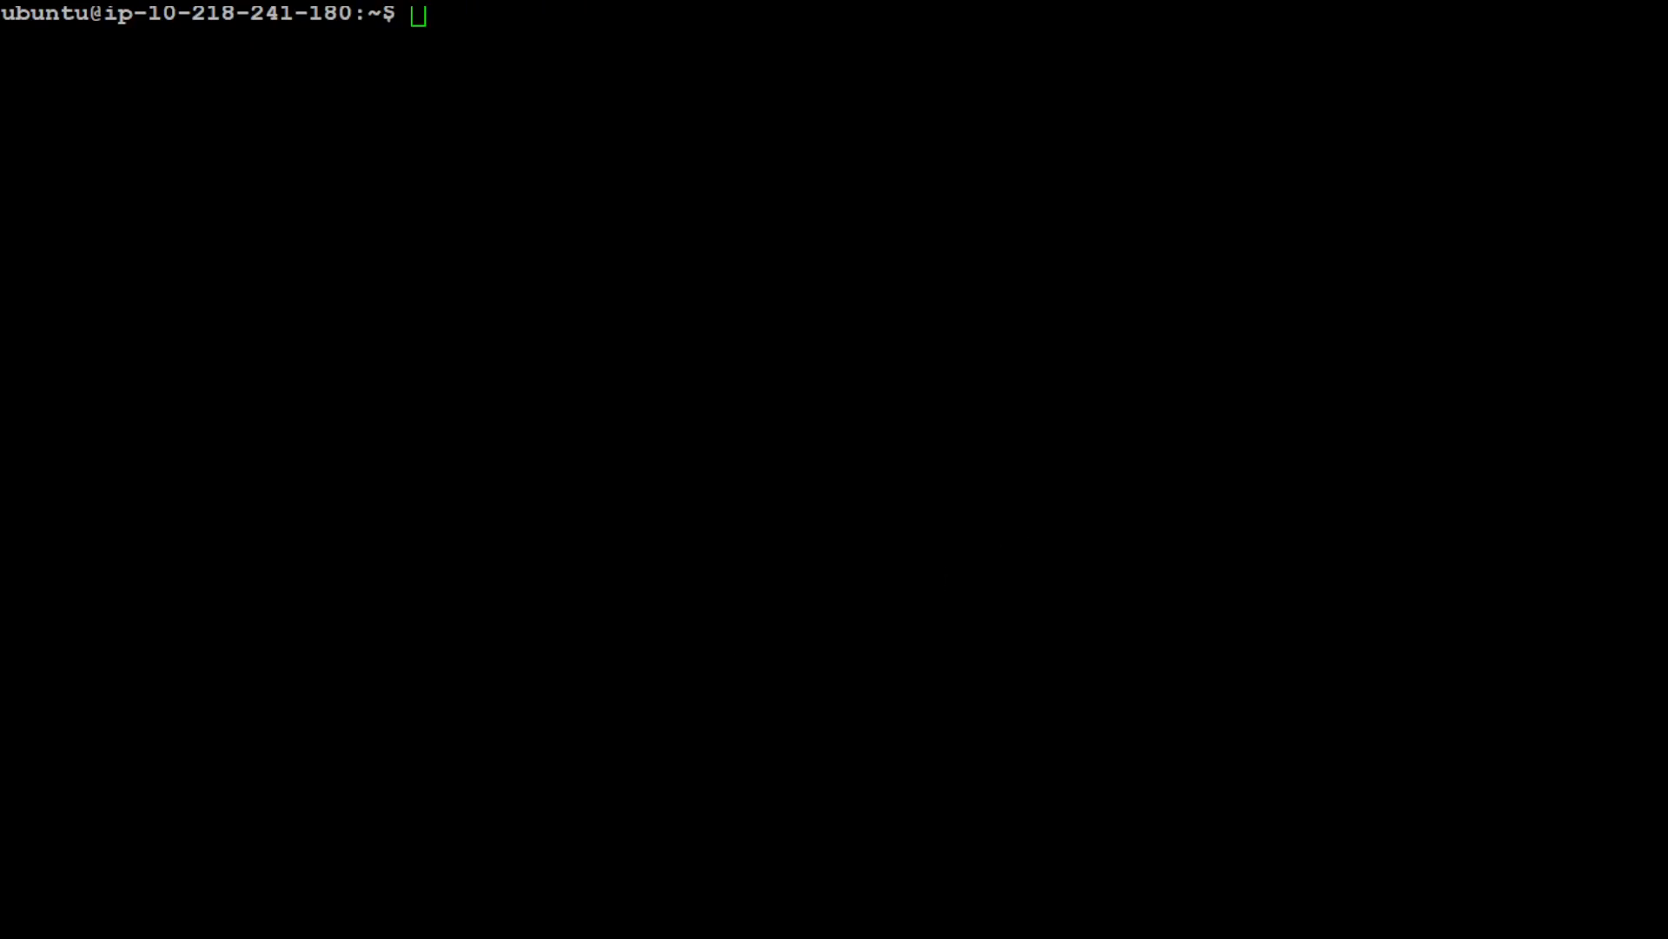
Create and activate the ~/.venvs/aienv virtual environment, then pip install -U groq phidata
type("python3 -m venv ~/.venvs/aienv")
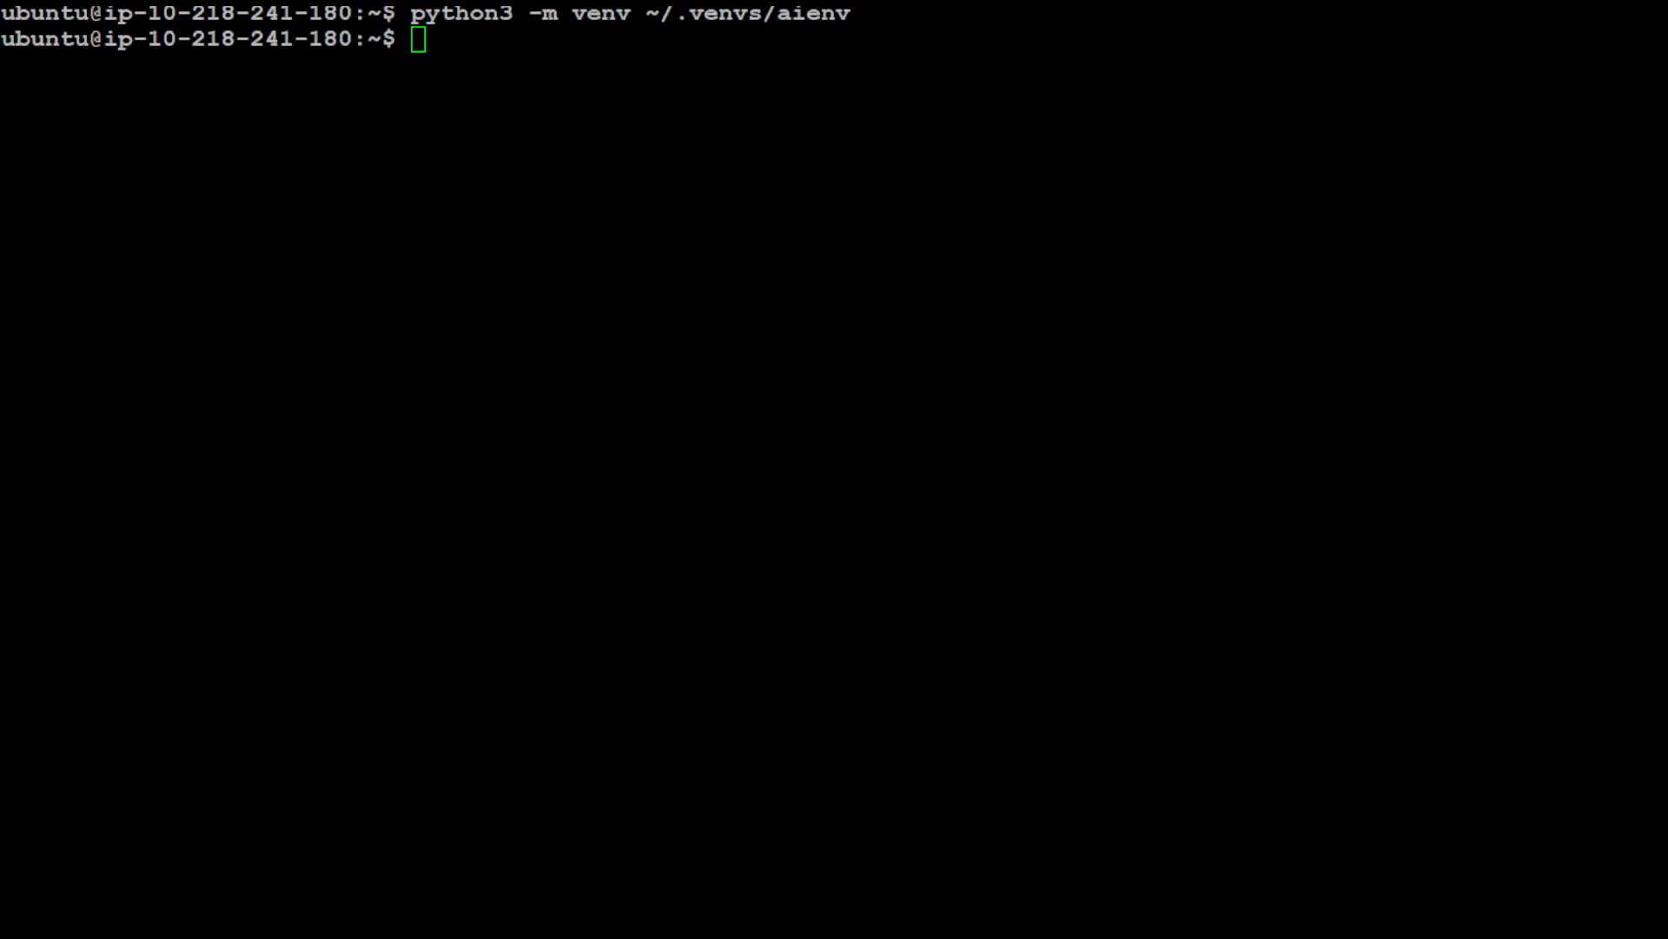
type("source ~/.venvs/aienv/bin/activate")
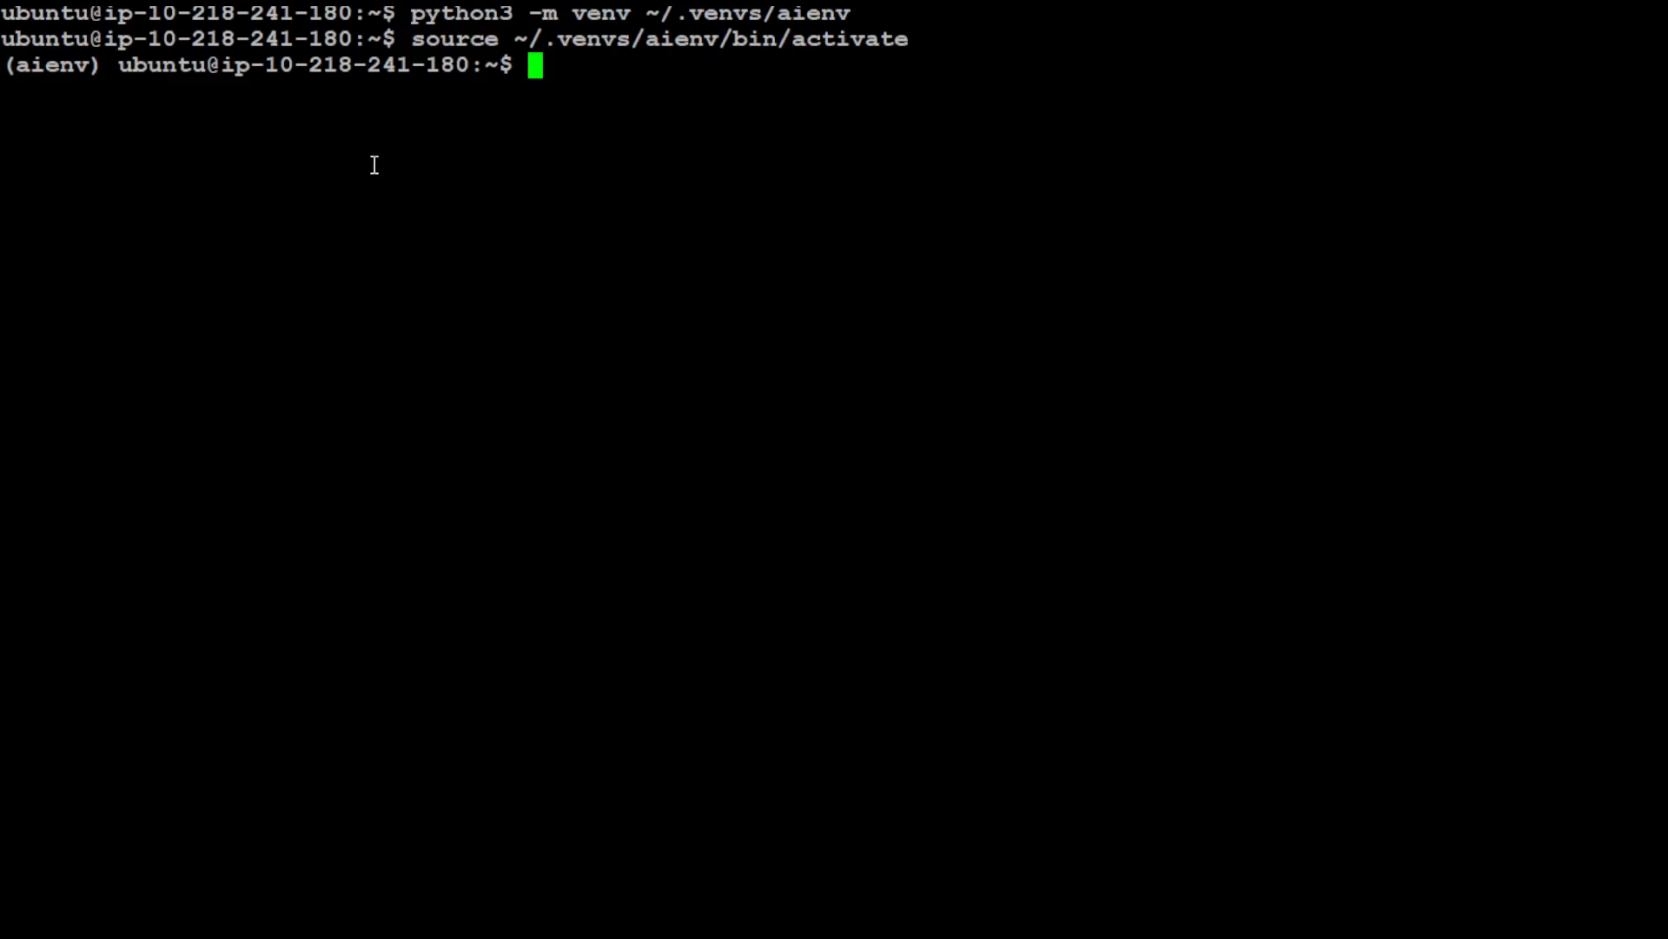
type("pip install -U groq phidata")
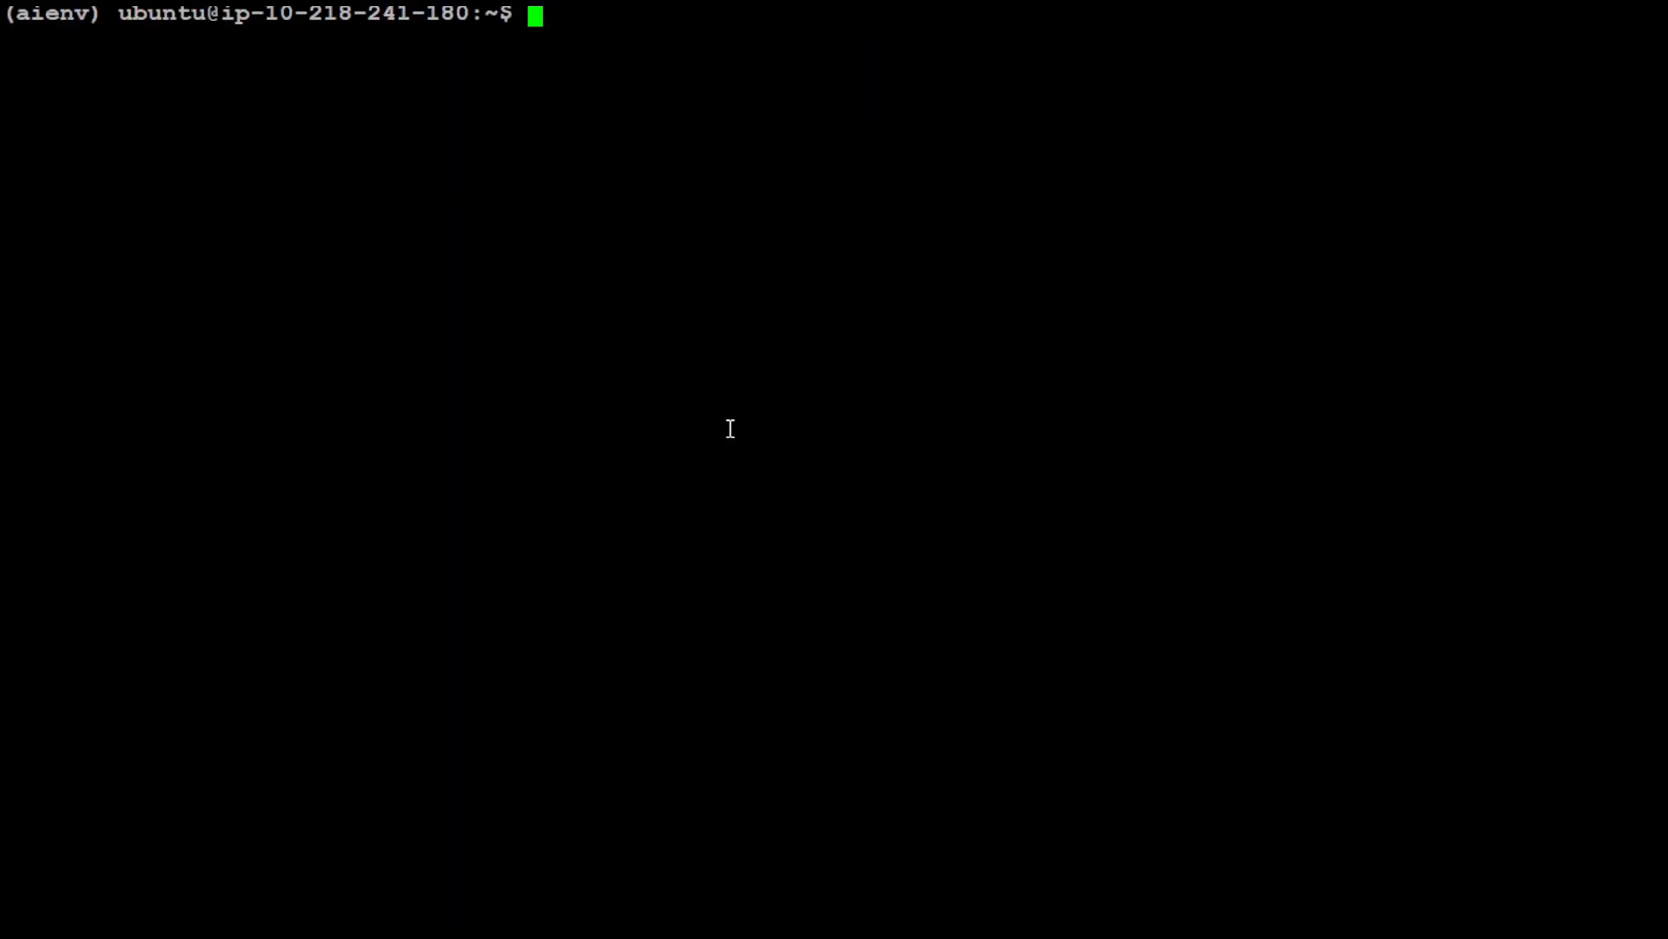
Install "openbb[all]", polars and pyarrow with pip inside the aienv environment
type("pip install \"openbb[all]\" polars pyarrow")
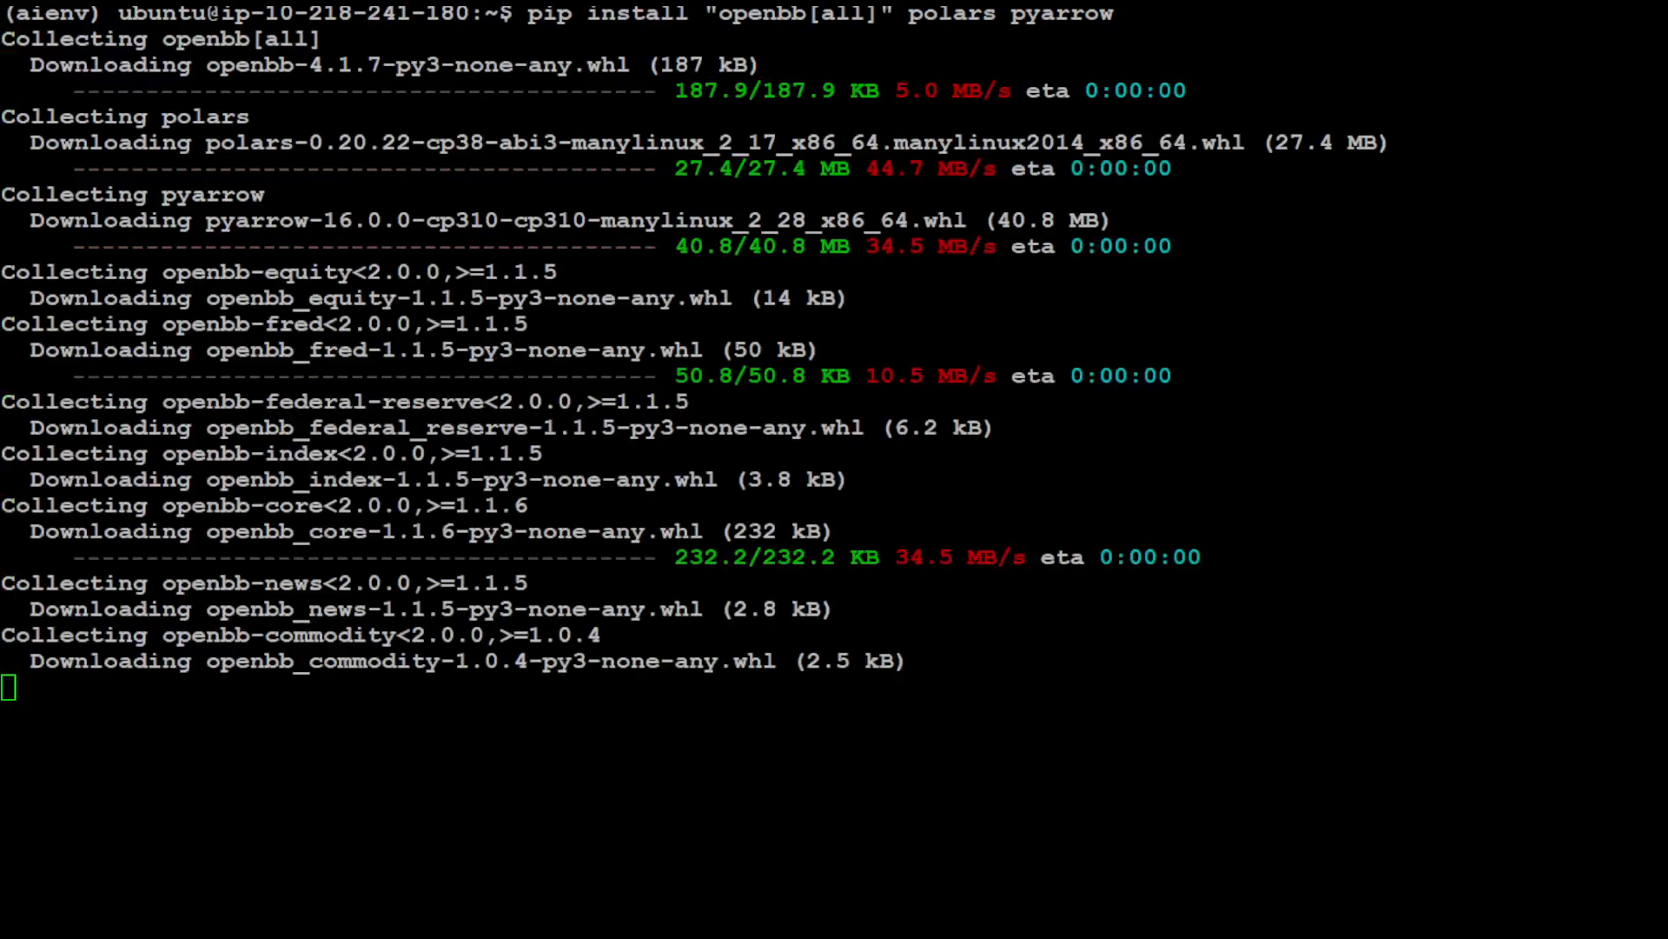
scroll("down", 3)
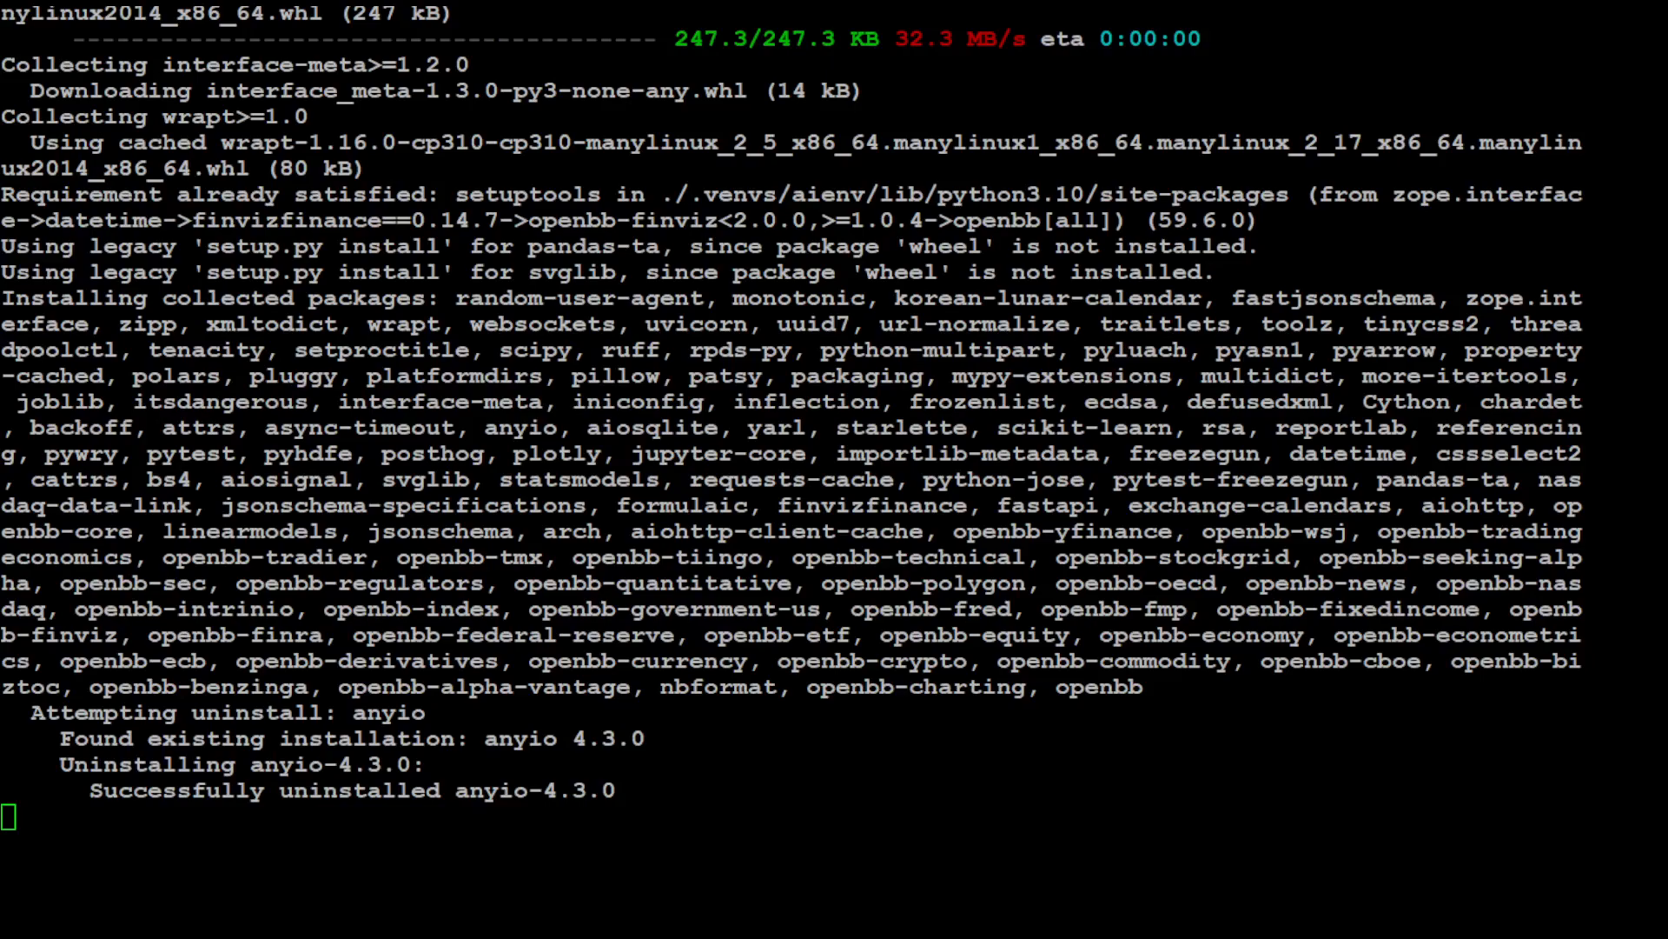
scroll("down", 3)
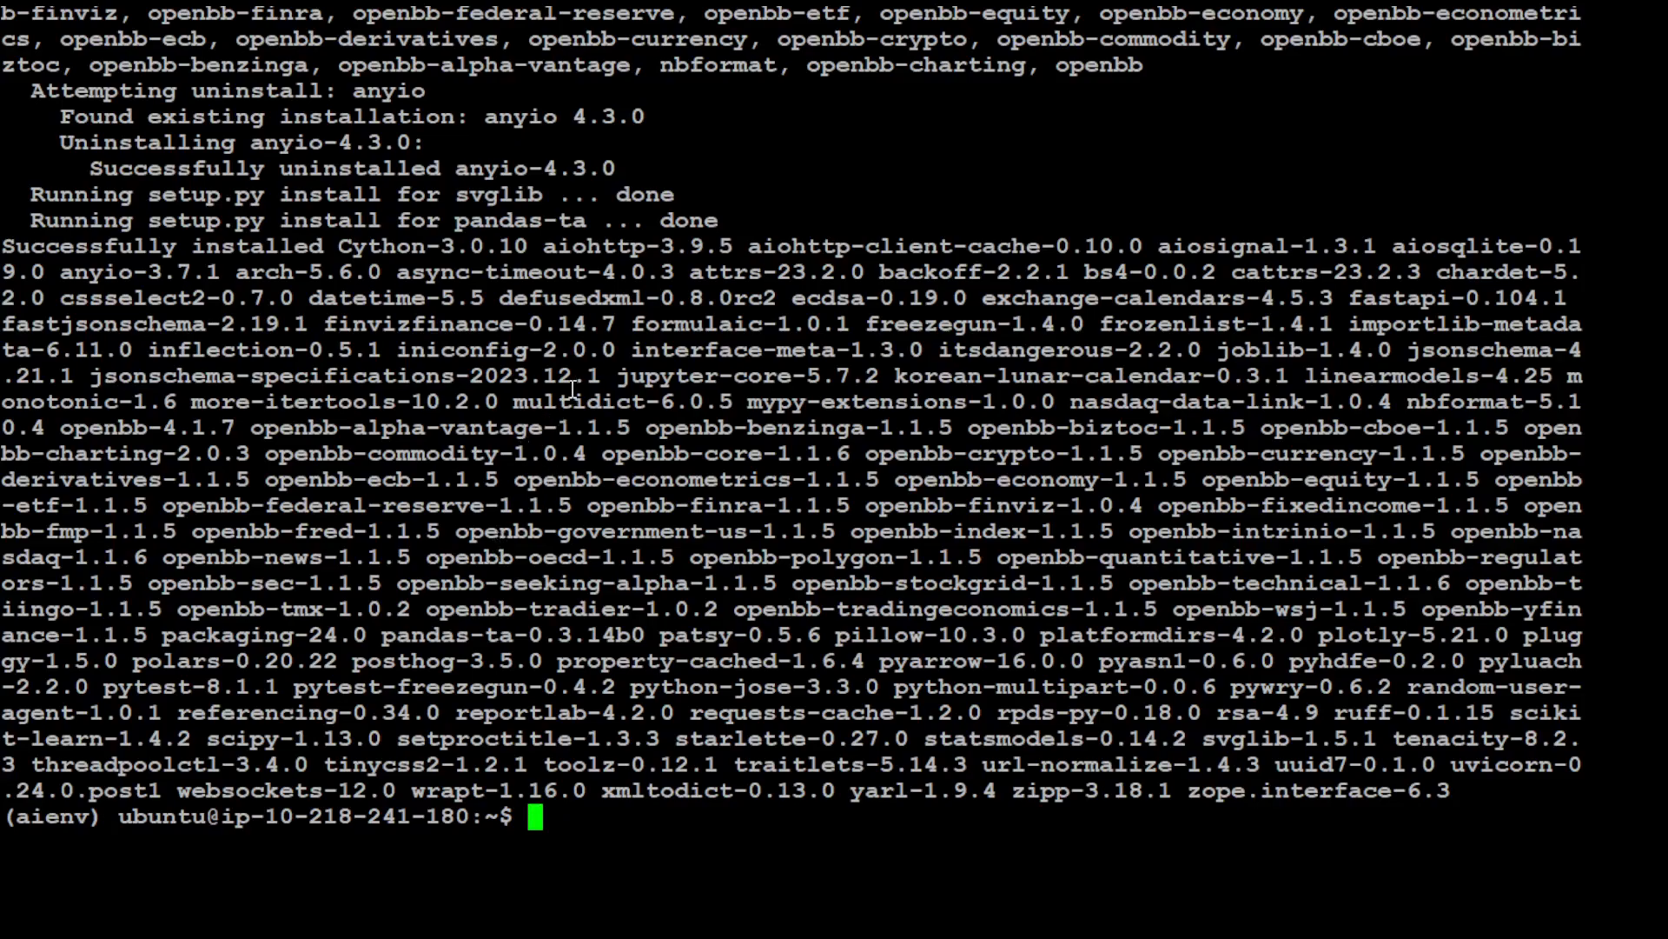
mouse_move(571, 387)
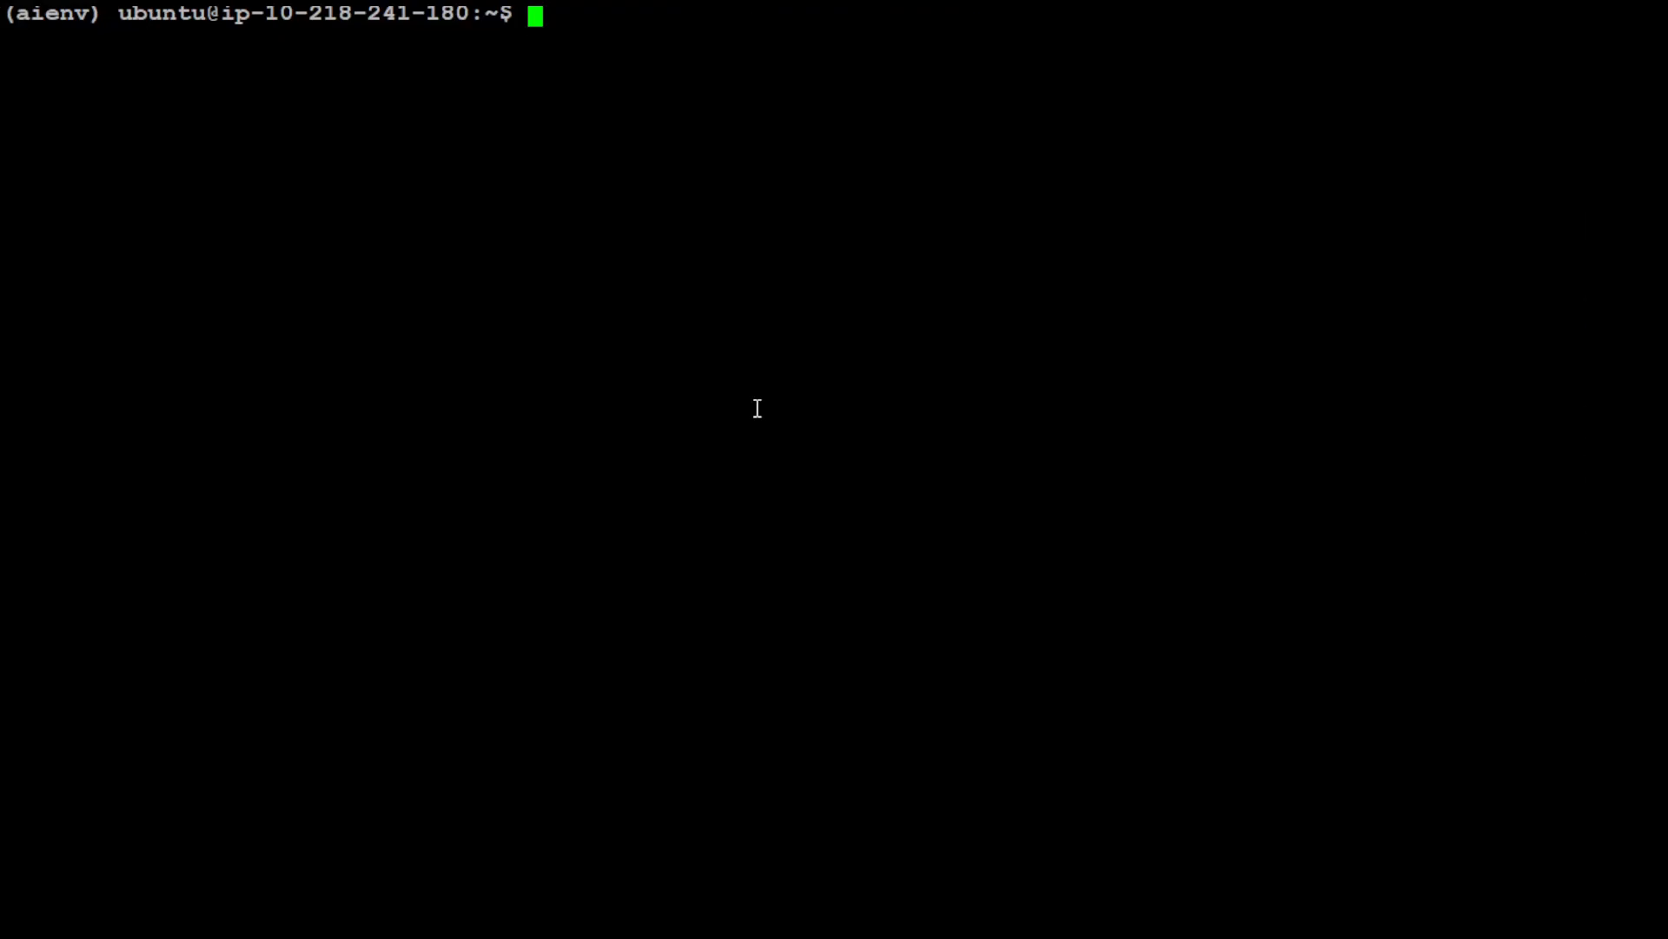
type("git clone p")
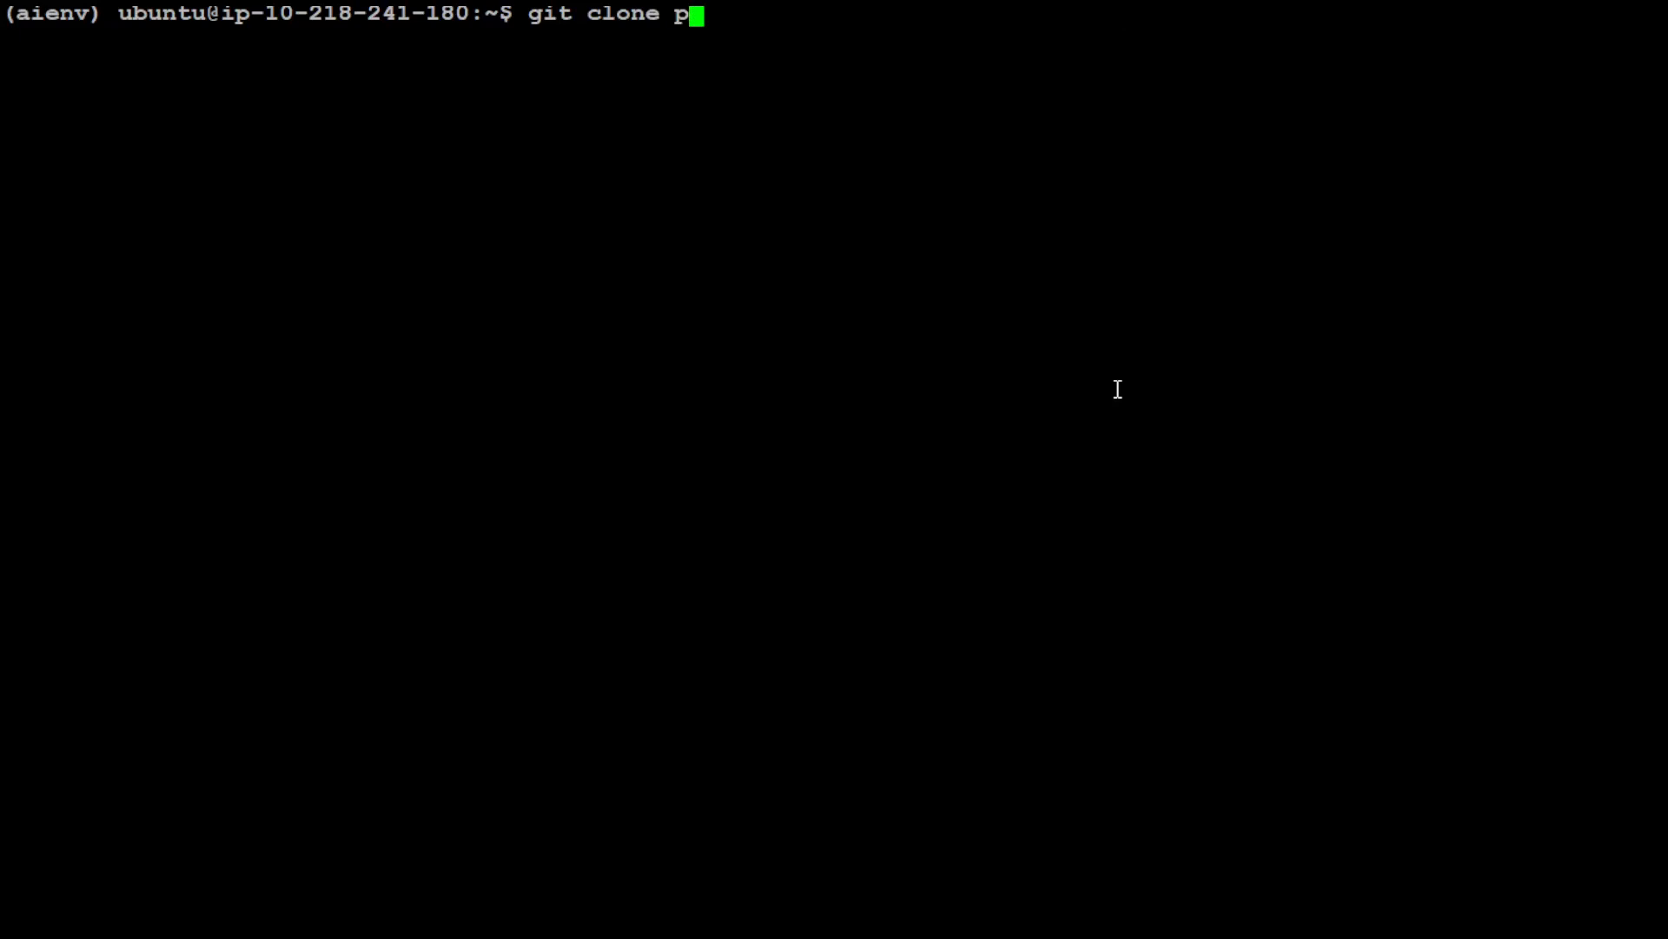
key("BackSpace")
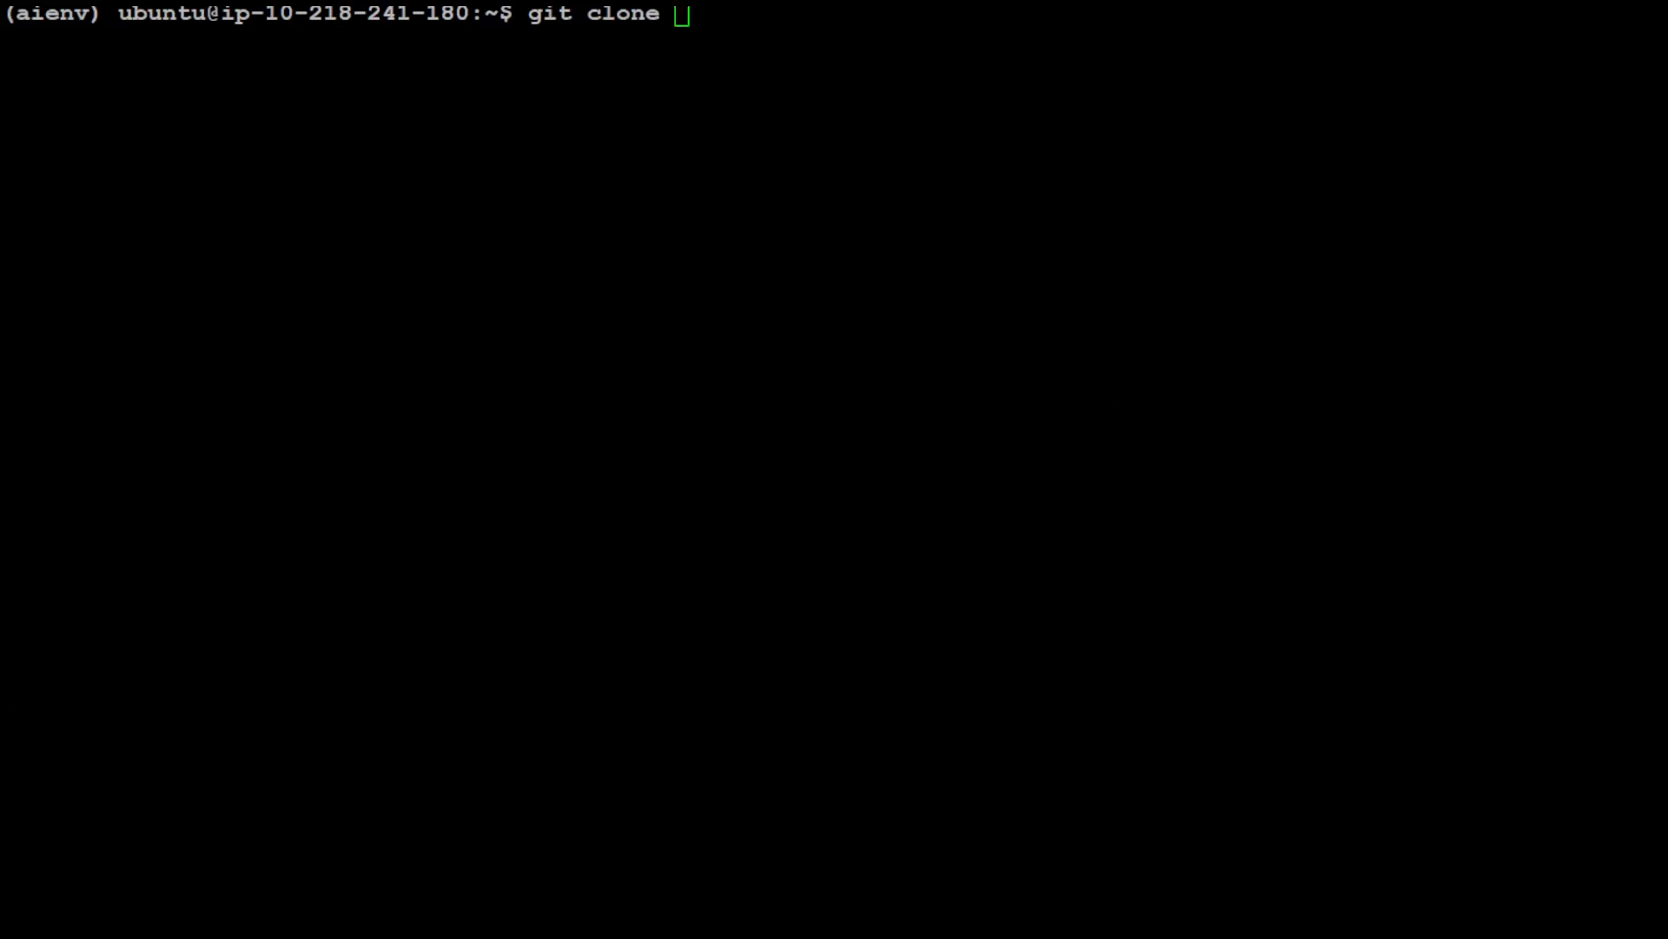
type("https://github.com/phidatahq/phidata.git")
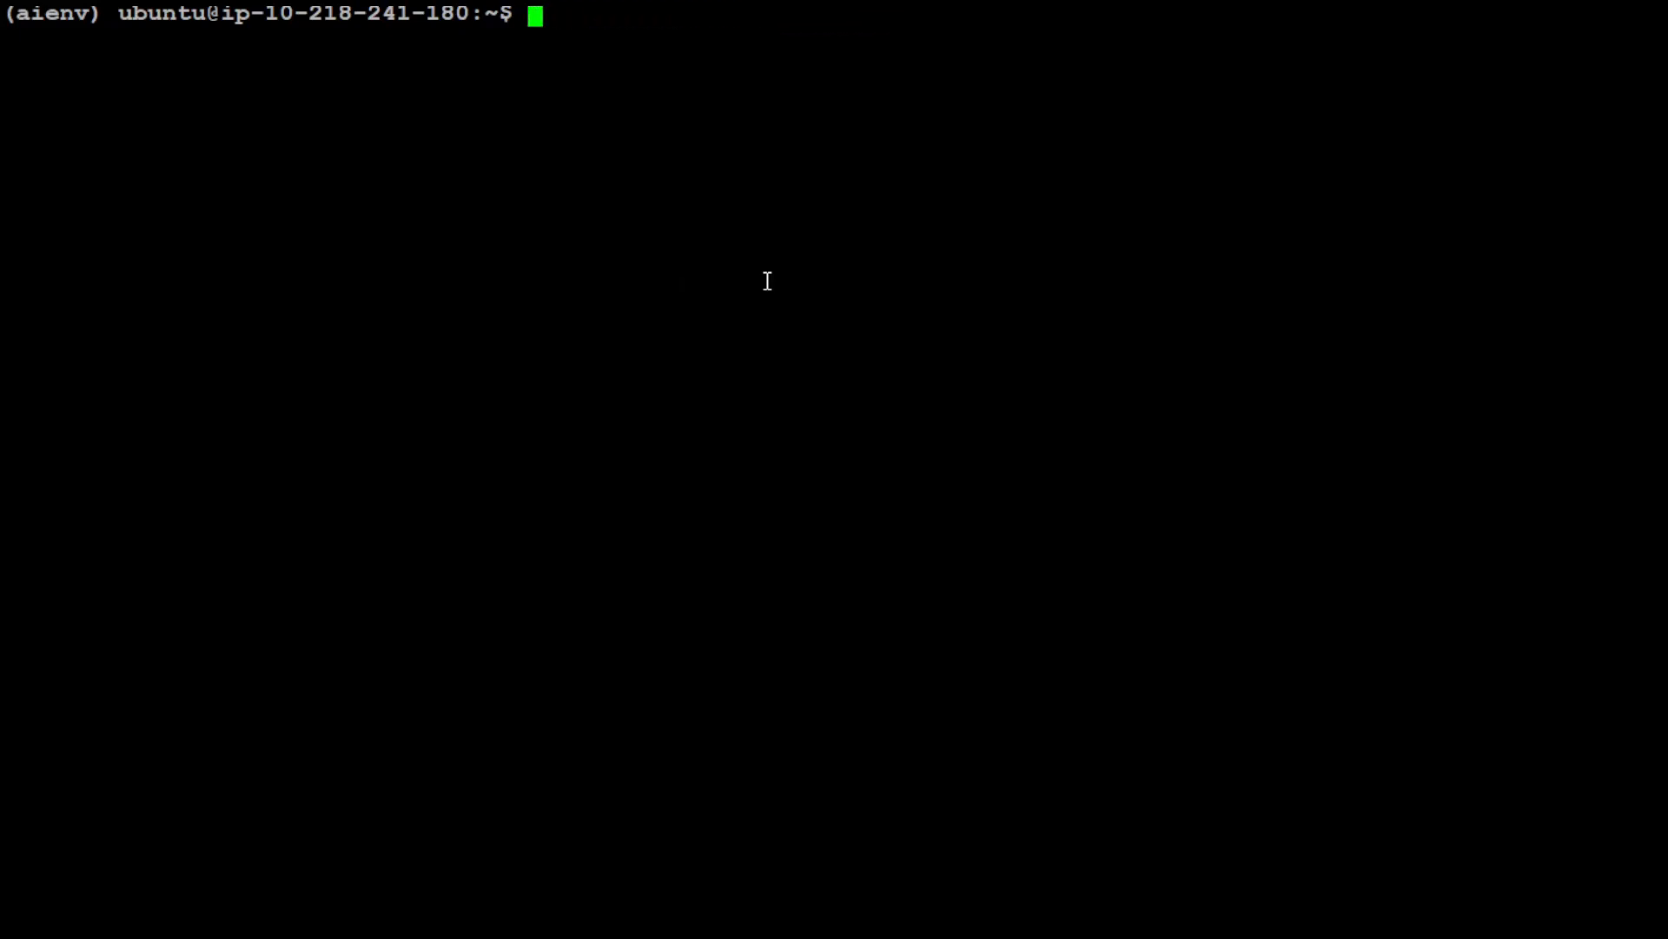
type("cd phidata/")
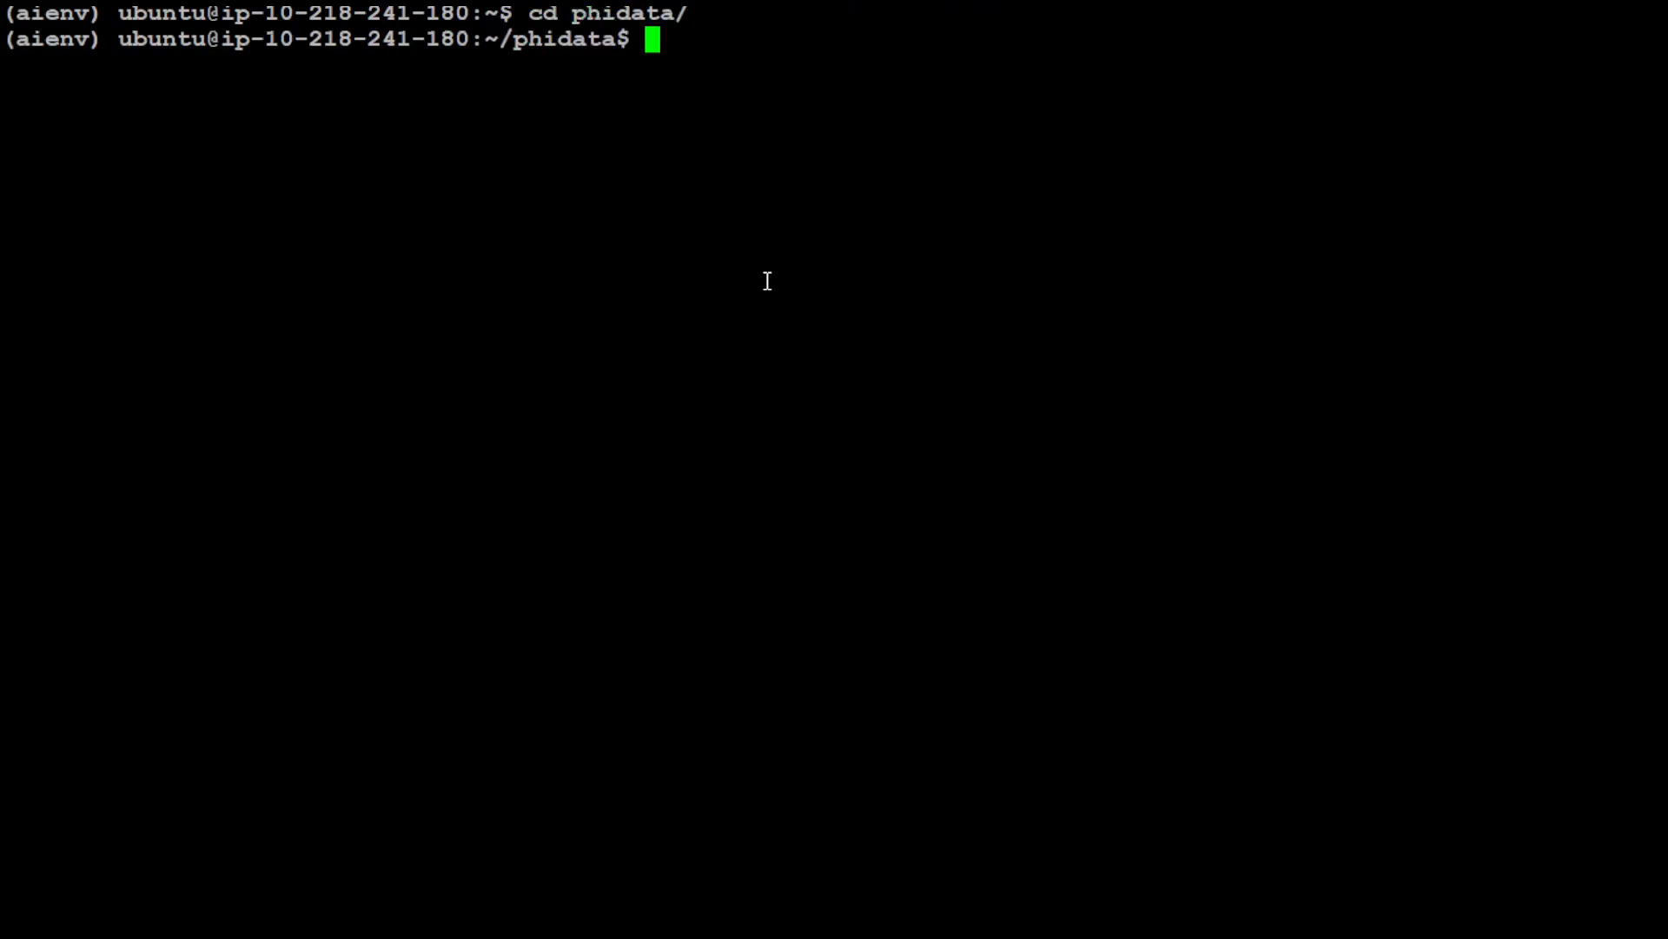
type("ls -")
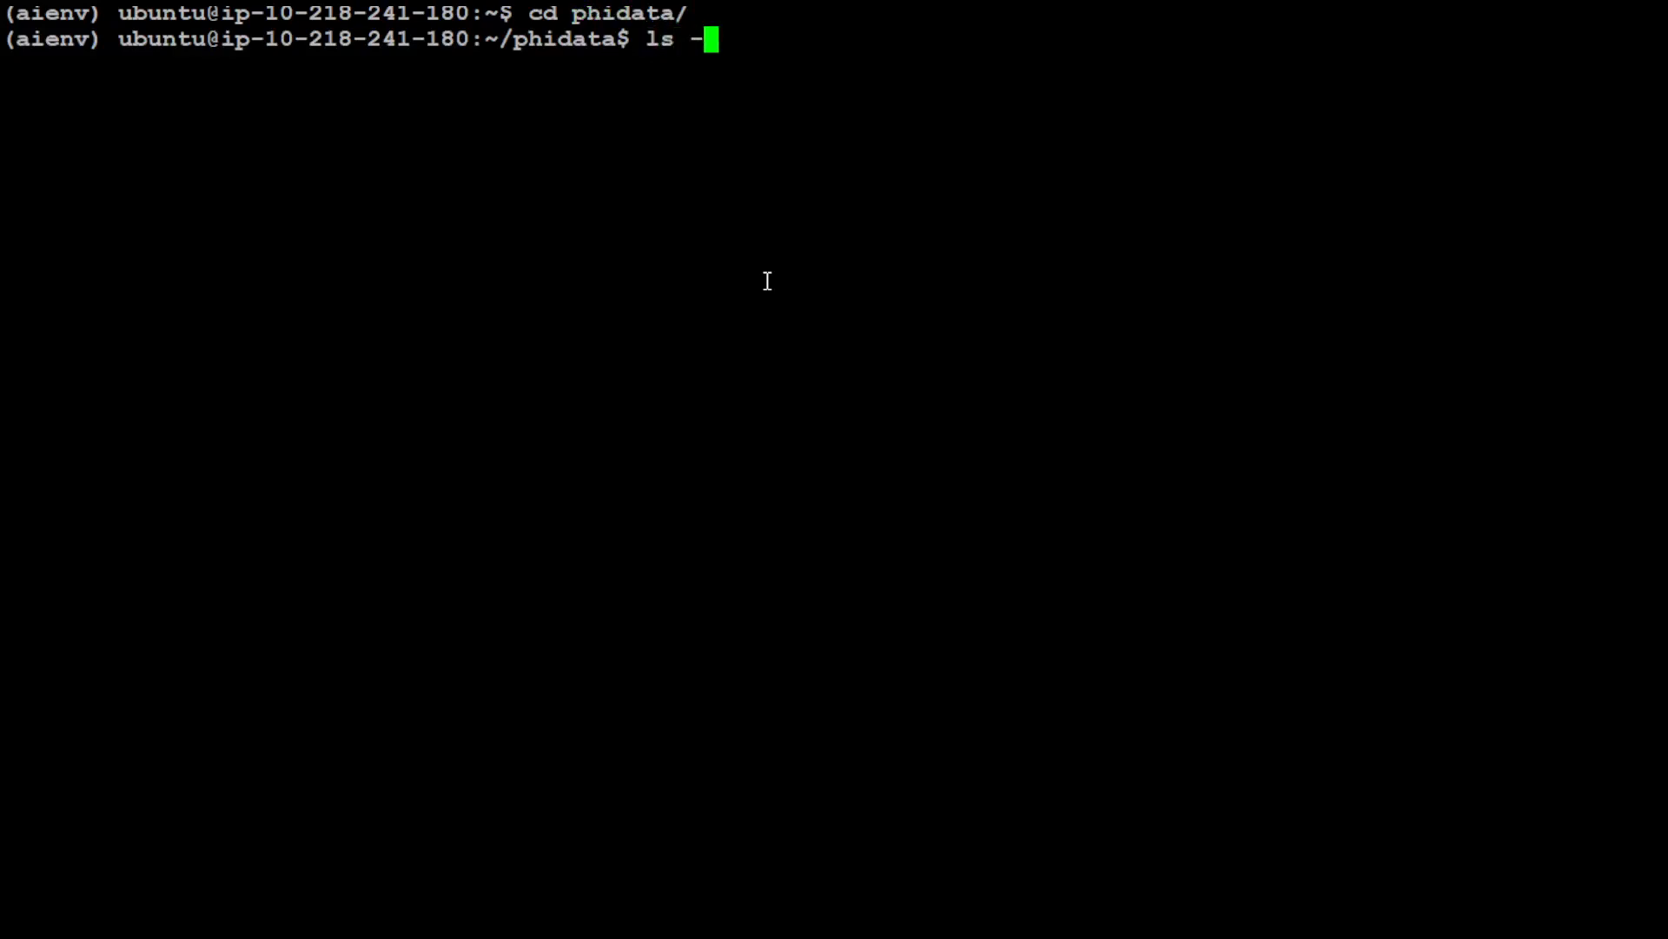
type("ltr")
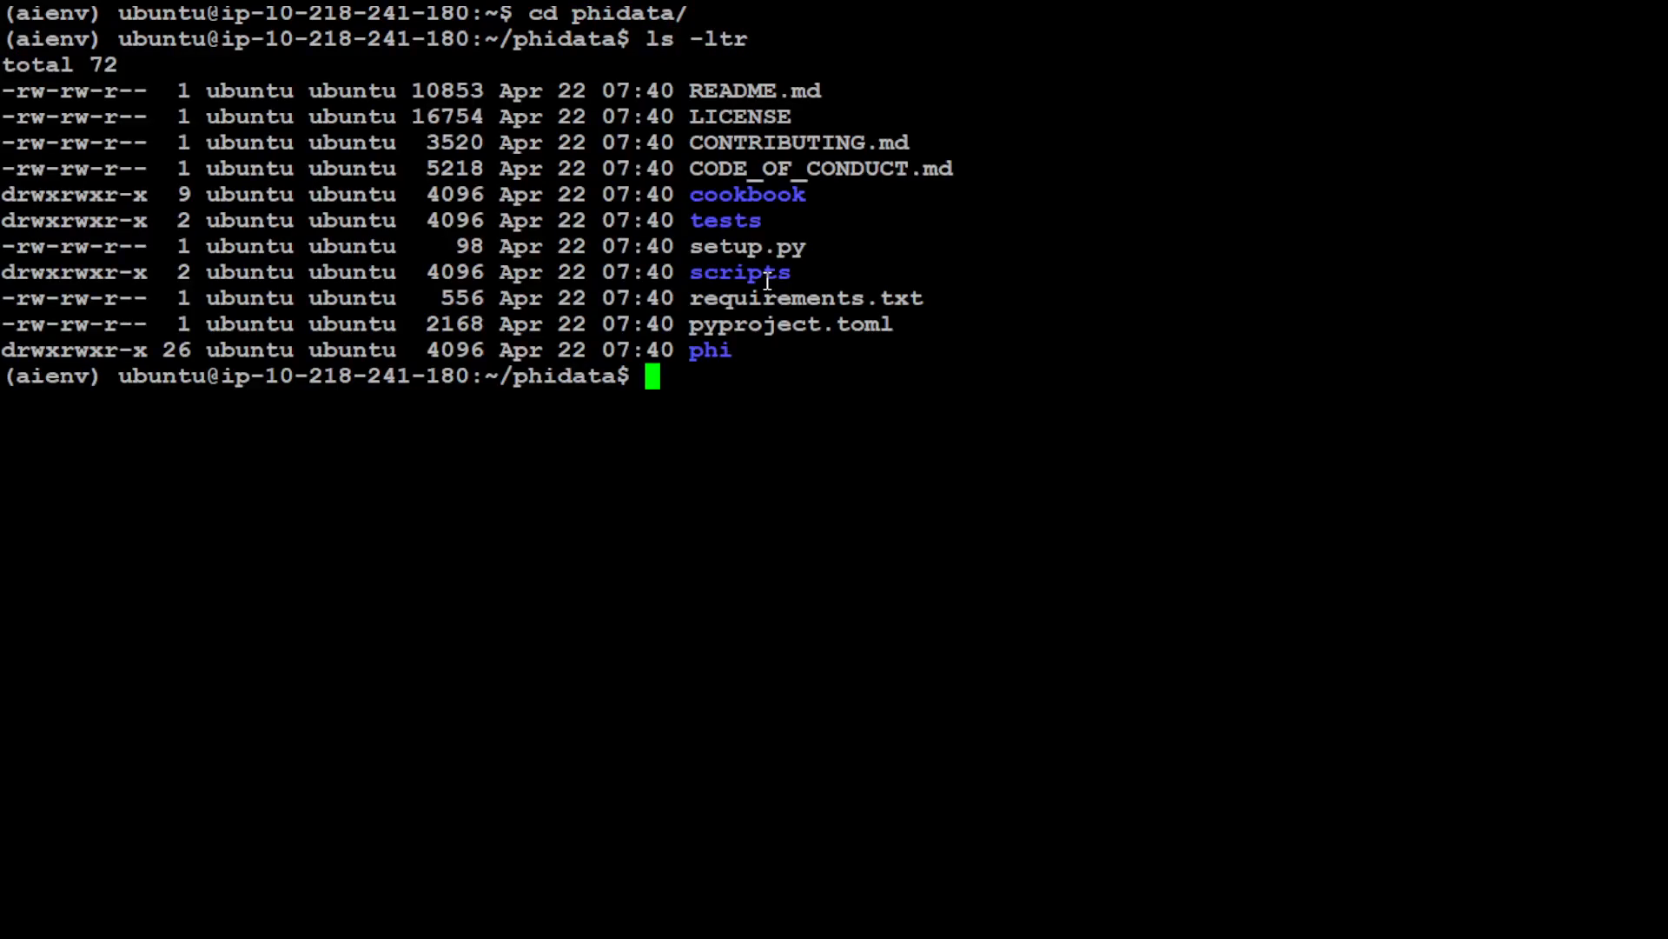
type("ls -")
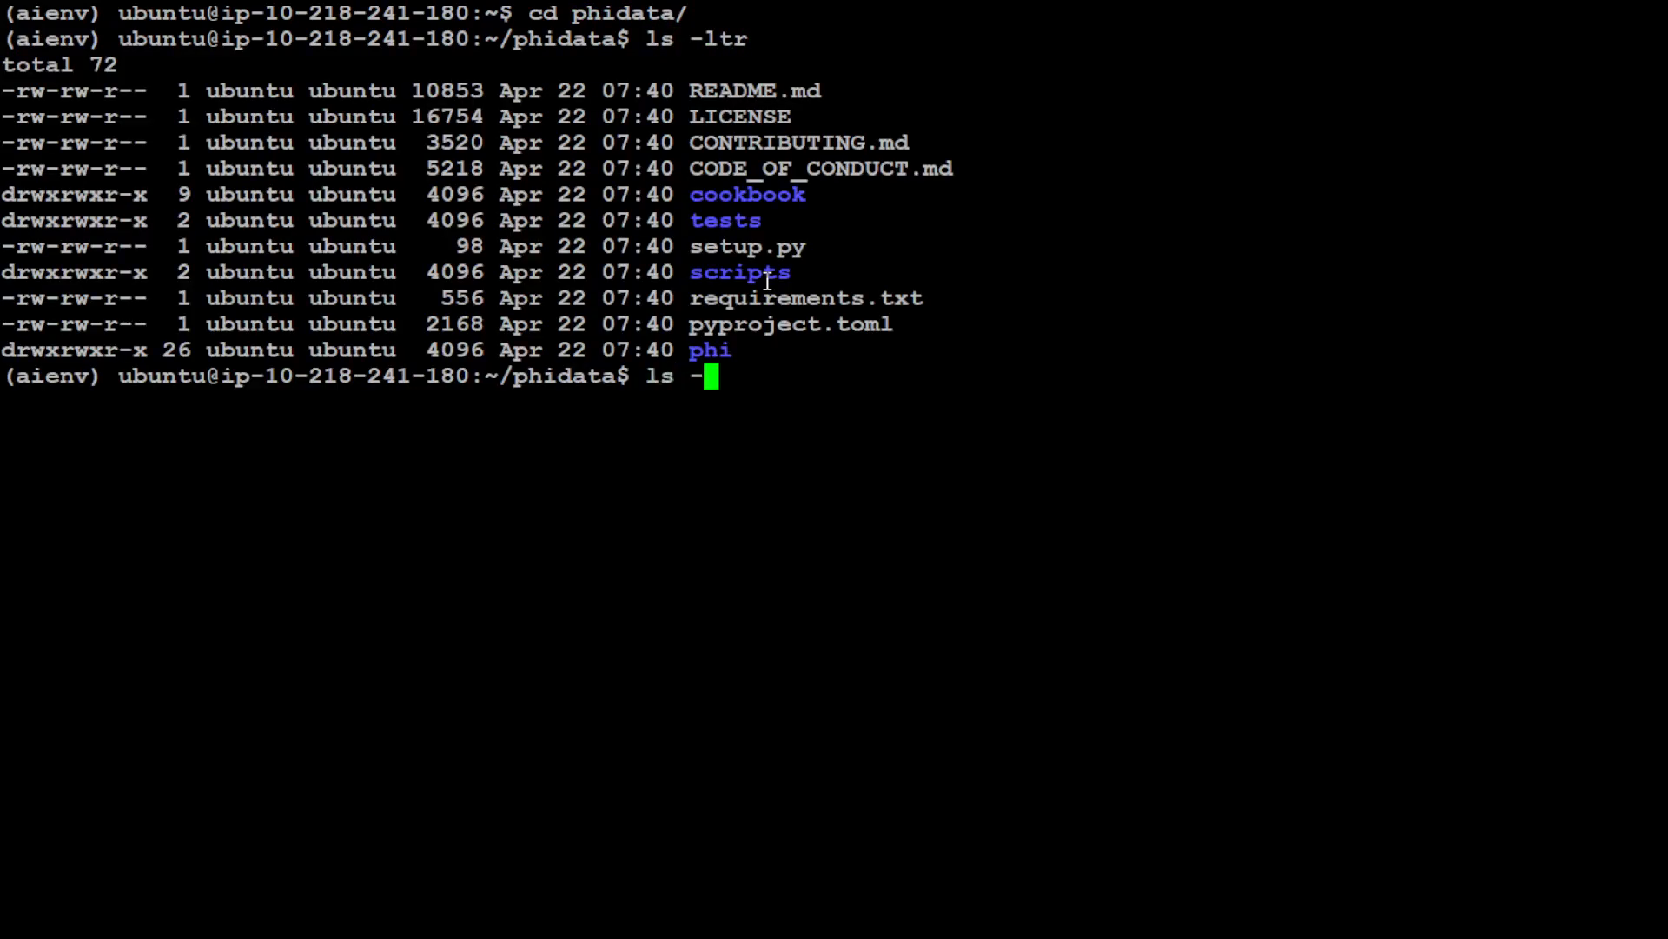
type("ltr cookbook/")
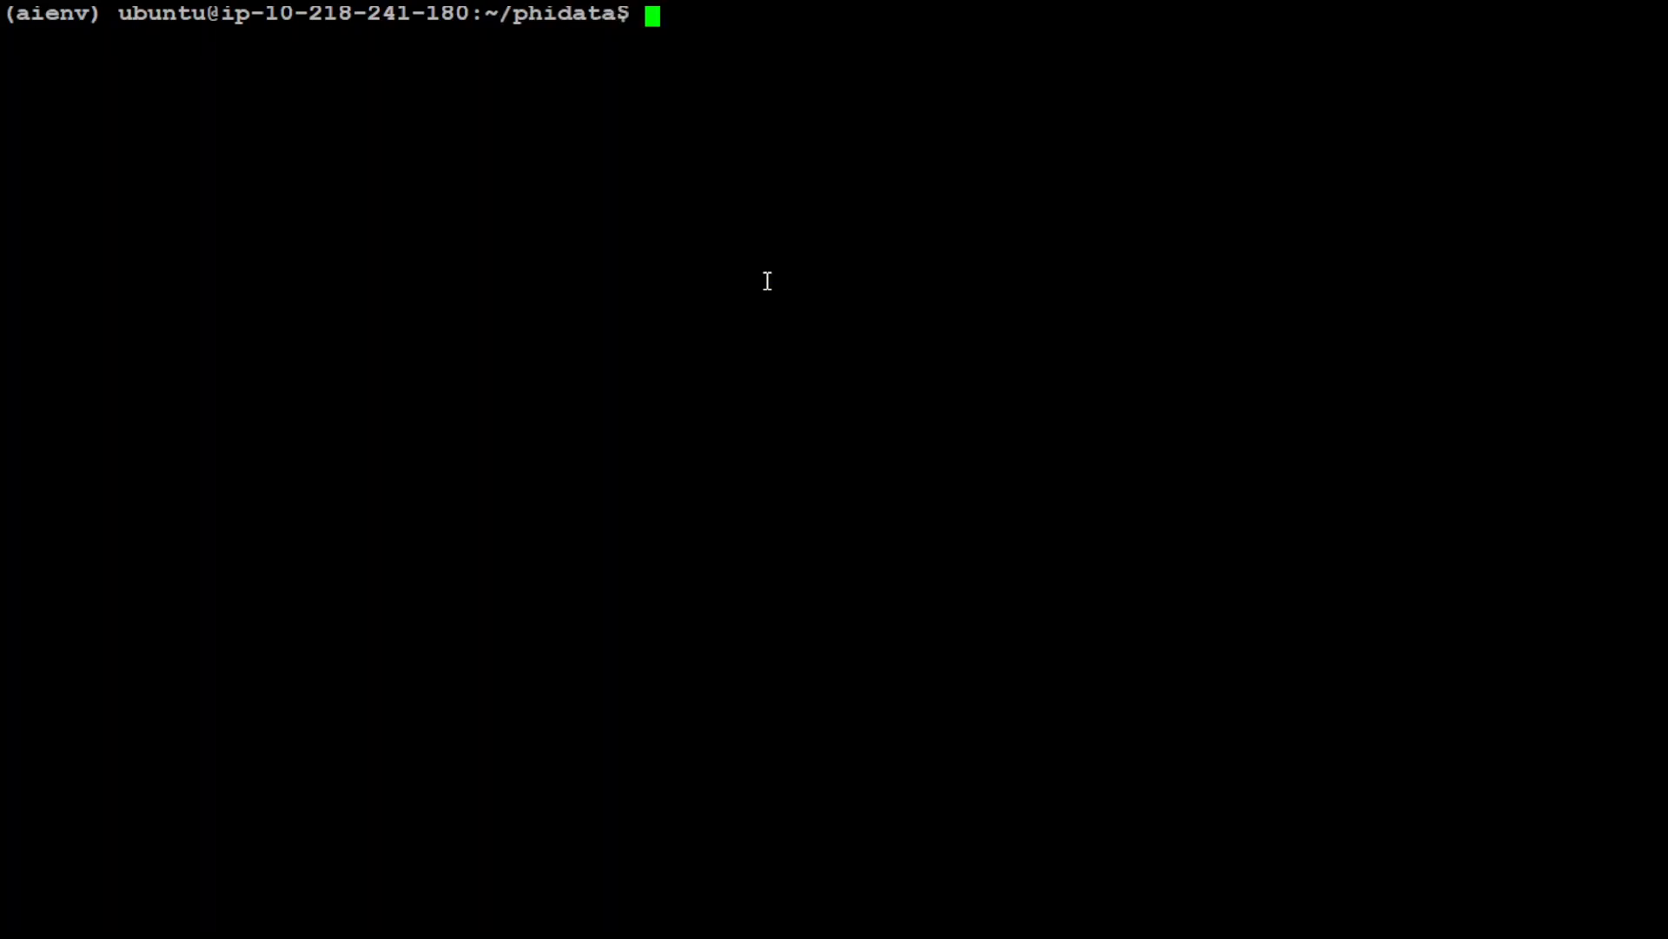
mouse_move(752, 343)
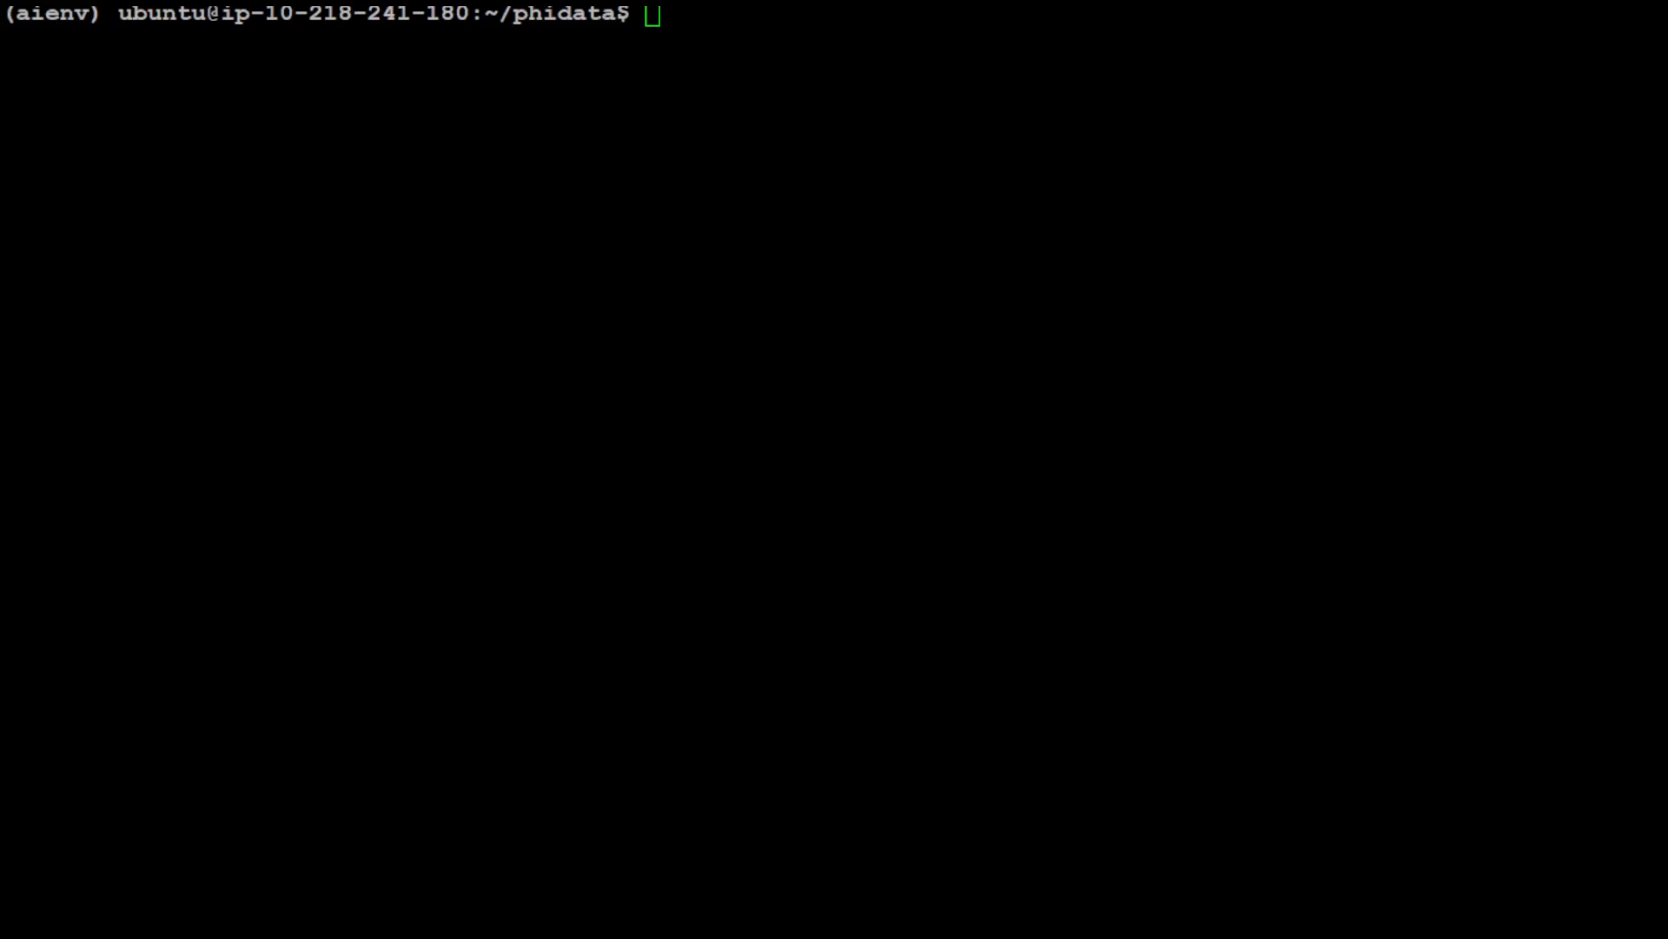
Export the OPENAI_API_KEY and GROQ_API_KEY environment variables for this session
type("export OPENAI_API_KEY=")
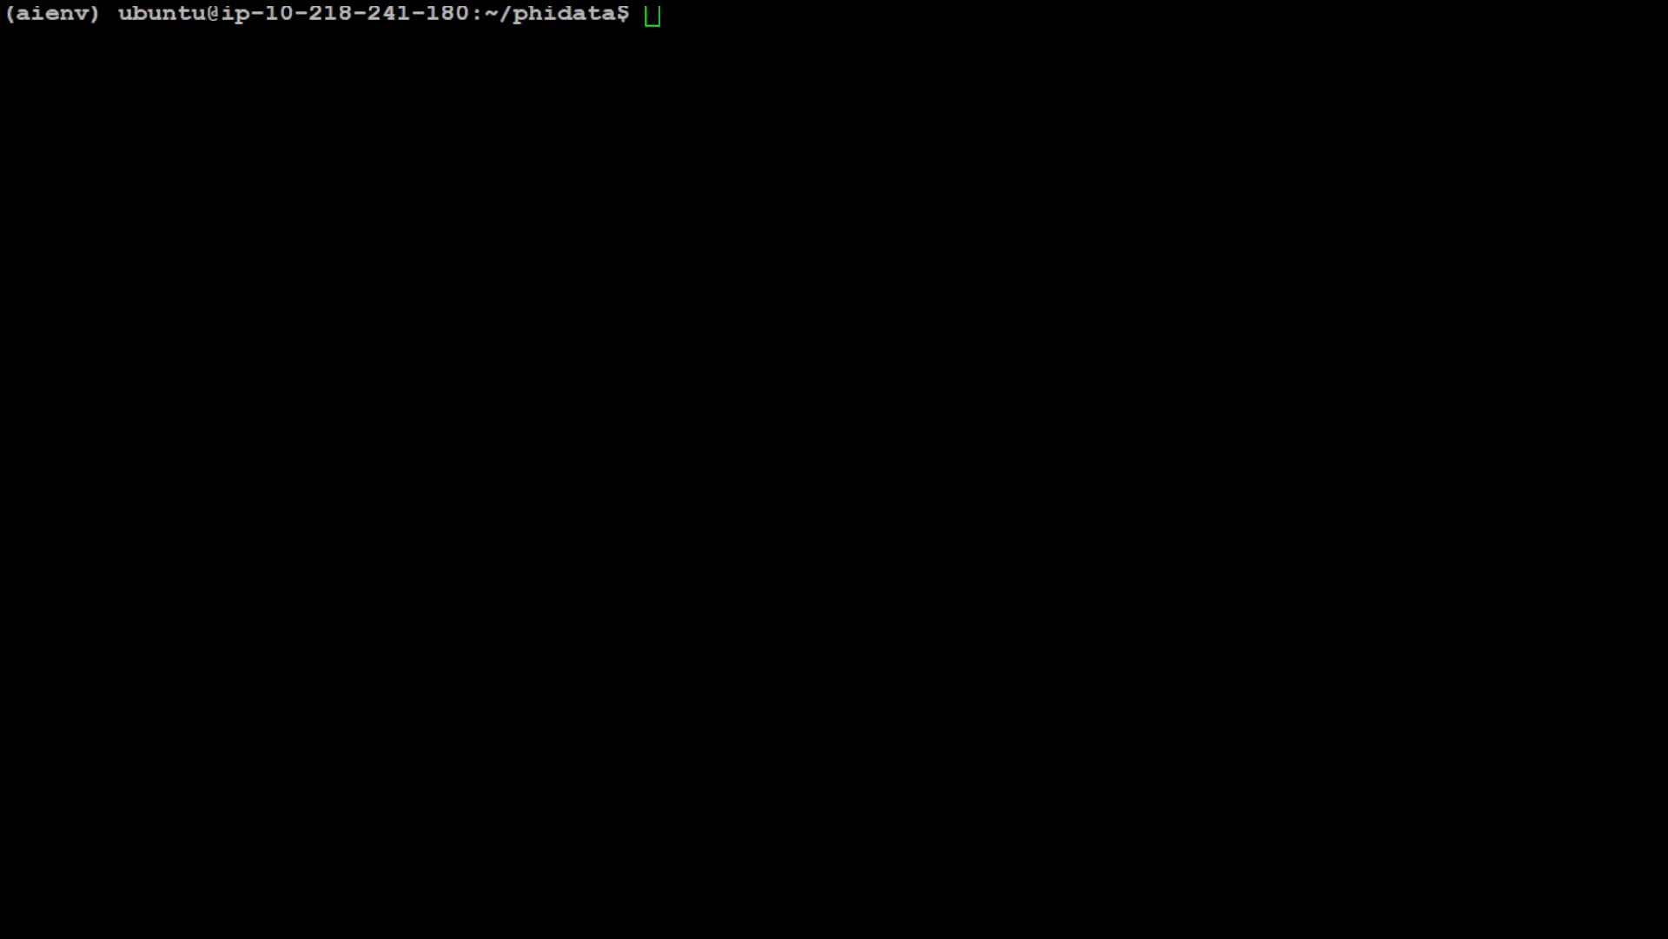
type("export GROQ_API_KEY=")
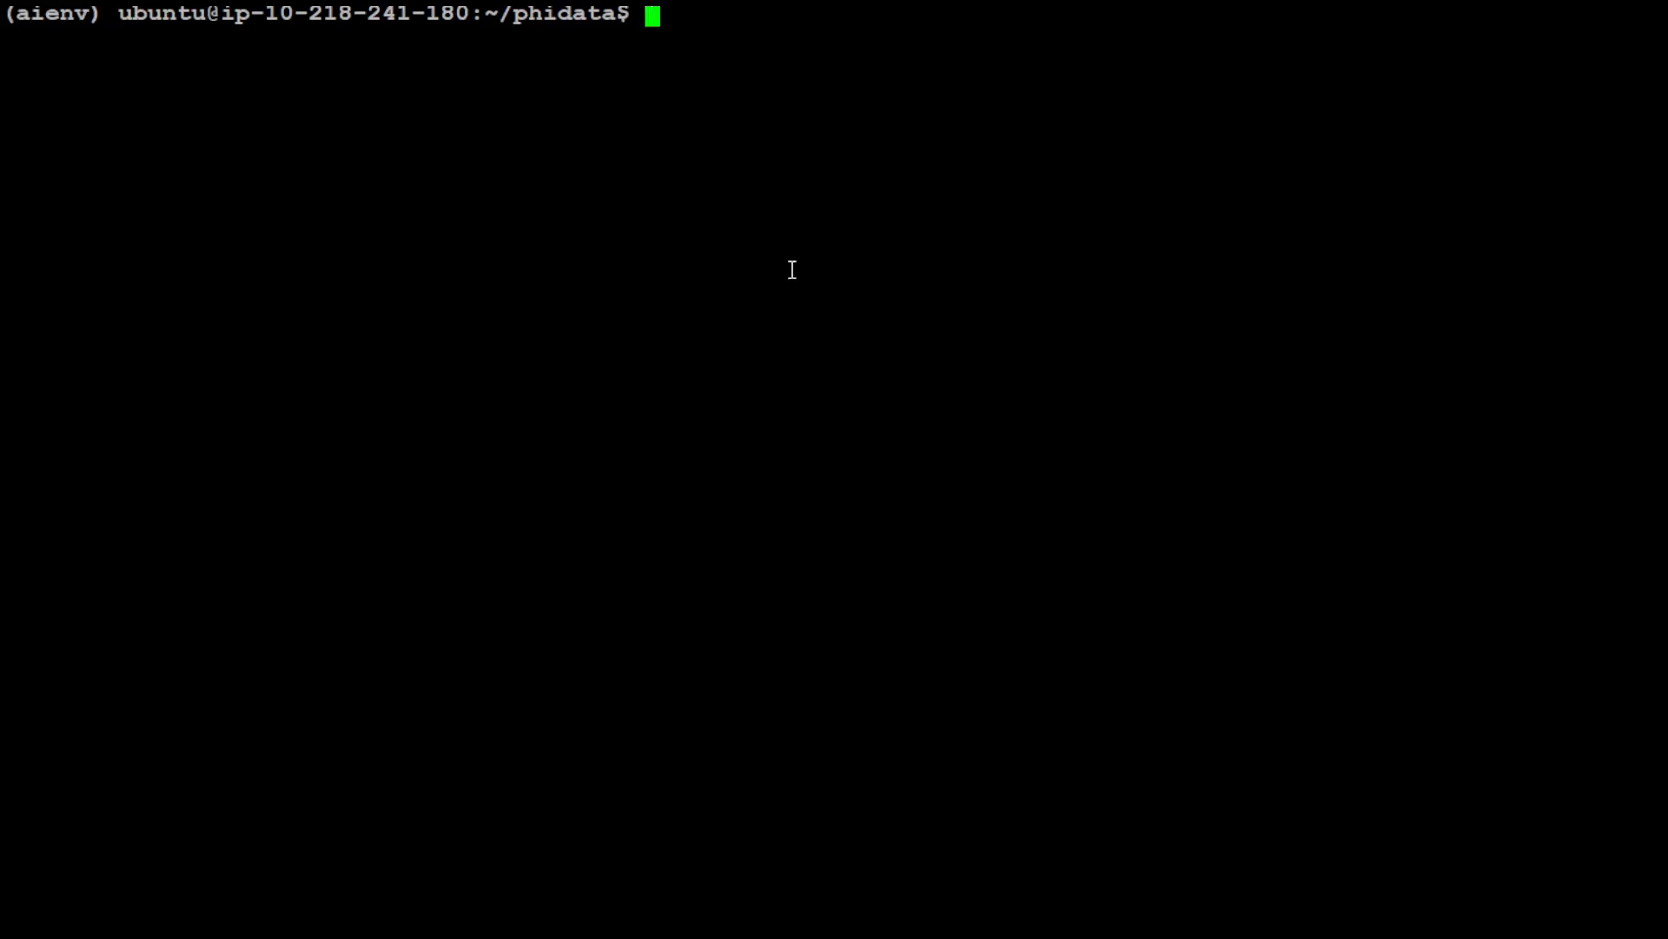
Run cookbook/llms/groq/finance_analyst/openbb_analyst.py so the Groq chat prompt waits for a question
type("python3 cookbook/llms/groq/finance_analyst/openbb_analyst.py")
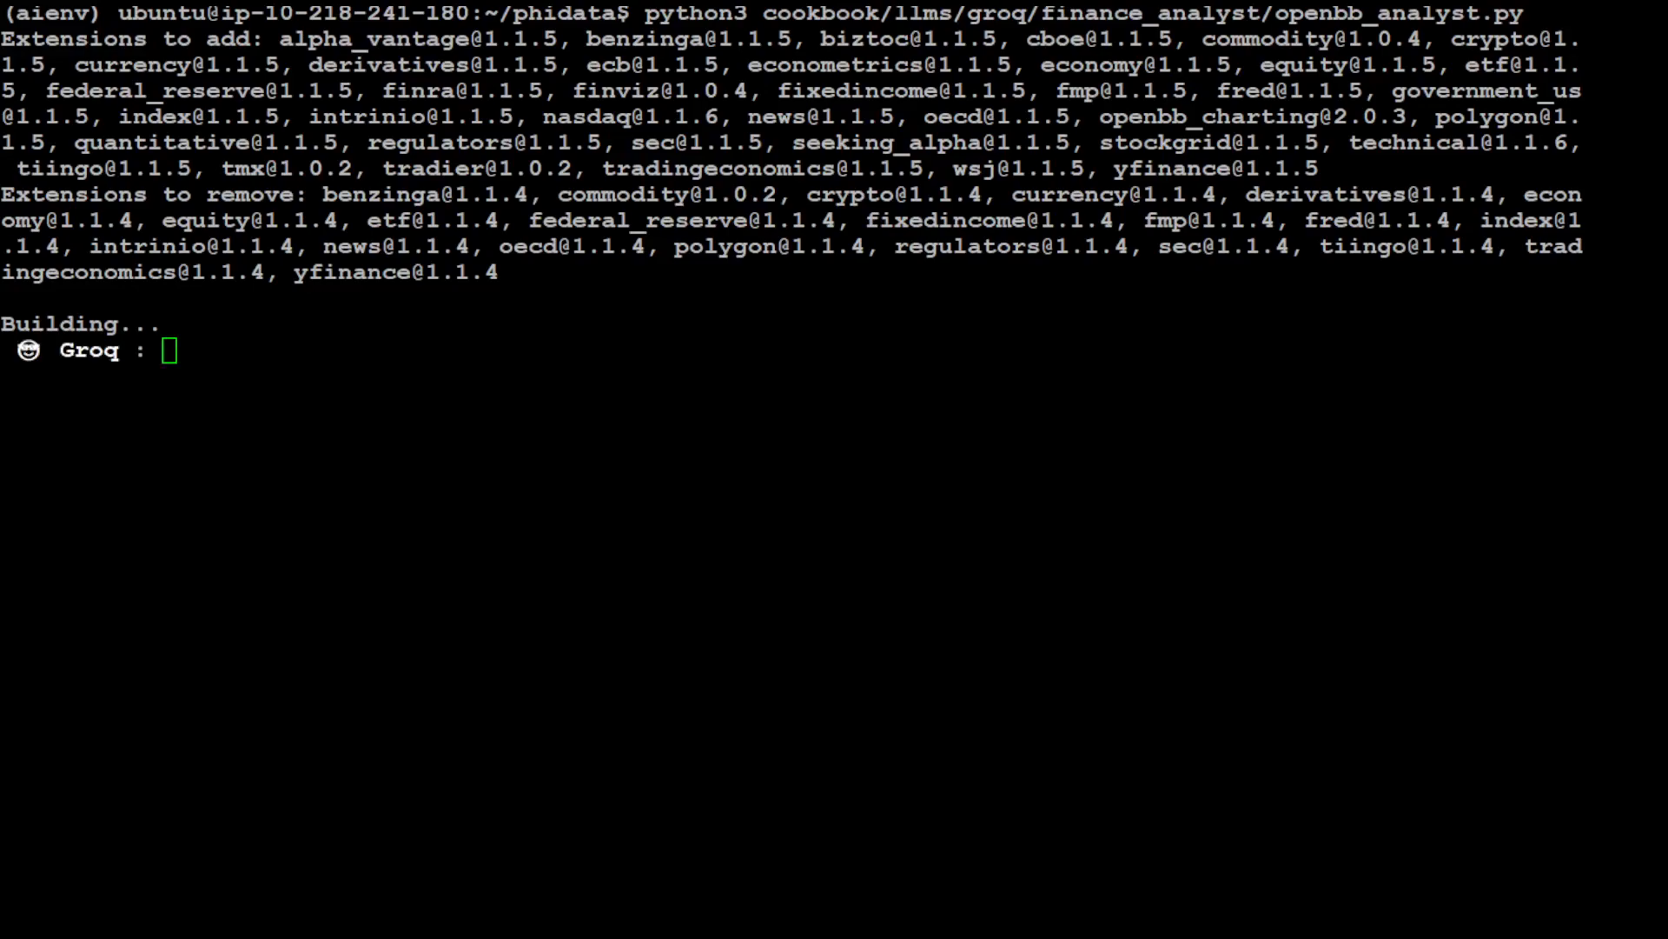
Ask for Meta's stock price, analyst expectations for Meta and NVDA commentary, then quit with Ctrl+C
type("What's the stock price for meta")
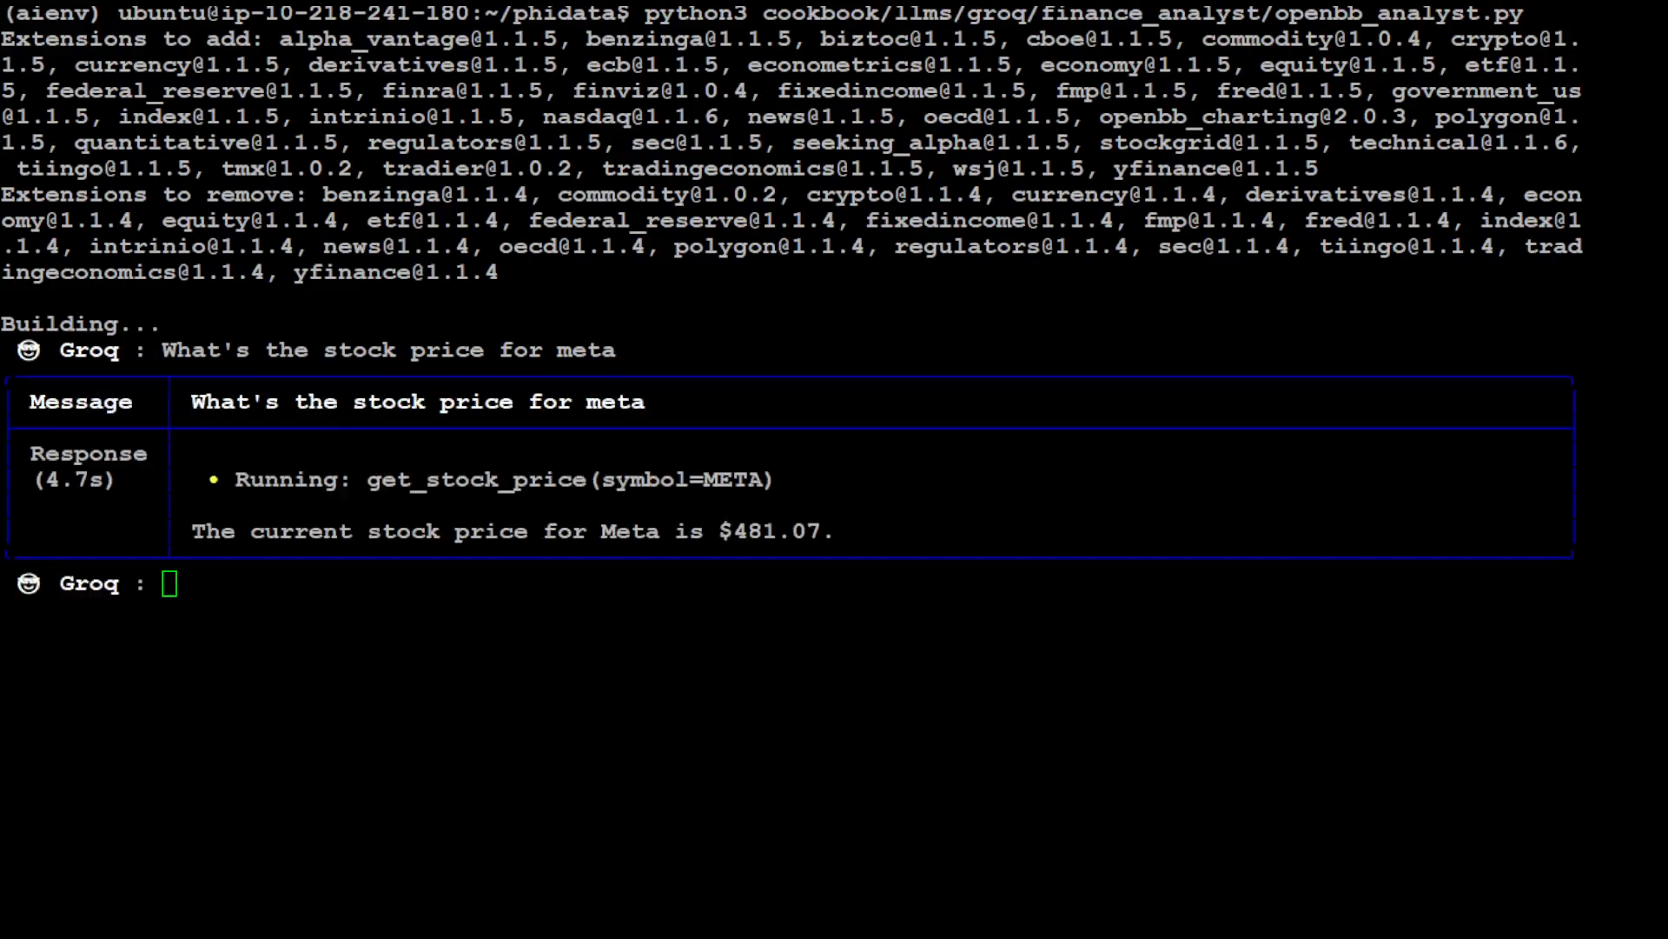
type("Are analysts expecting meta to go up, share details")
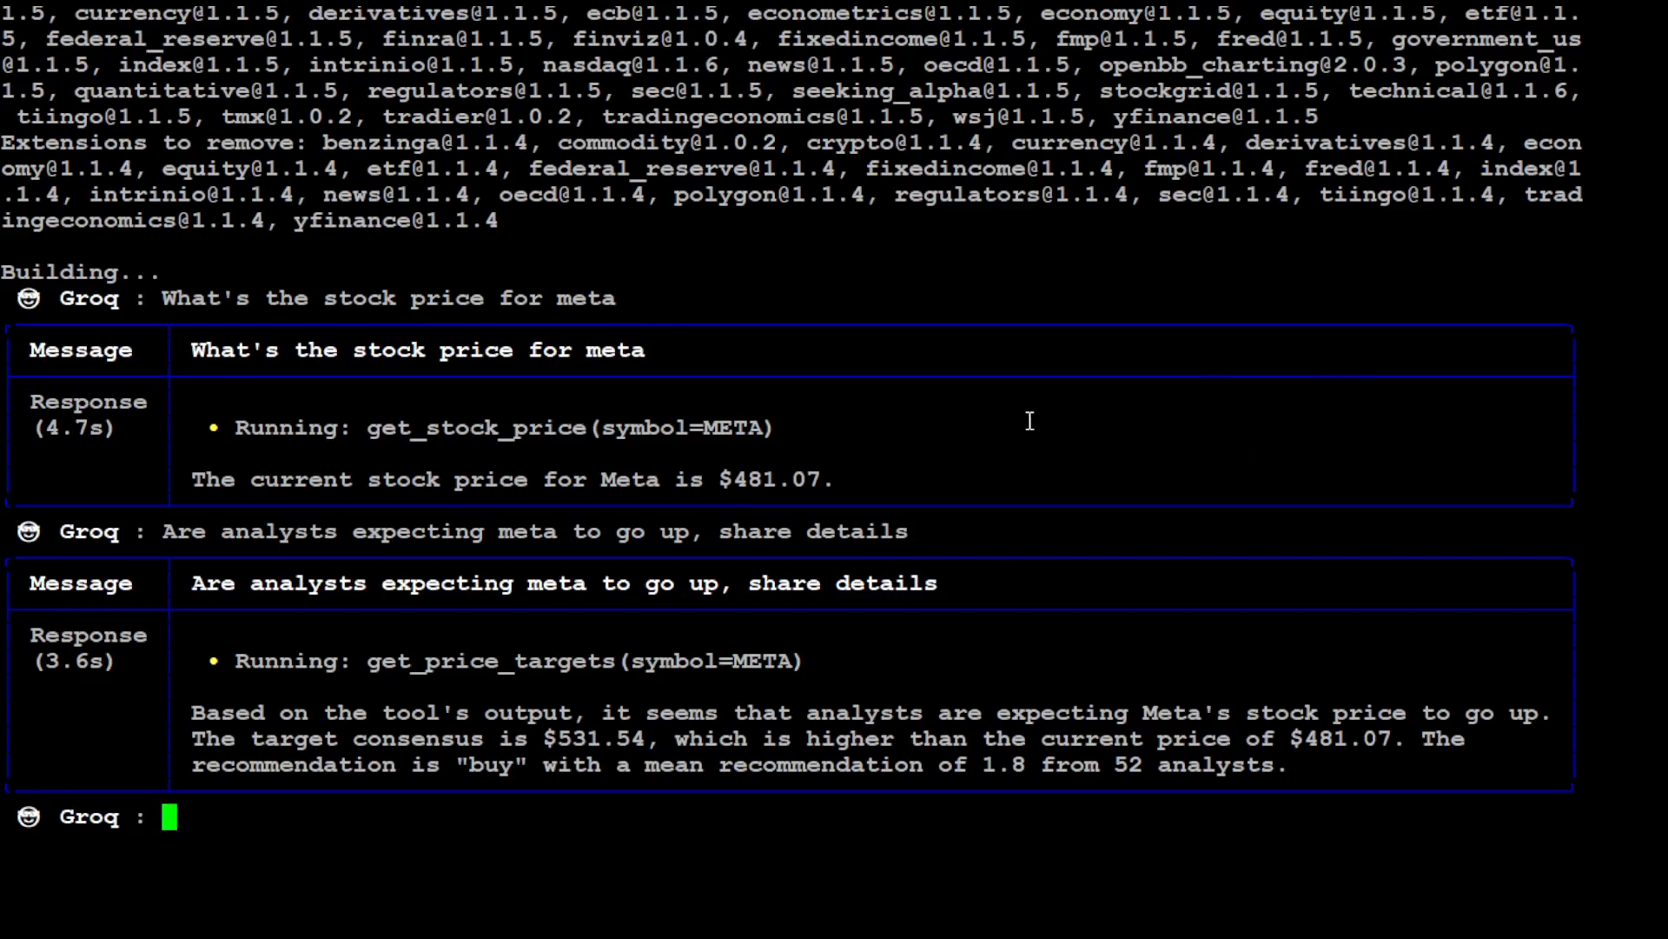
type("What are analysts saying about NVDA")
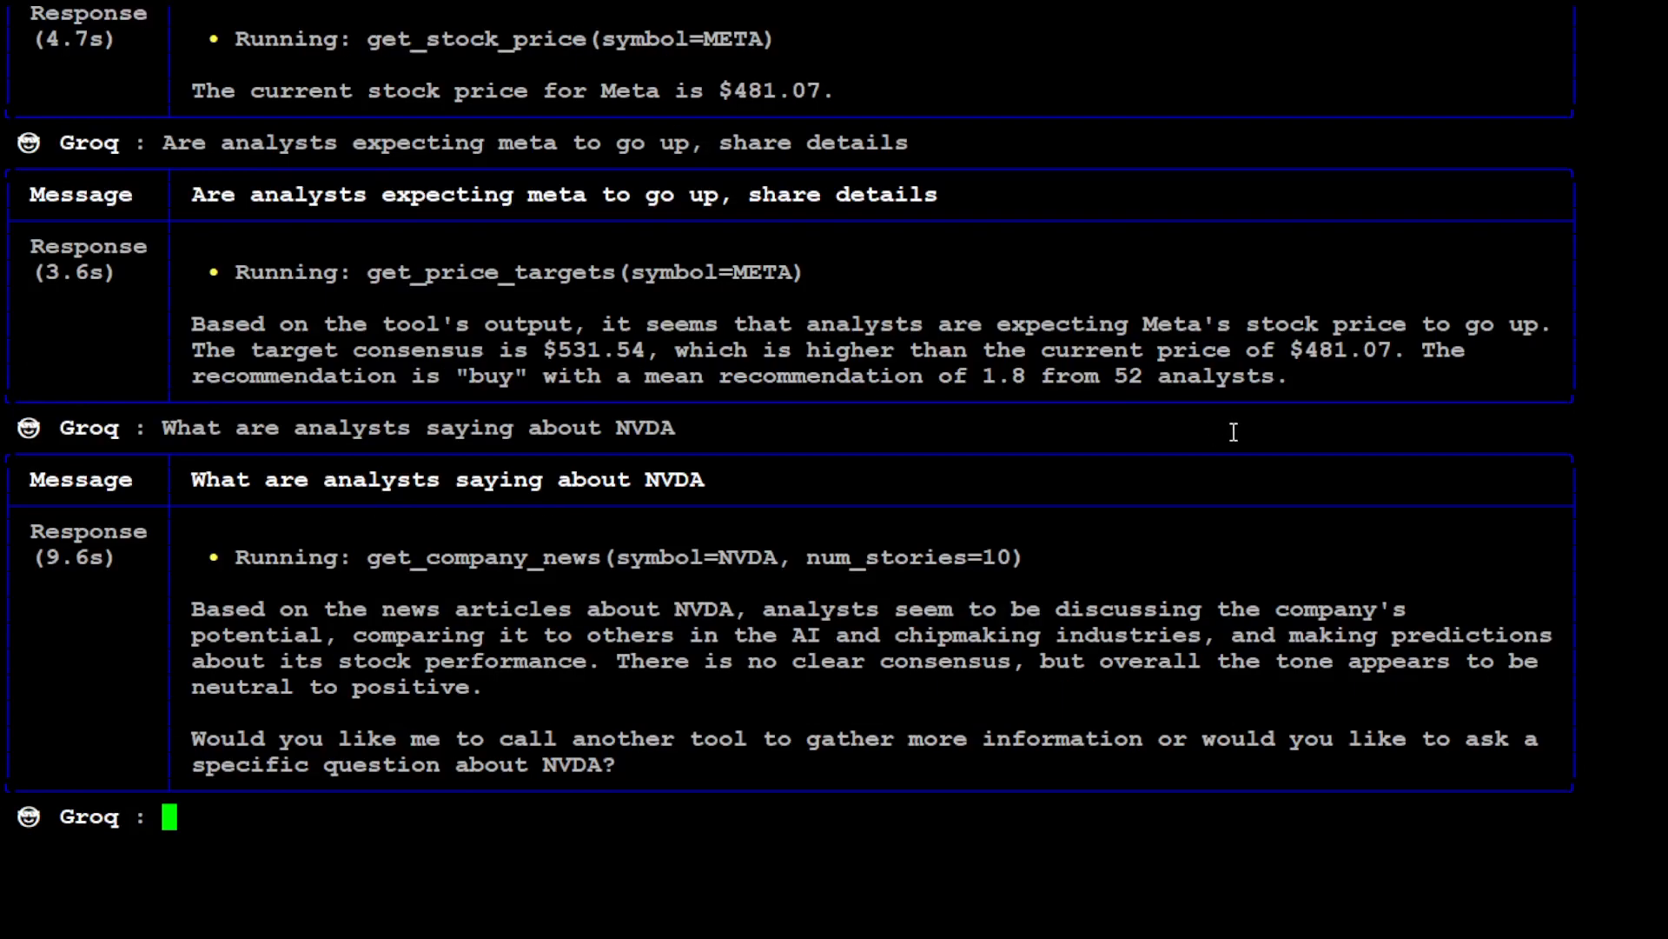
mouse_move(419, 599)
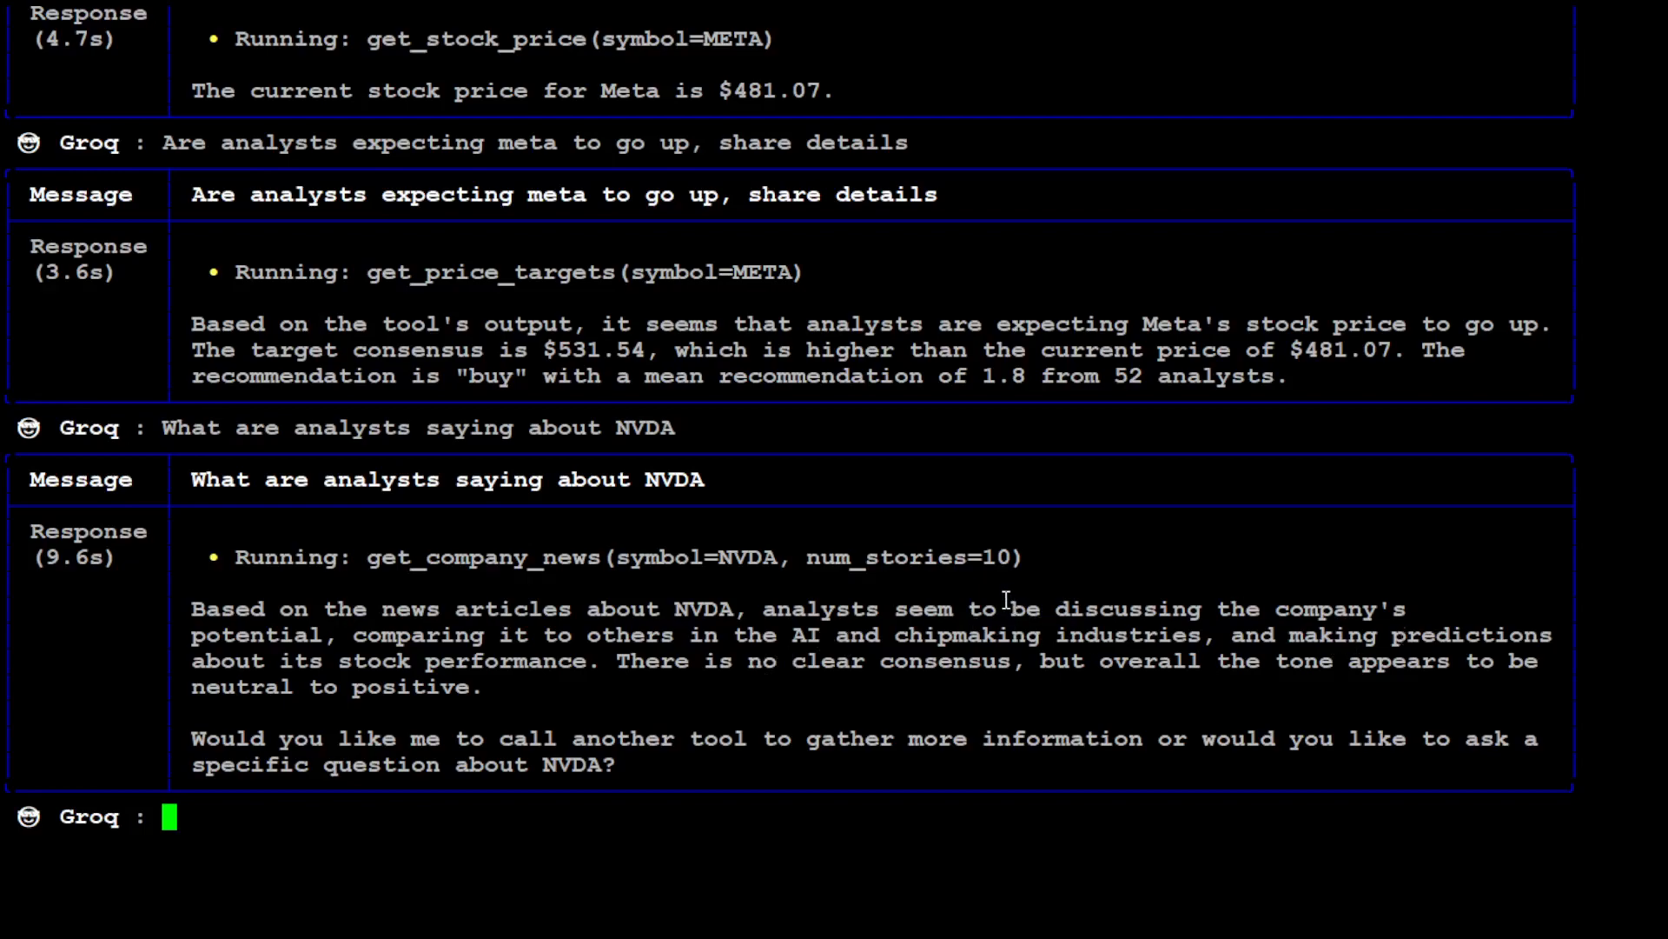
key("ctrl+c")
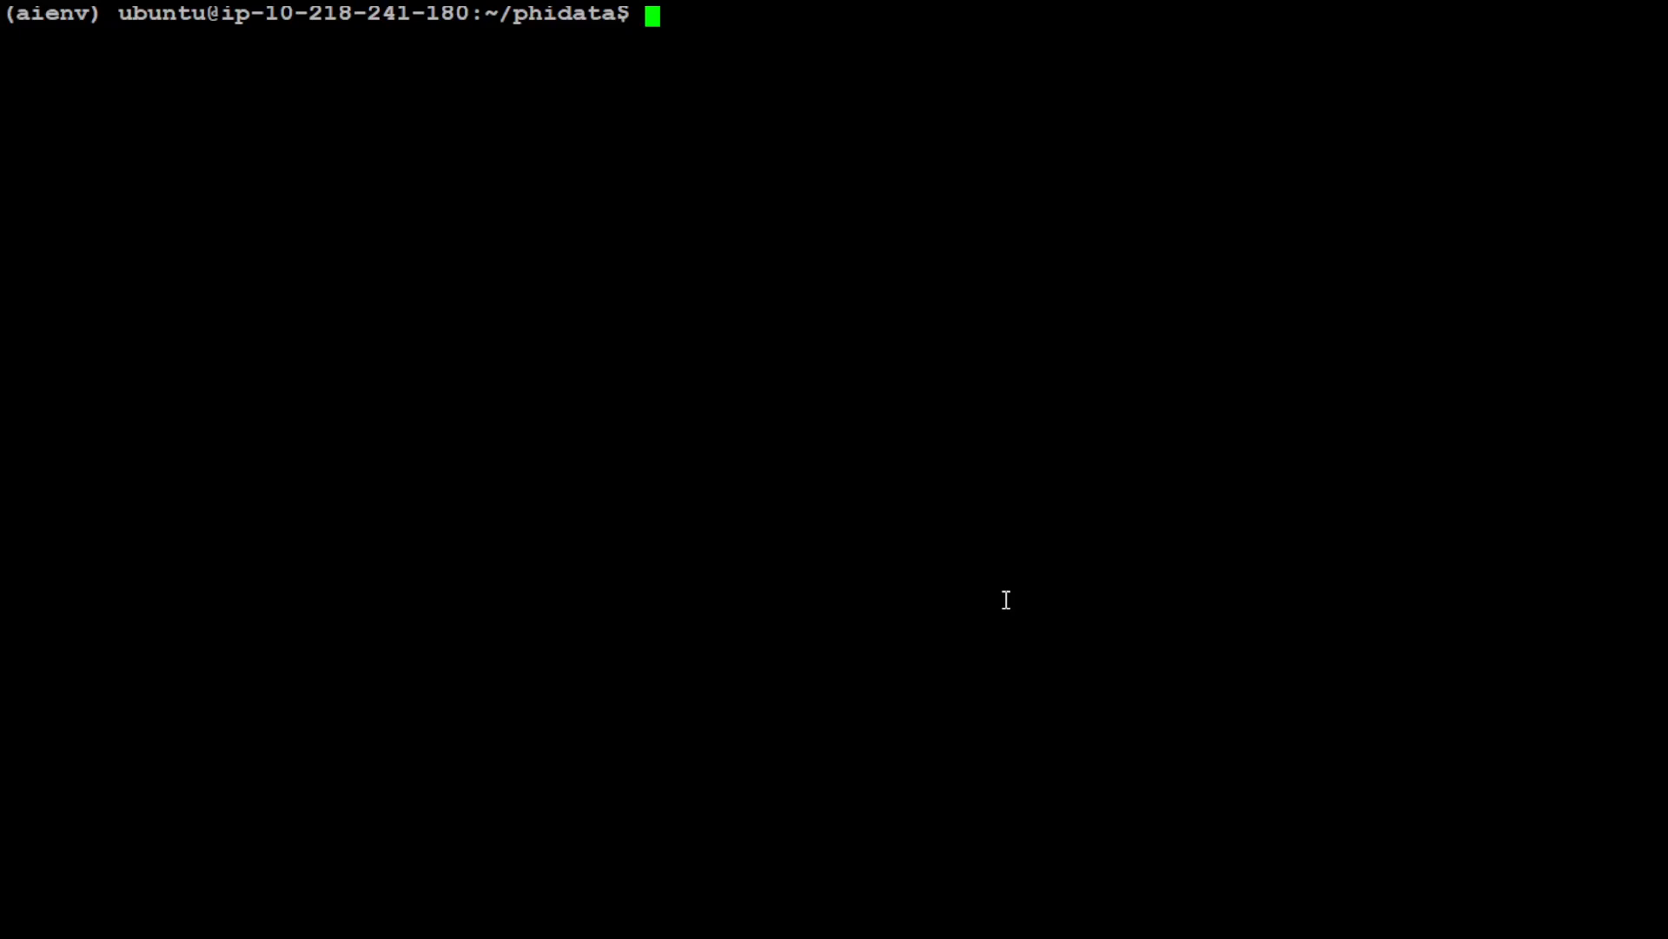
Navigate into cookbook/llms/groq, list its contents, and attempt 'more' on the openbb_analyst.py path
type("cd cookbook/")
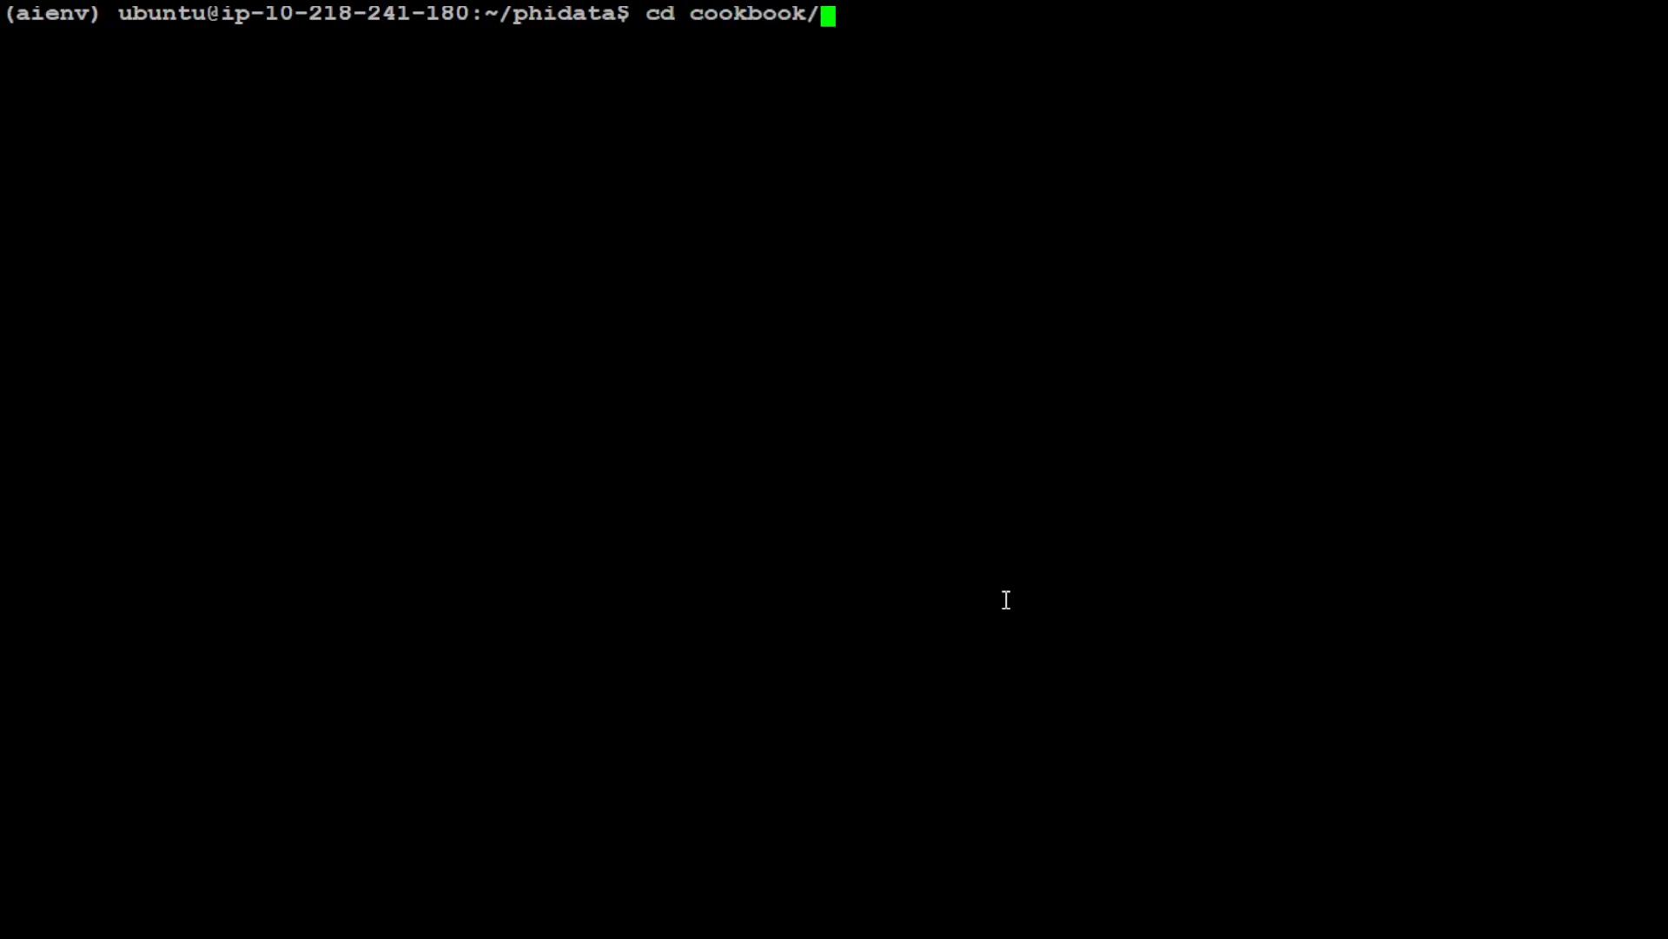
type("cd llms")
type("ls")
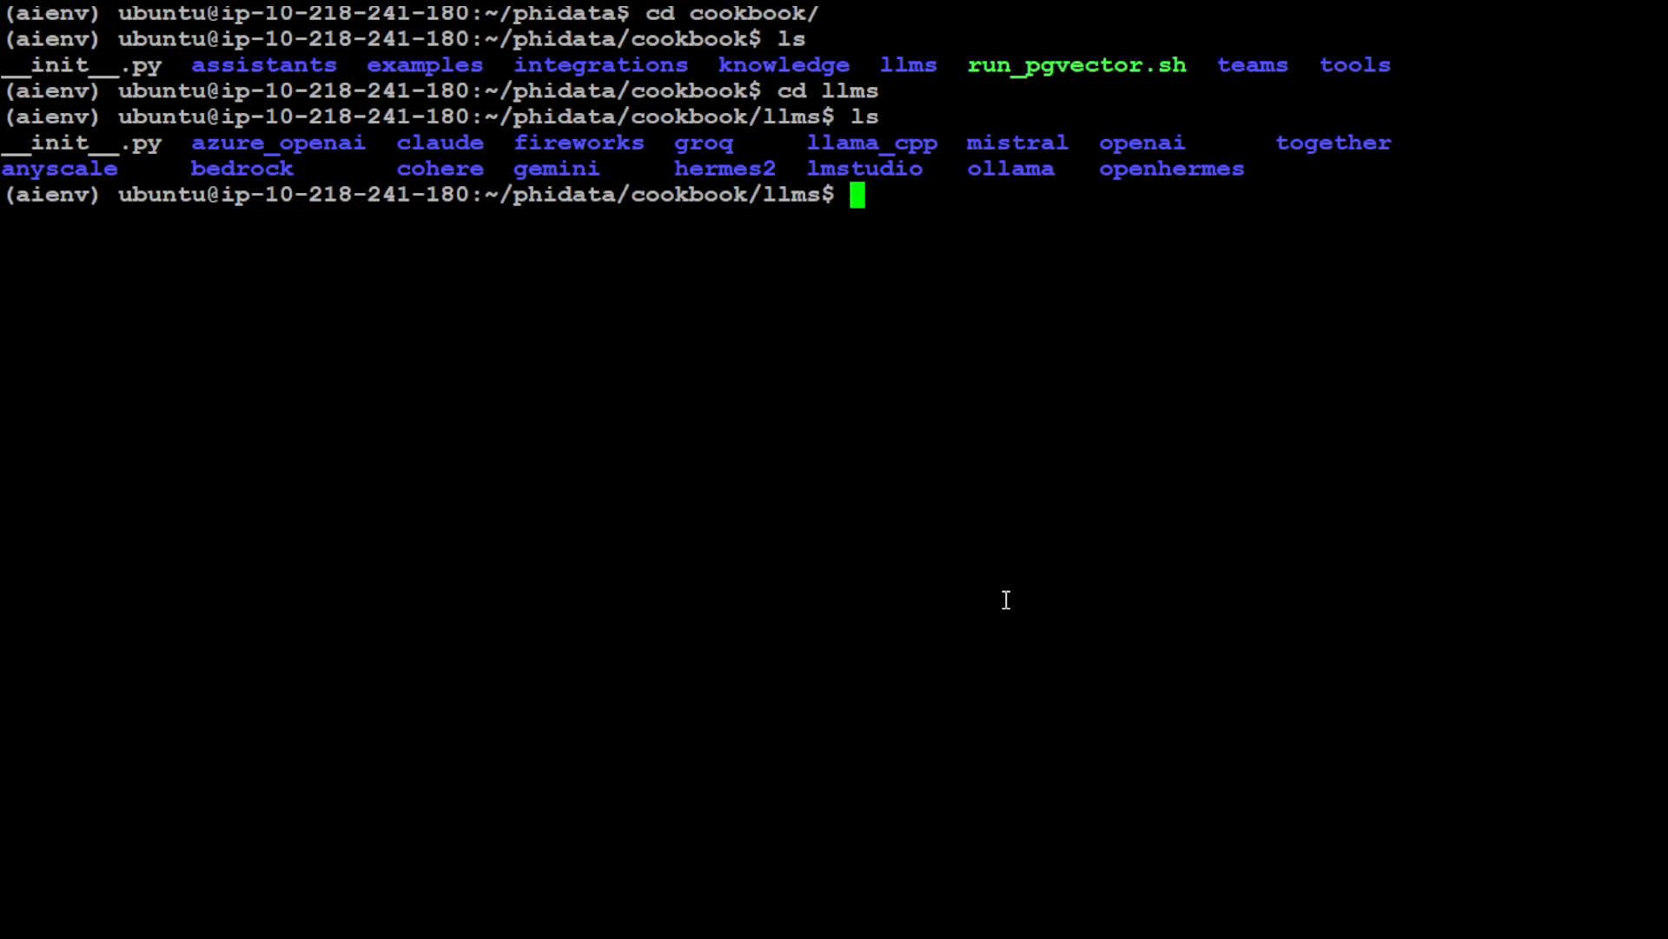
type("cd groq/")
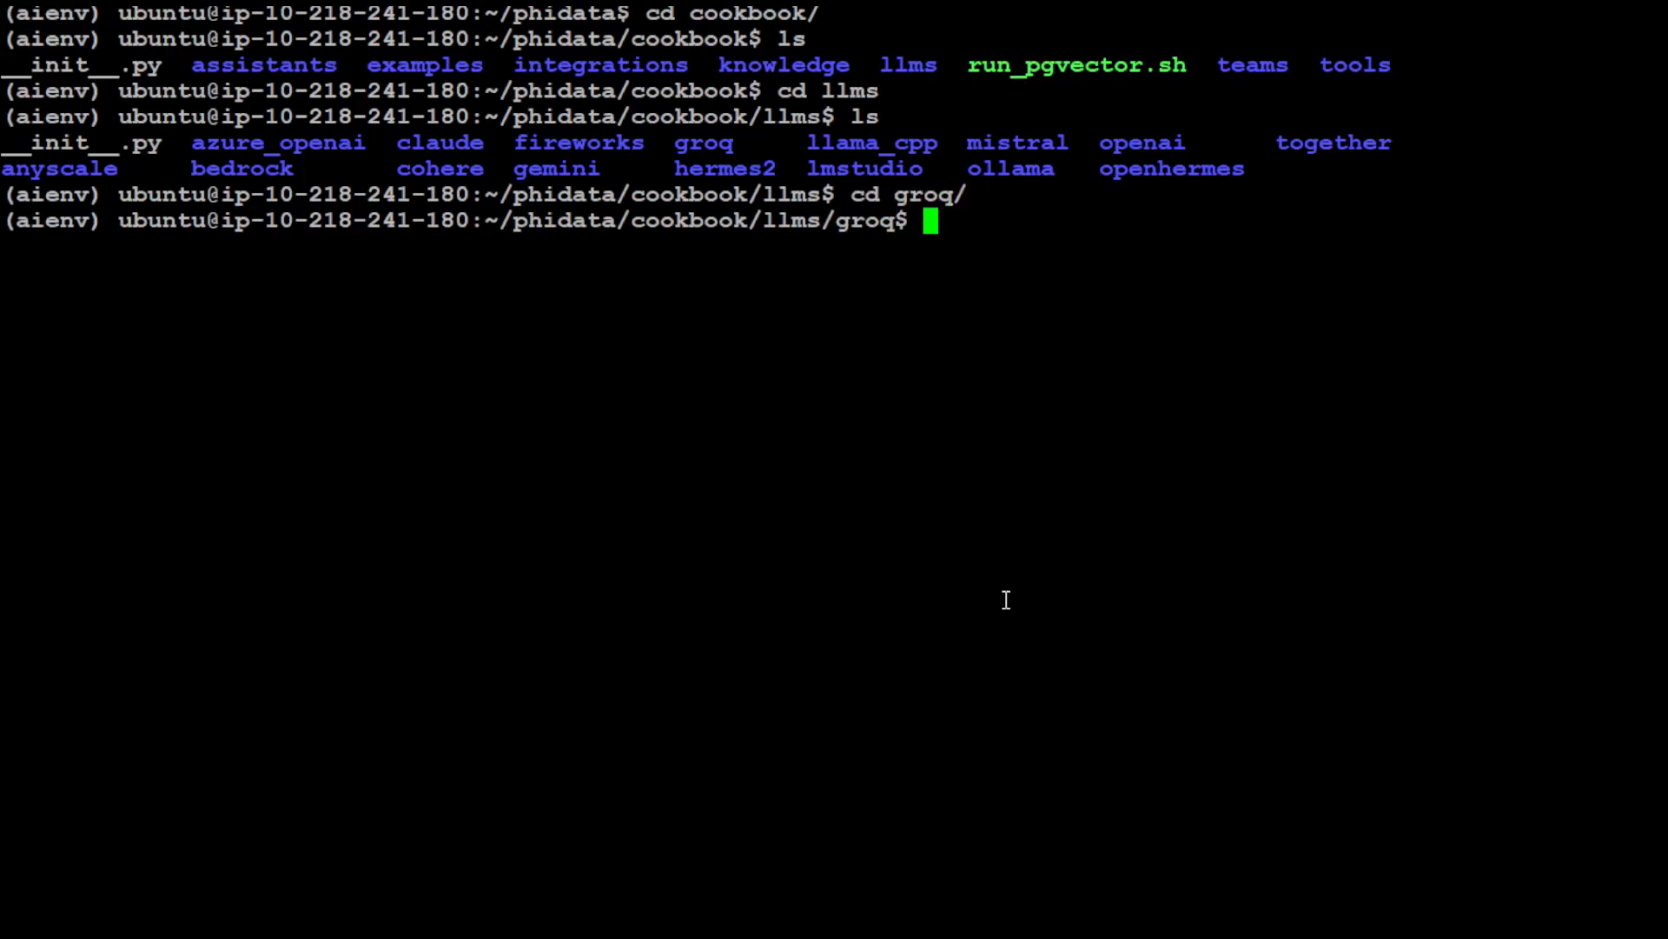
type("ls")
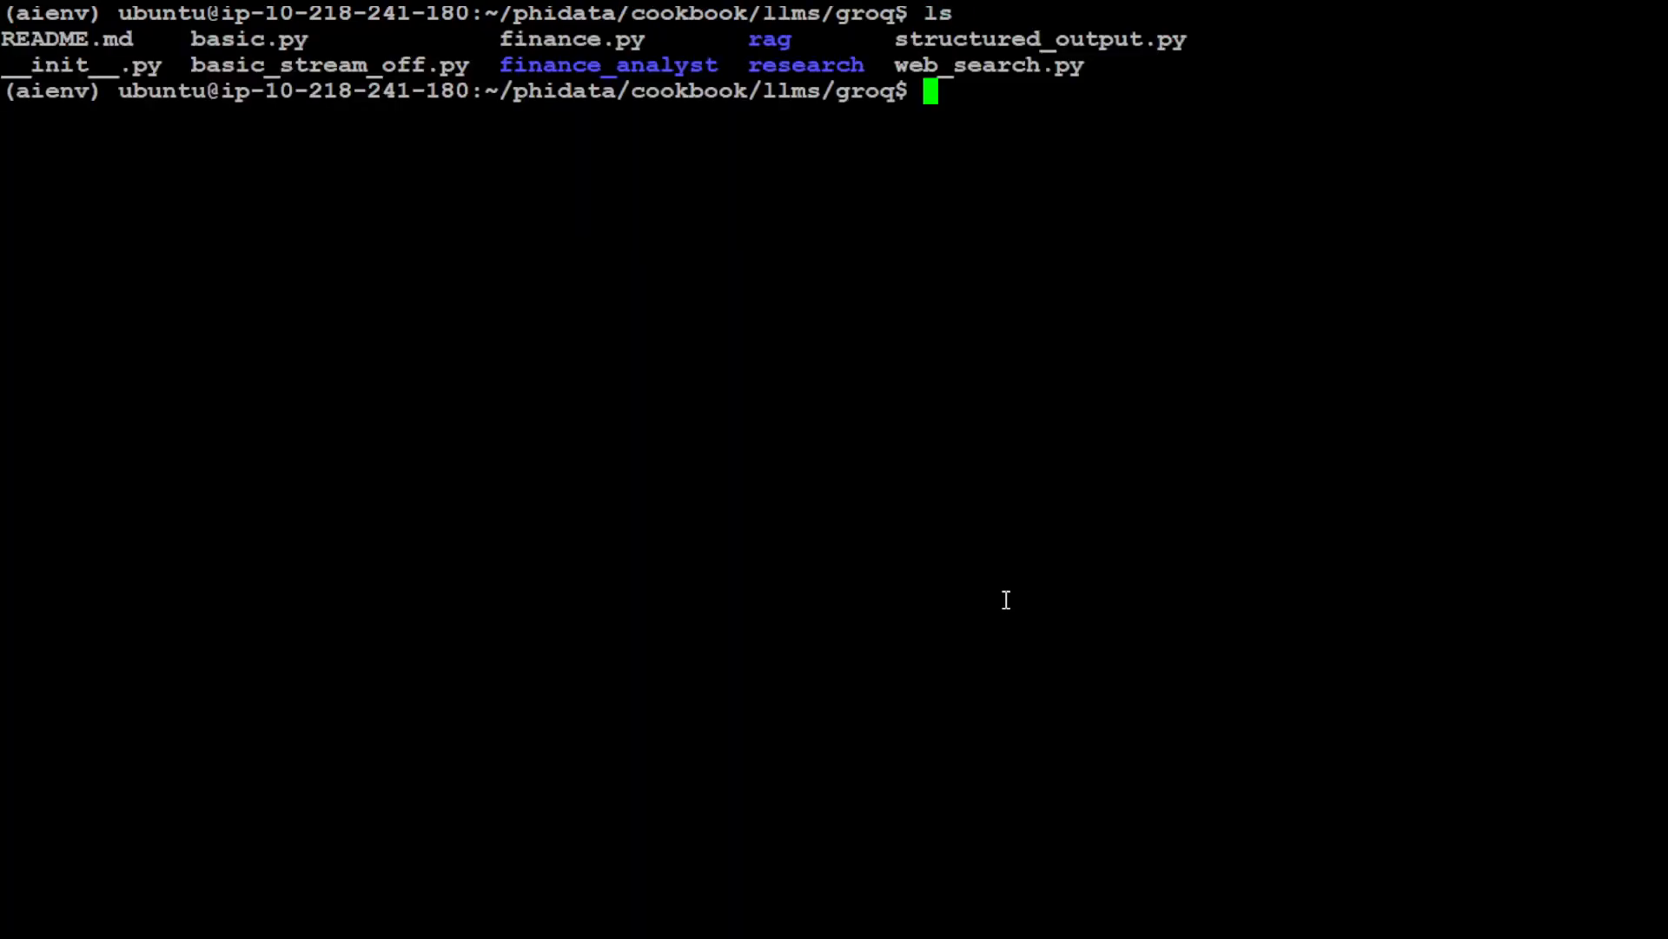
type("more")
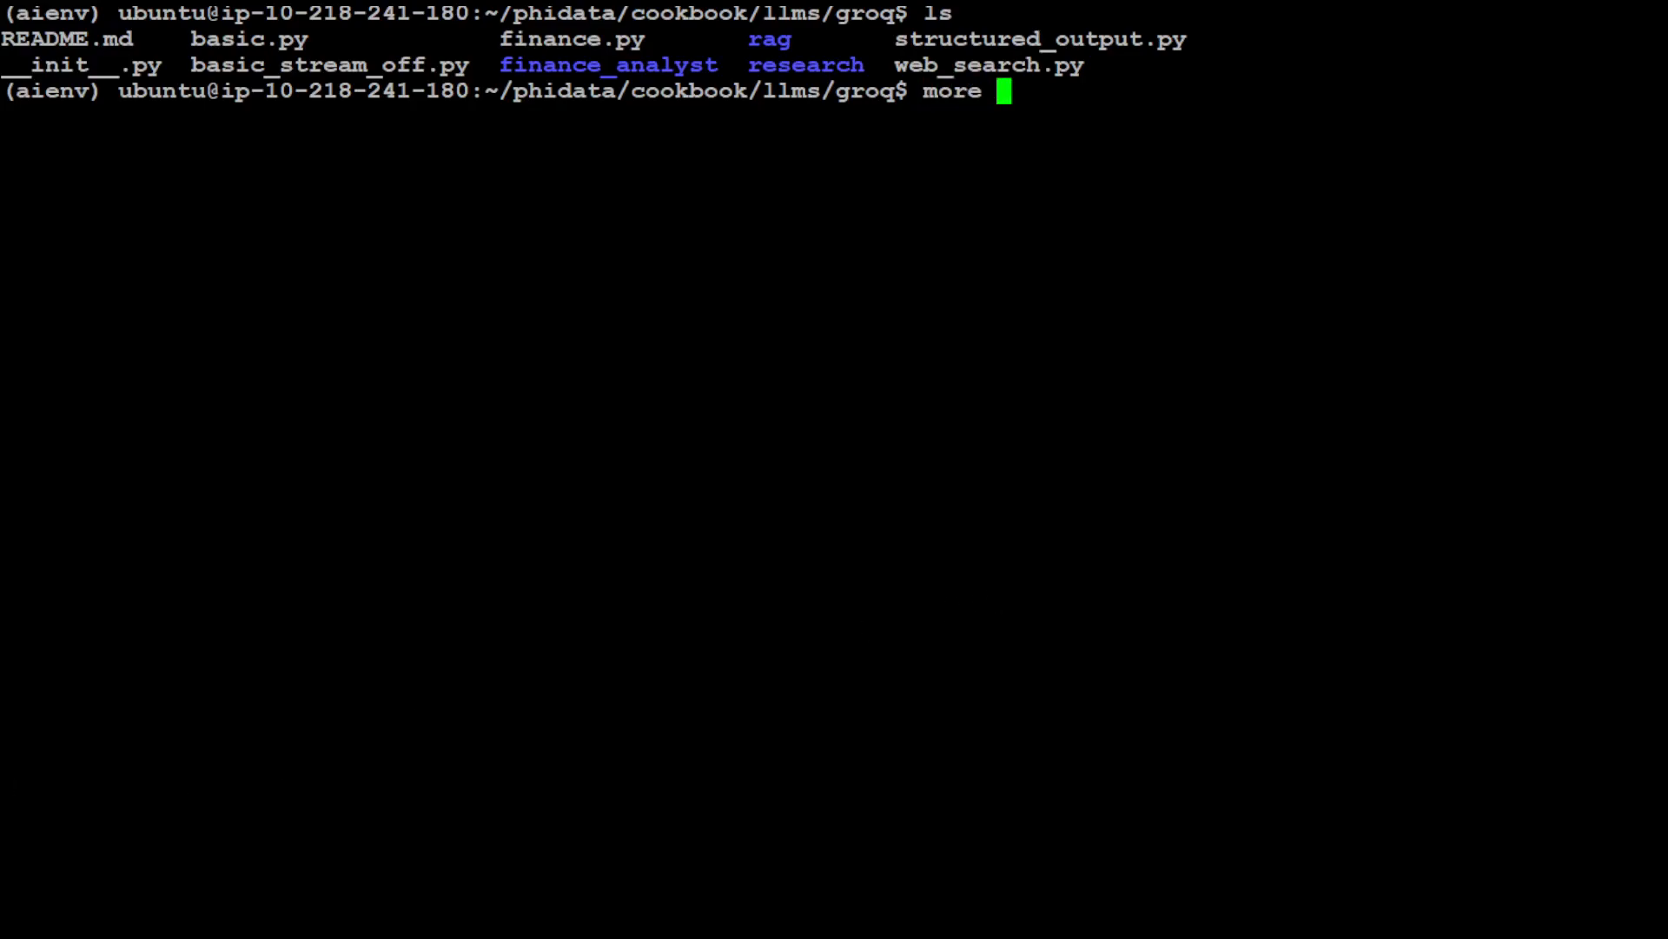
type("cookbook/llms/groq/finance_analyst/openbb_analyst.py")
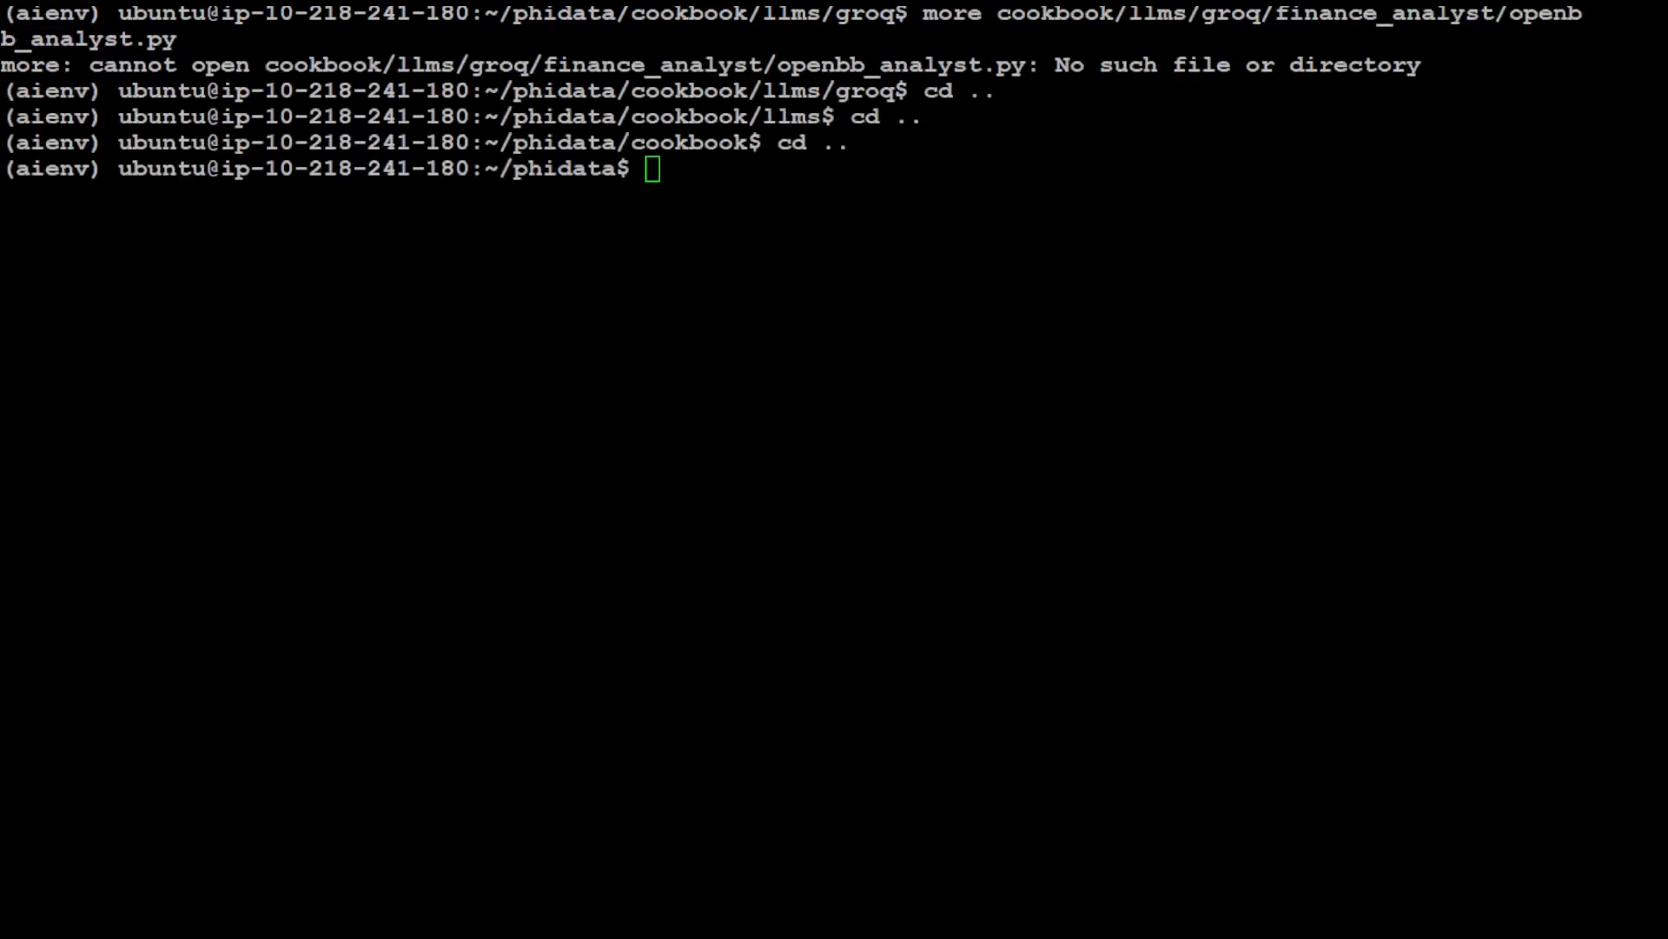
Display the openbb_analyst.py source and highlight the cli_app line that starts the assistant's chat
type("cookbook/llms/groq/finance_analyst/openbb_analyst.py")
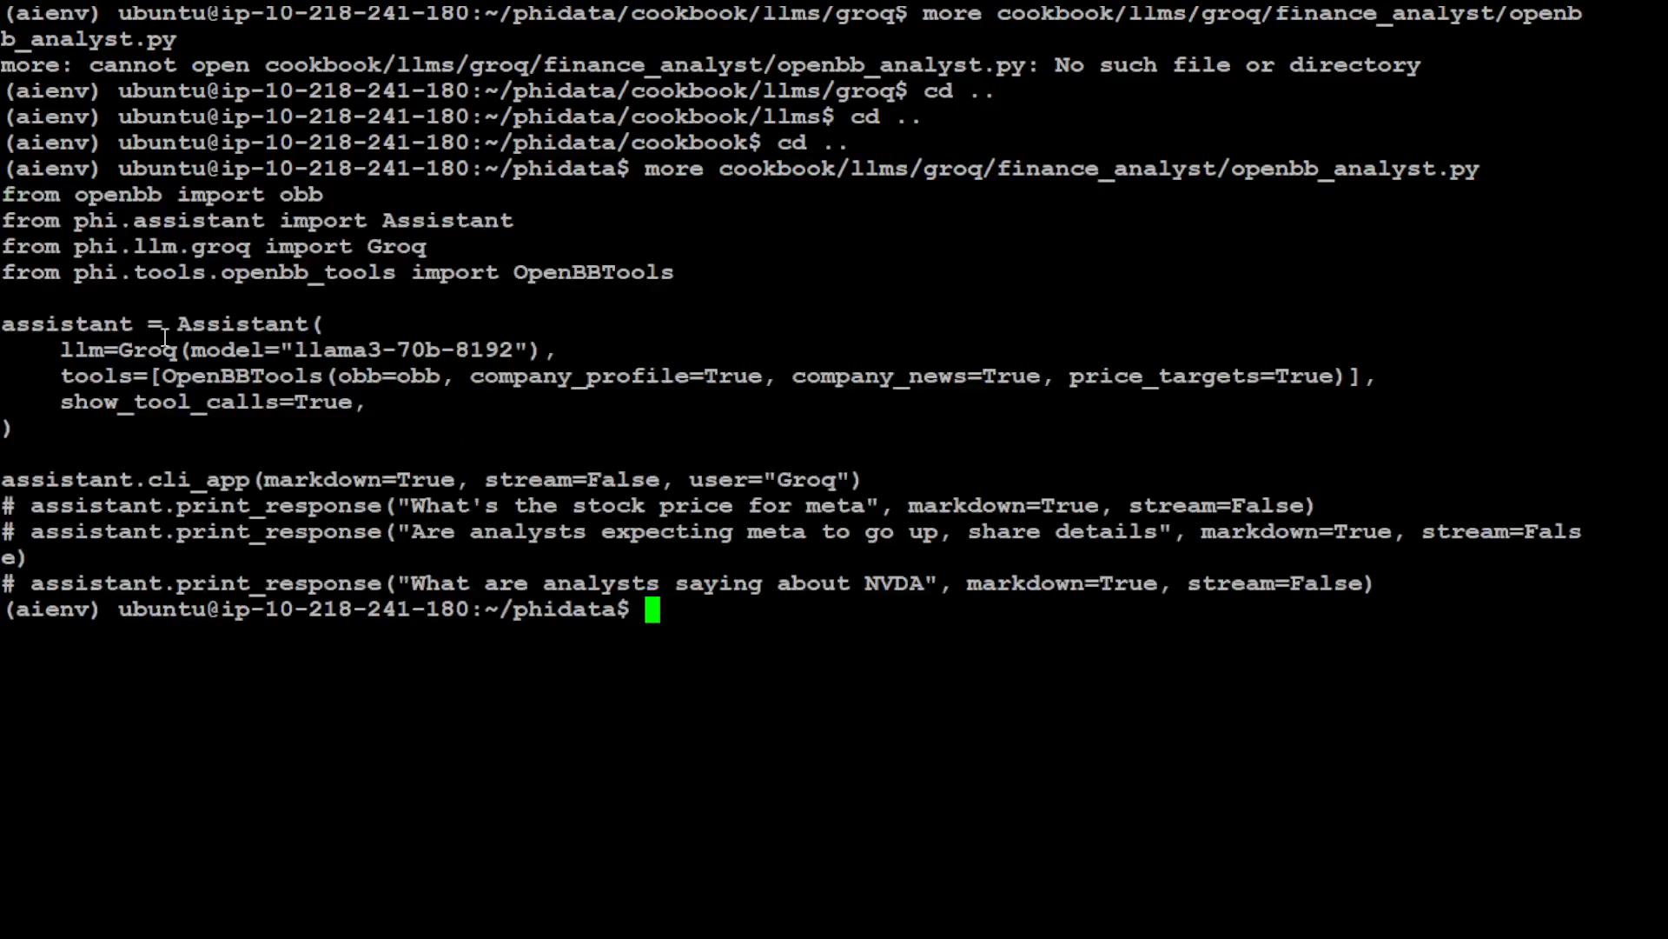
left_click_drag(5, 193, 989, 504)
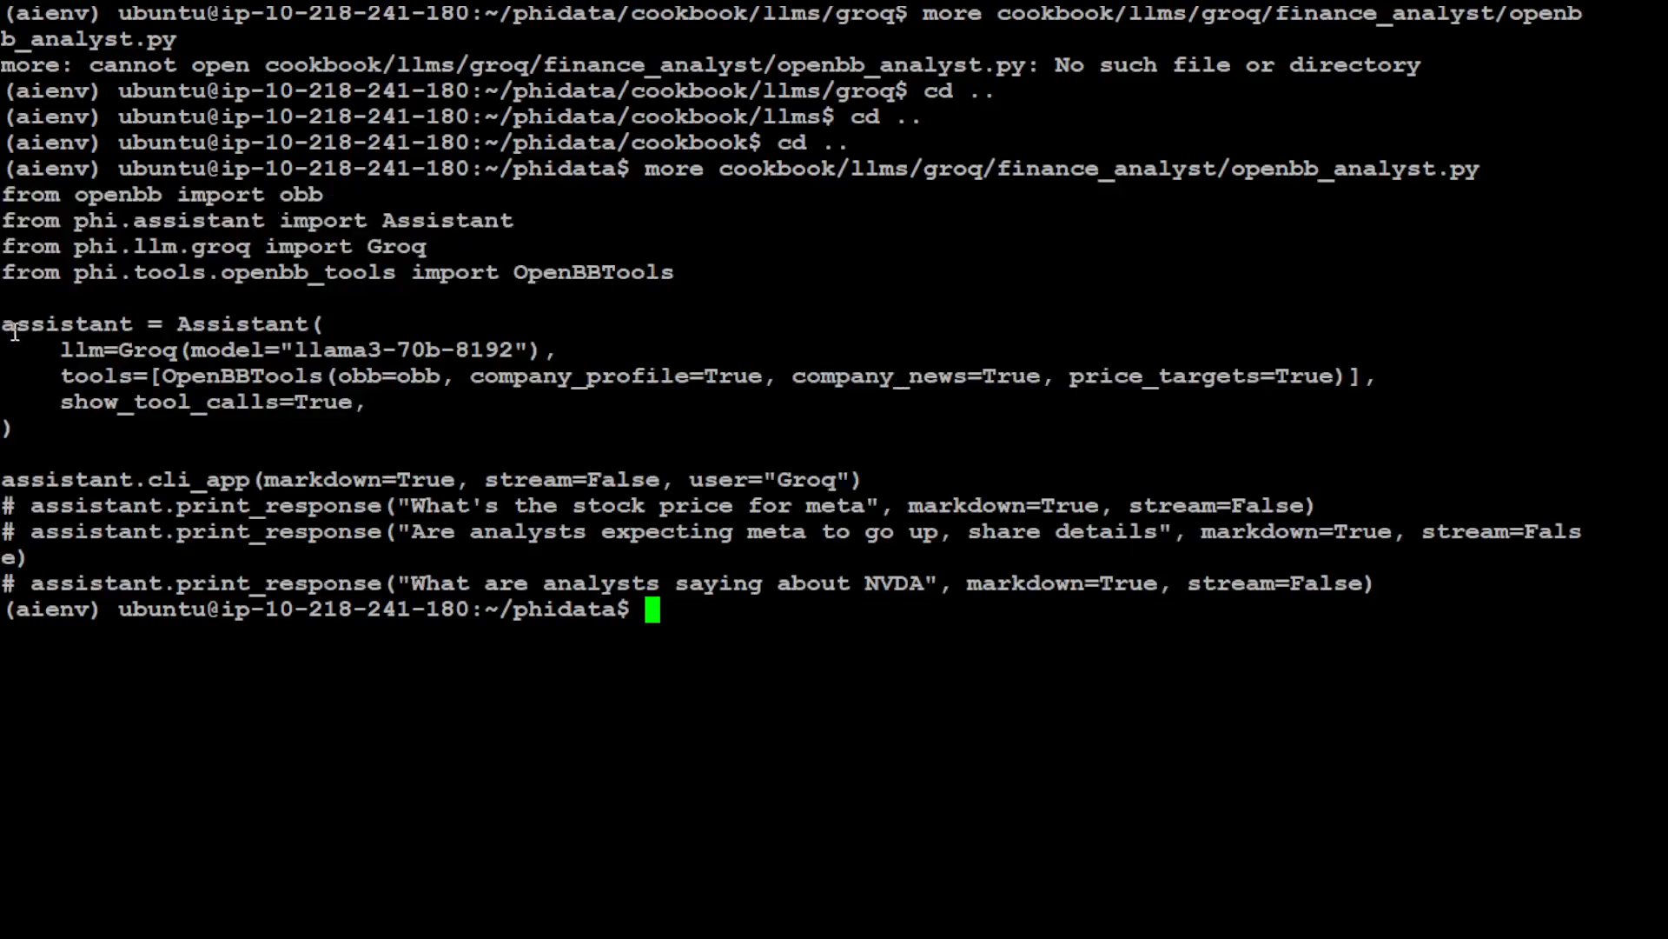
double_click(297, 349)
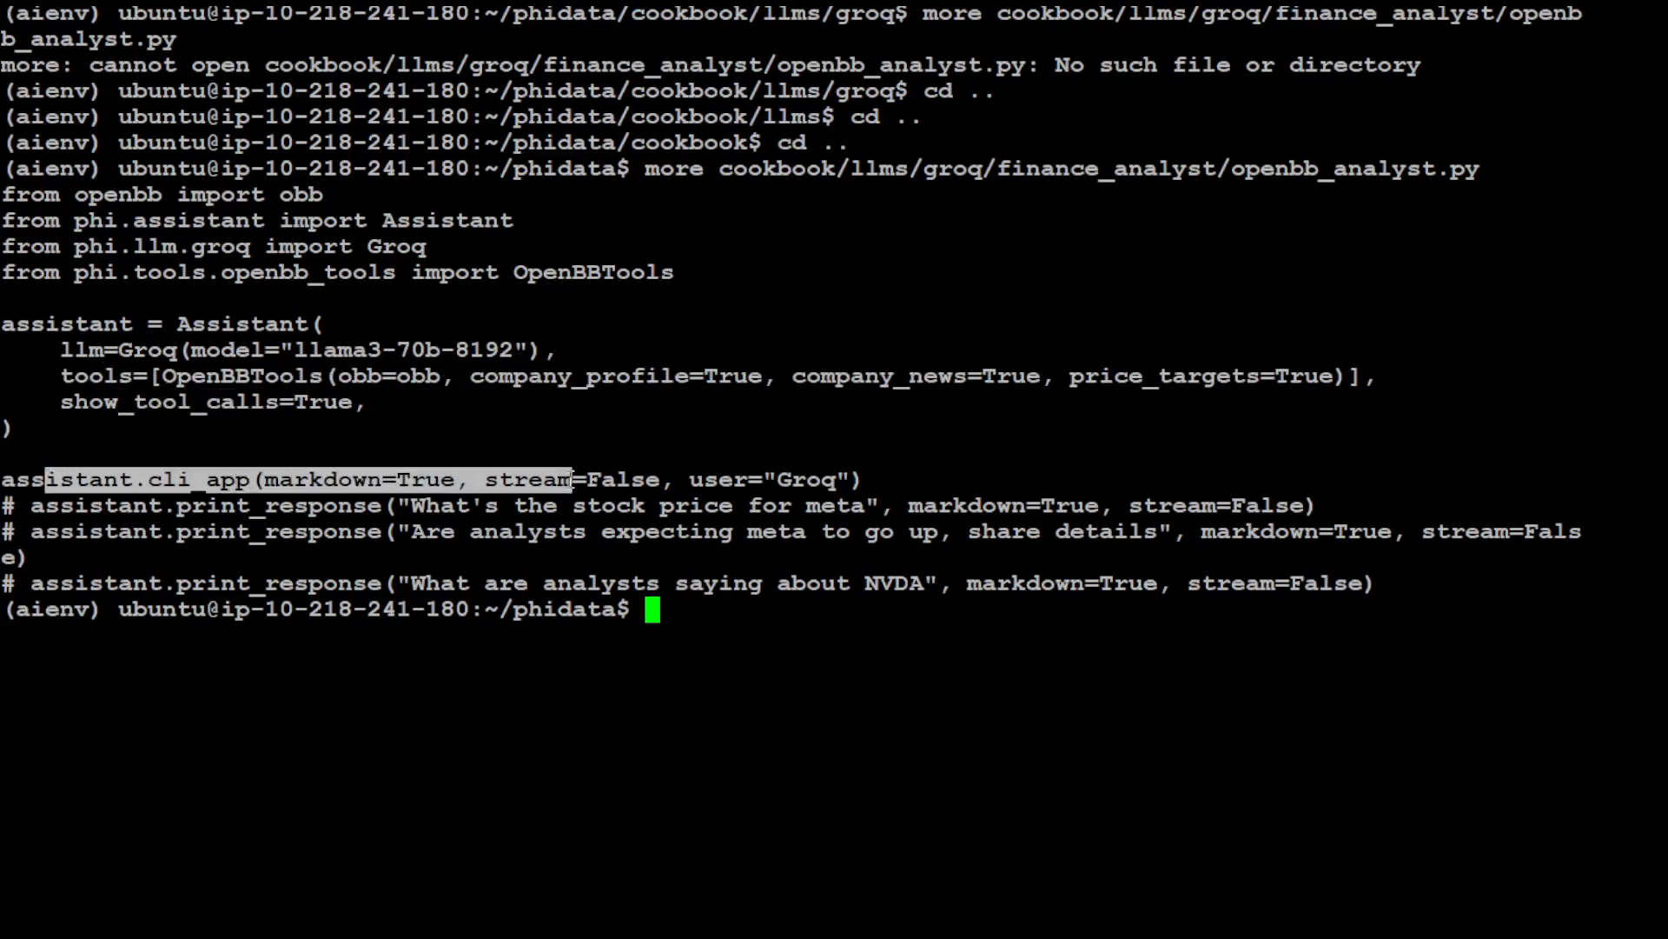
left_click_drag(575, 480, 808, 480)
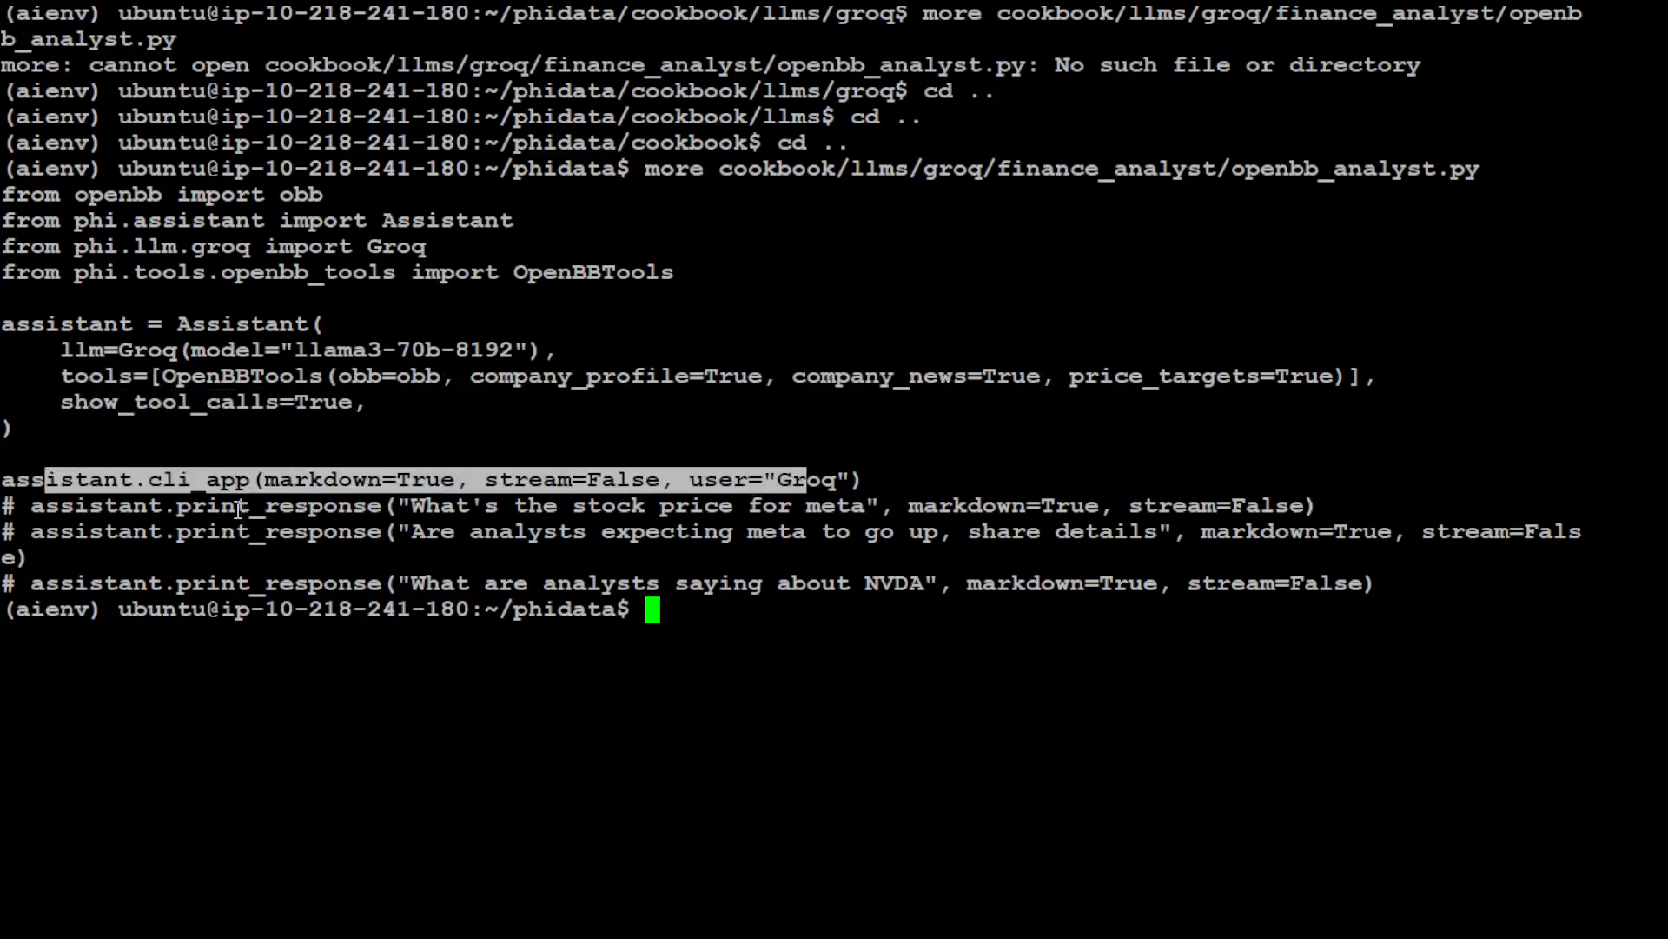